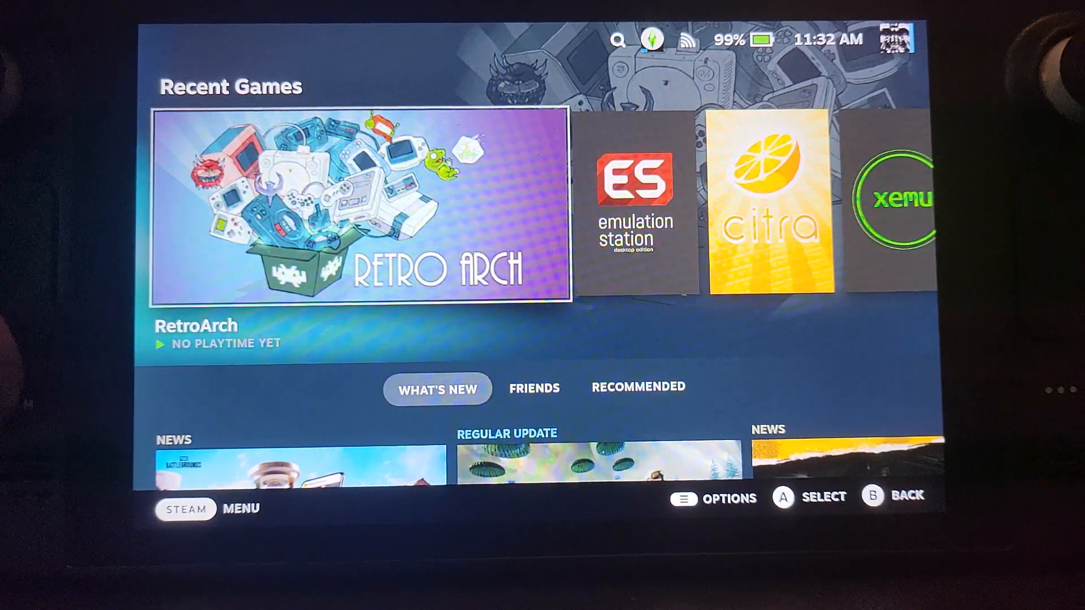
Switch the Steam Deck from Gaming Mode to Desktop via the Power menu.
click(184, 510)
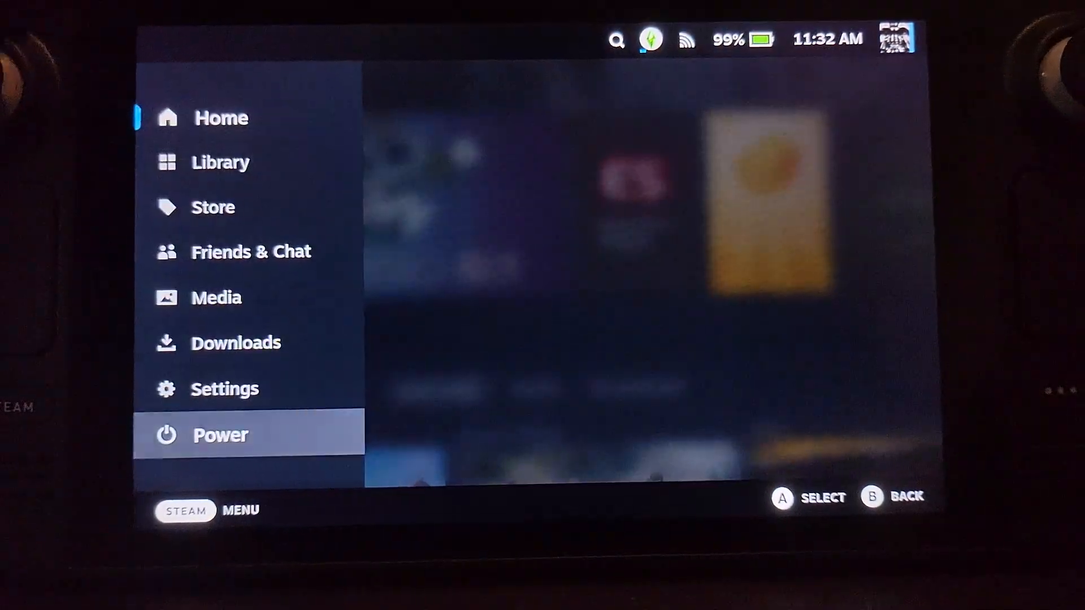
click(219, 434)
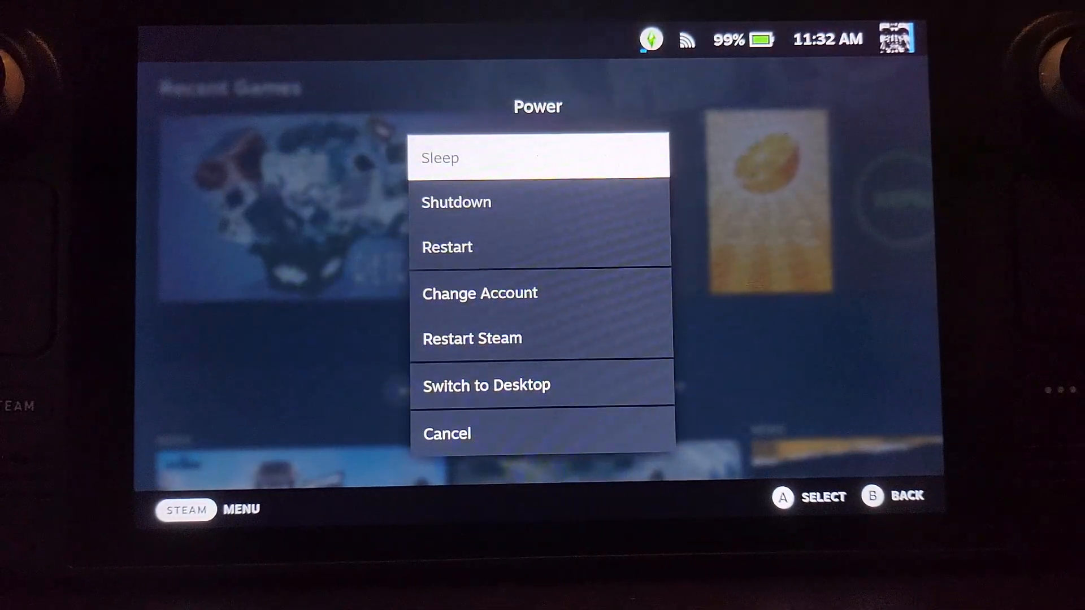
click(486, 385)
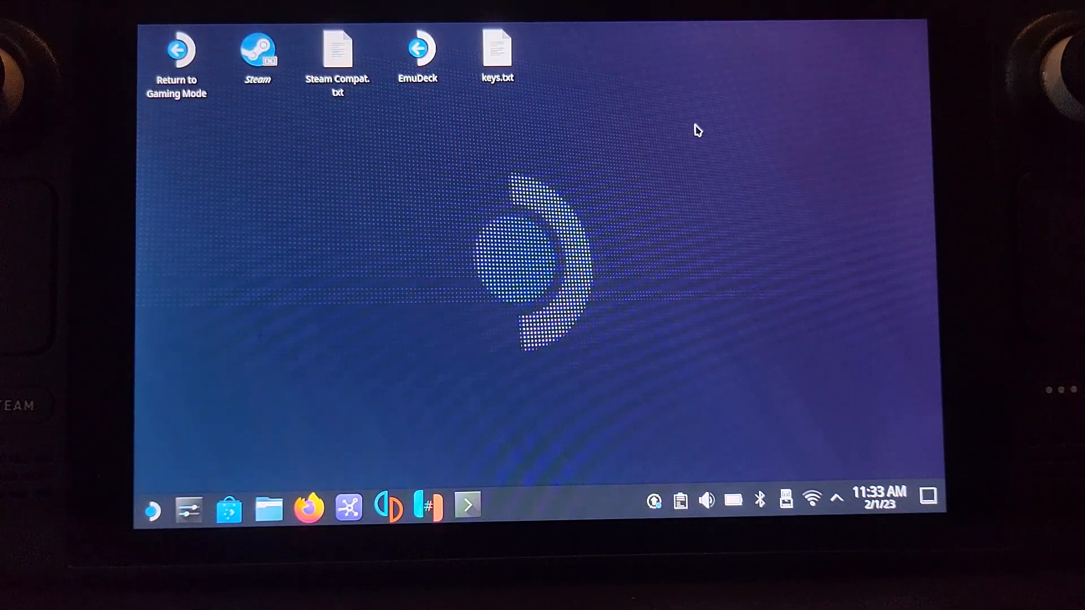
mouse_move(661, 279)
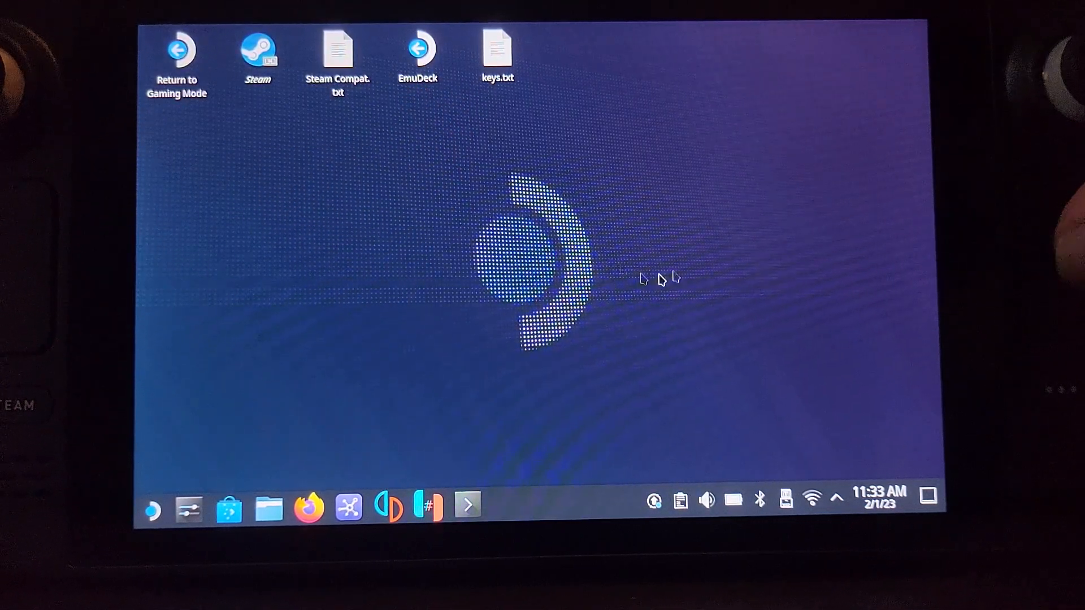
mouse_move(599, 260)
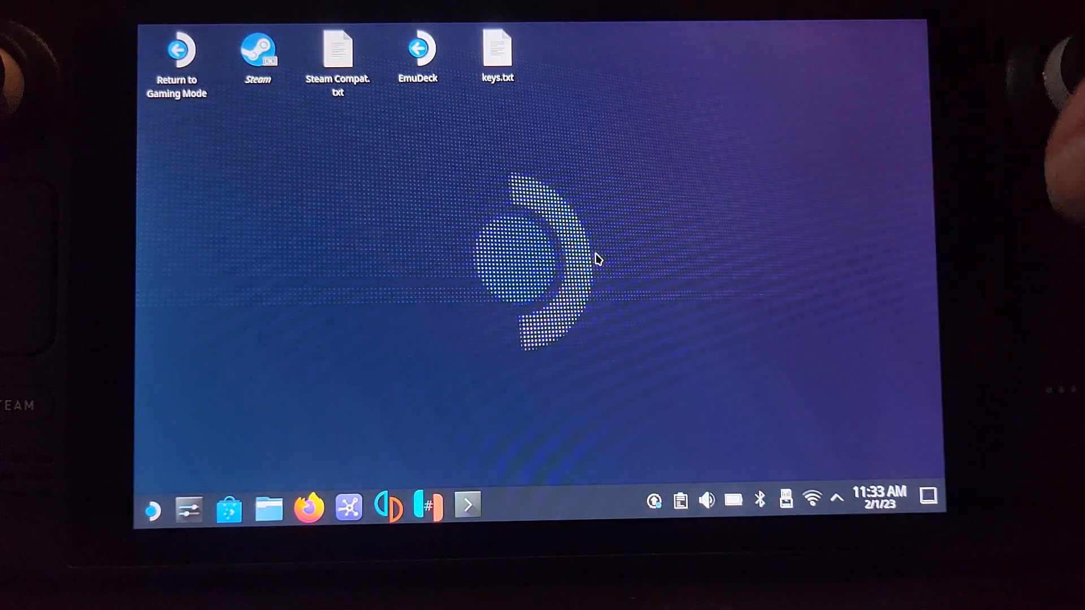
mouse_move(635, 248)
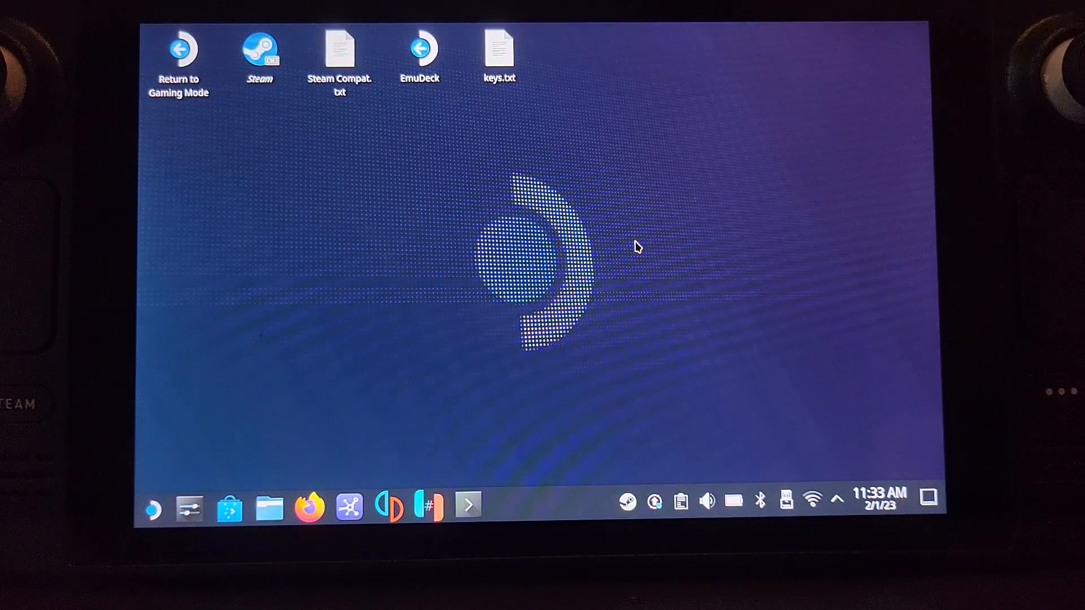
Launch Firefox from the KDE Plasma taskbar.
right_click(636, 247)
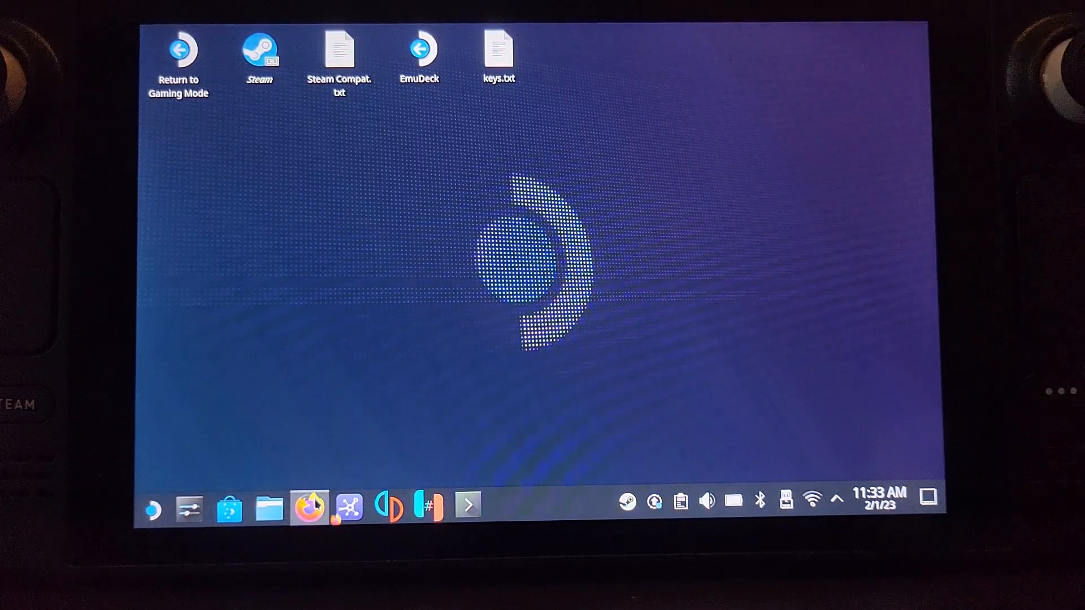
Browse the application launcher's games category, then start a new browser tab for emudeck.com.
click(151, 507)
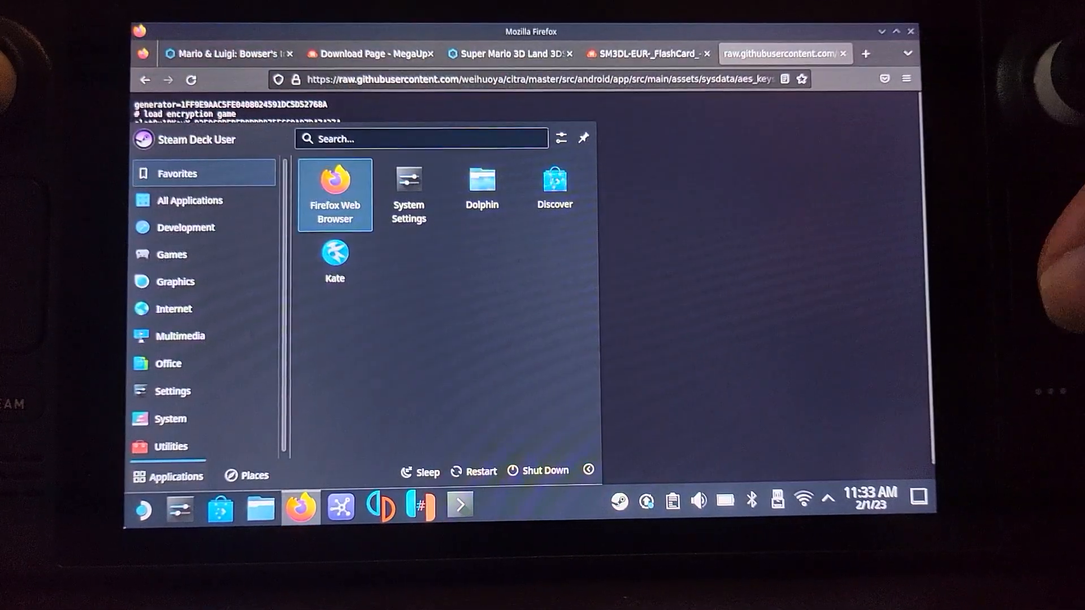
click(172, 255)
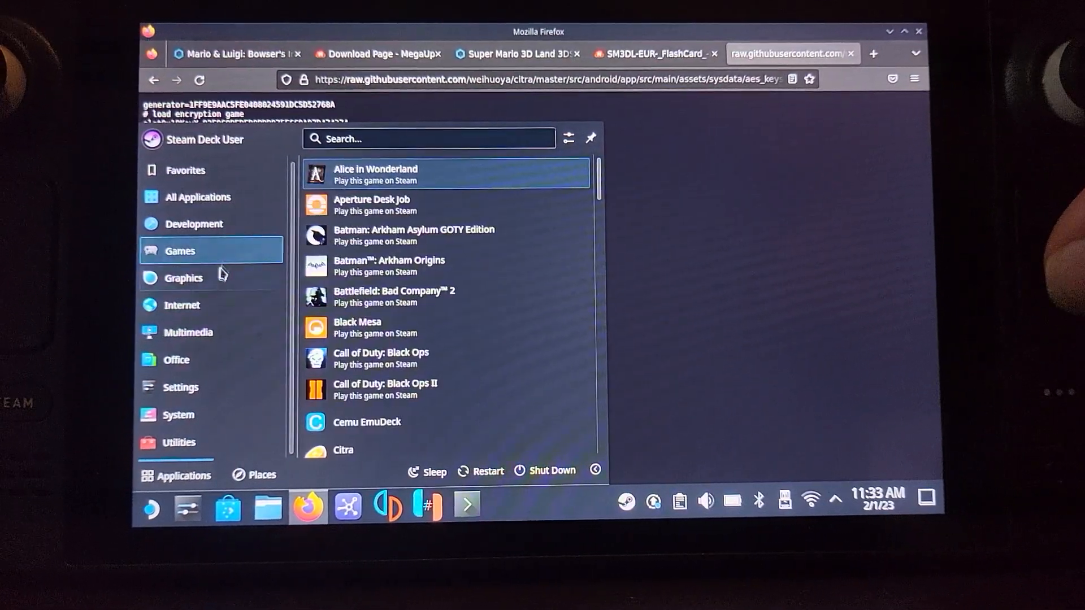
click(730, 234)
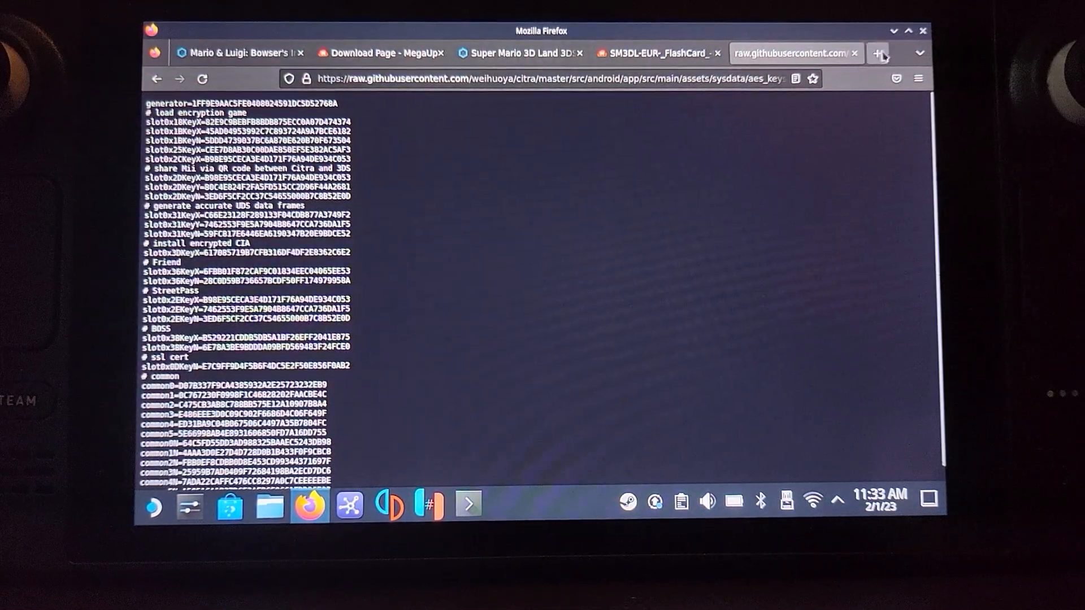
click(895, 53)
text(https://www.emudeck.com)
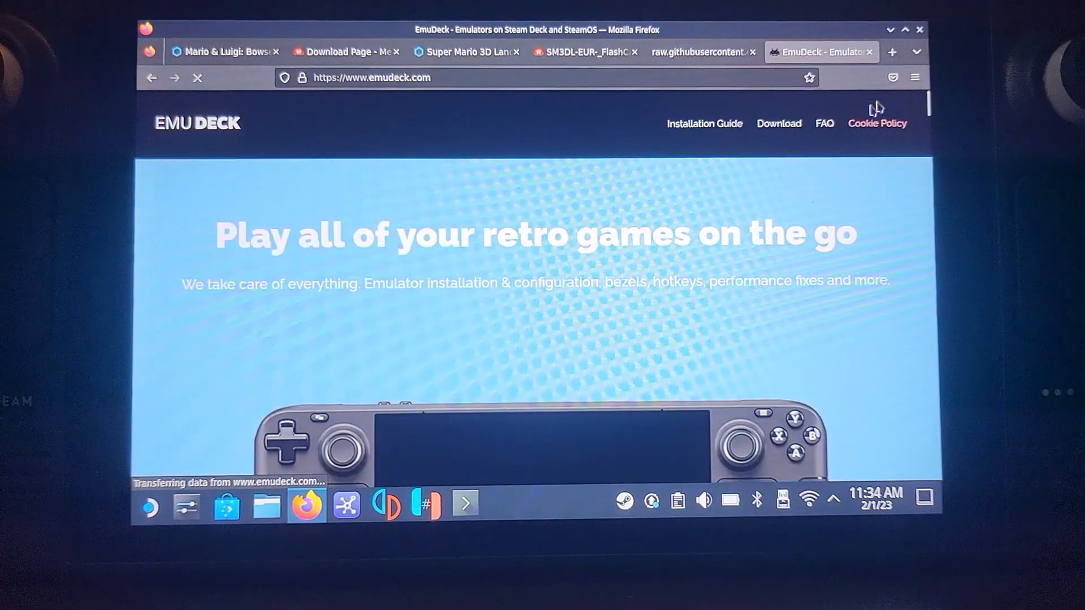
Download the EmuDeck installer and show its Downloads folder in Dolphin.
click(778, 124)
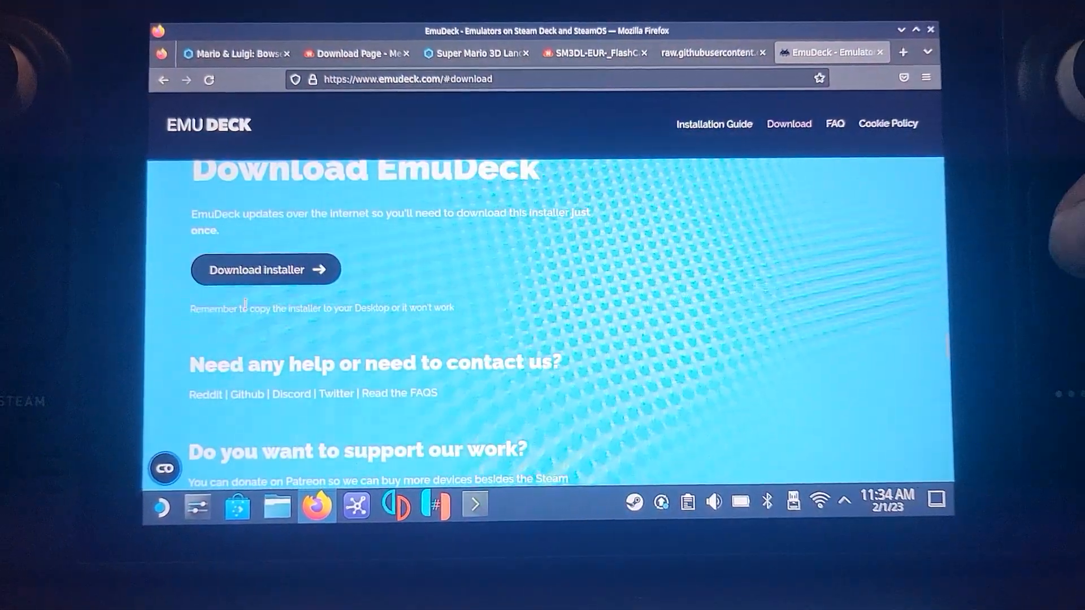
click(264, 270)
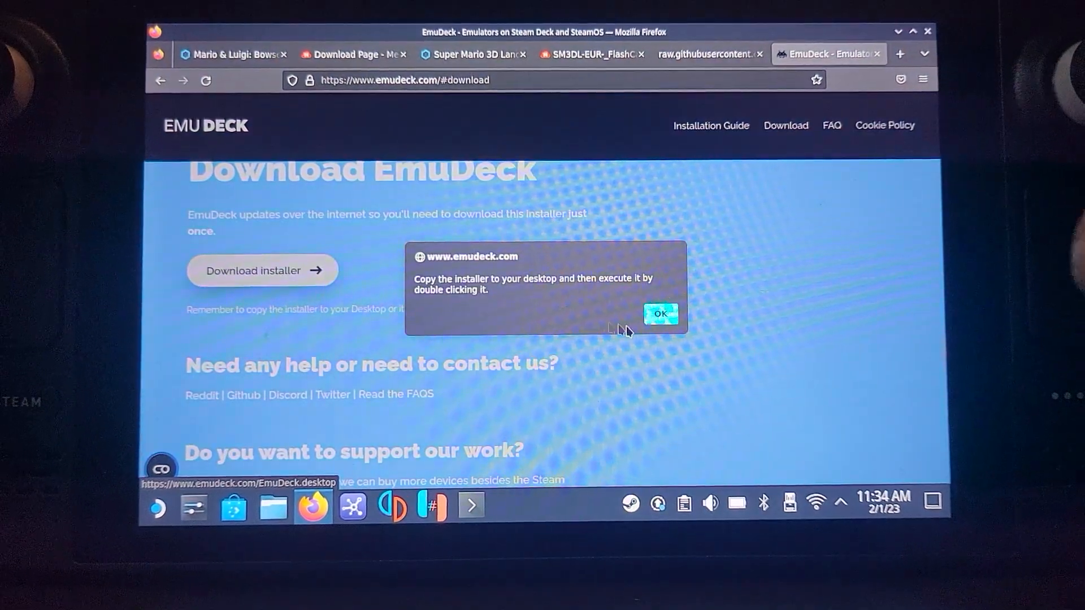
click(659, 315)
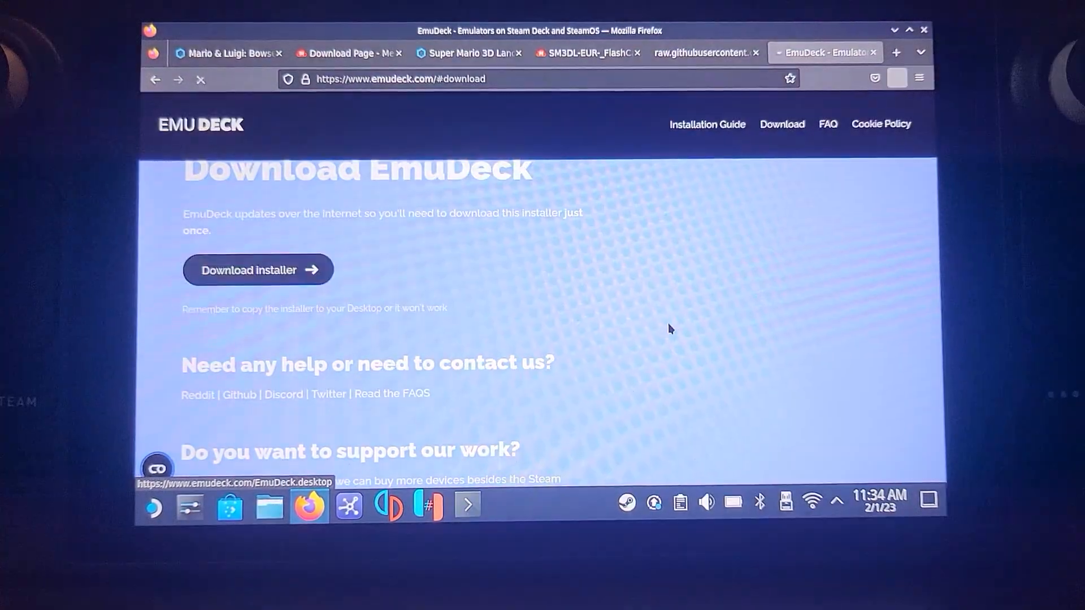
click(257, 269)
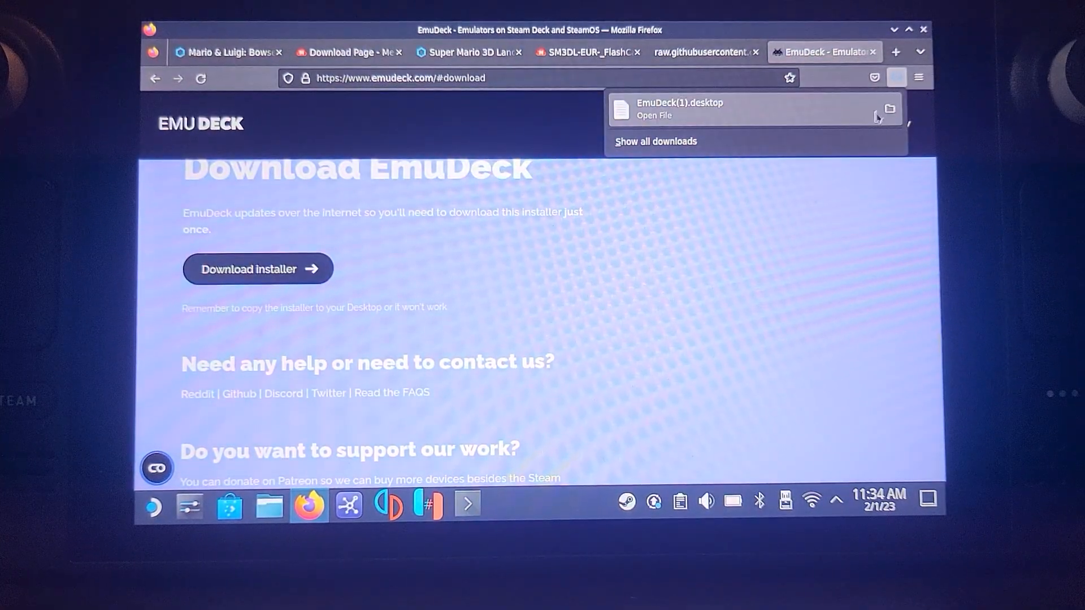
click(889, 110)
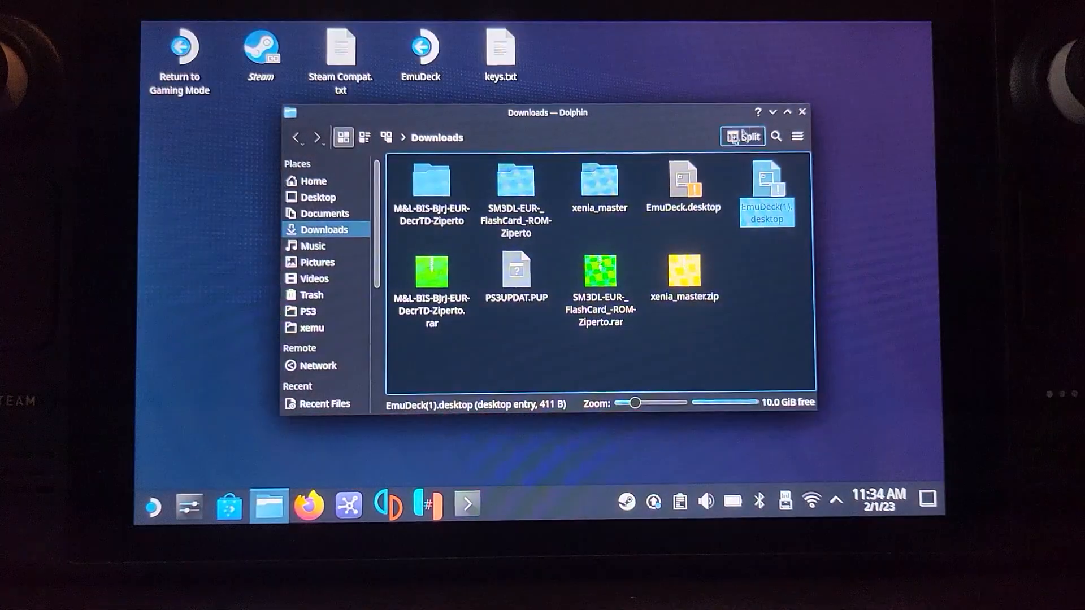
Copy the EmuDeck.desktop installer from Downloads and close Dolphin.
click(683, 187)
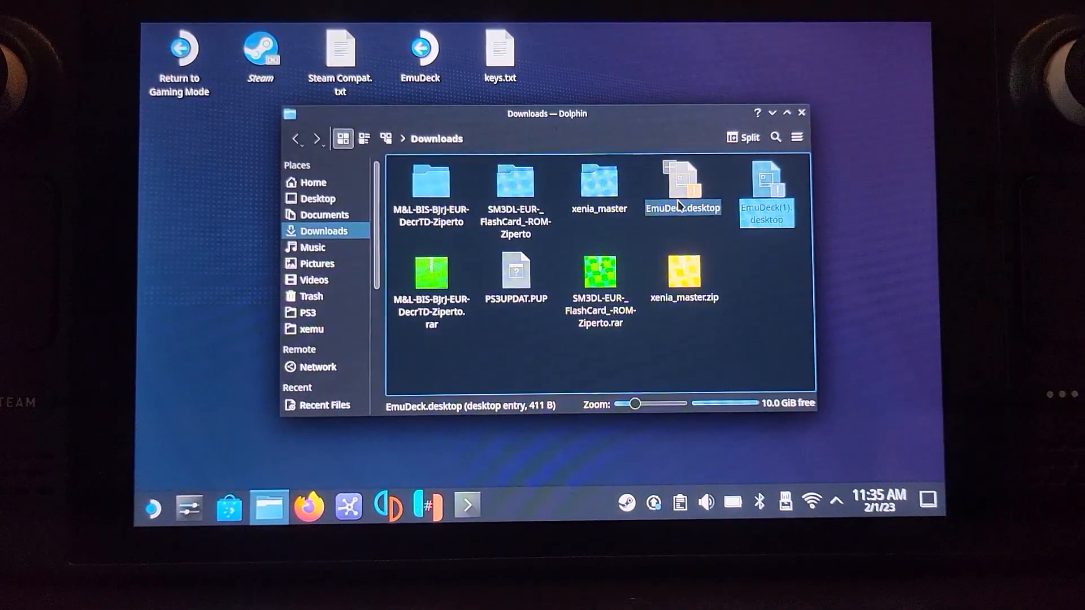
right_click(682, 187)
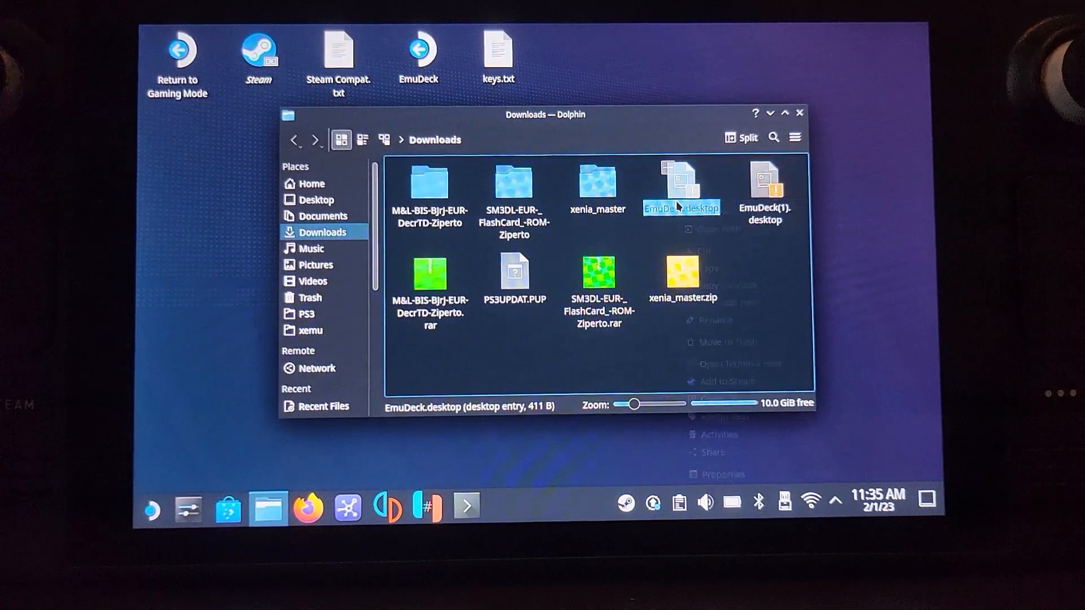
right_click(681, 186)
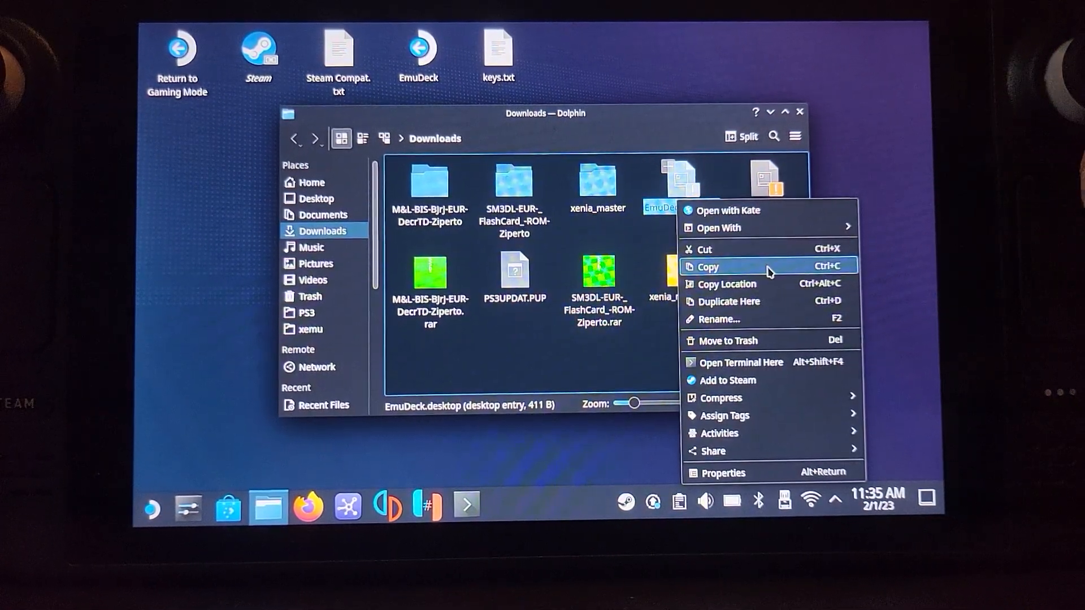
click(728, 301)
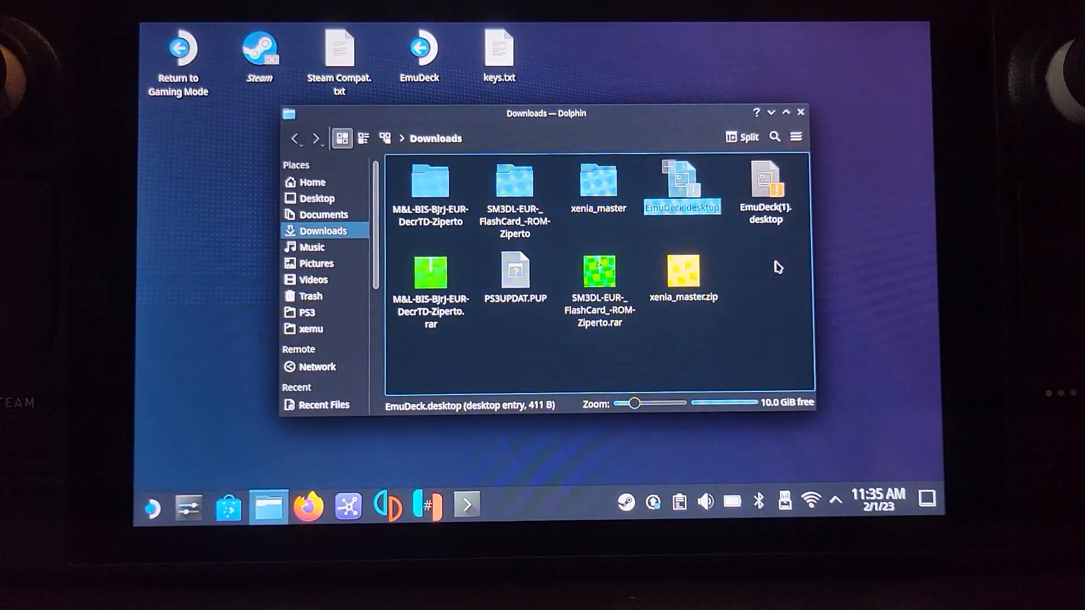
click(763, 190)
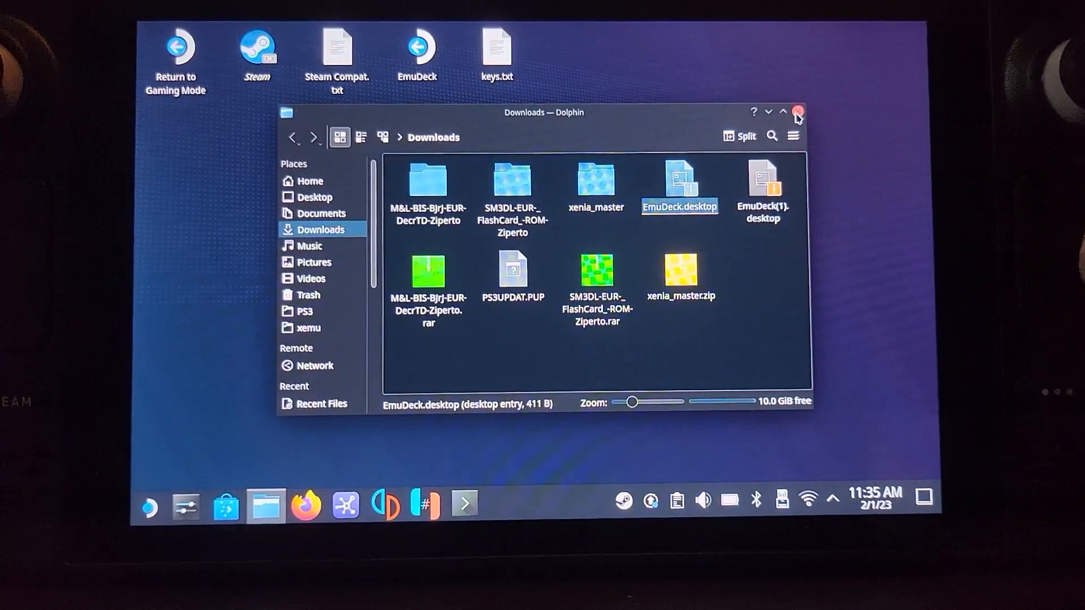
click(797, 112)
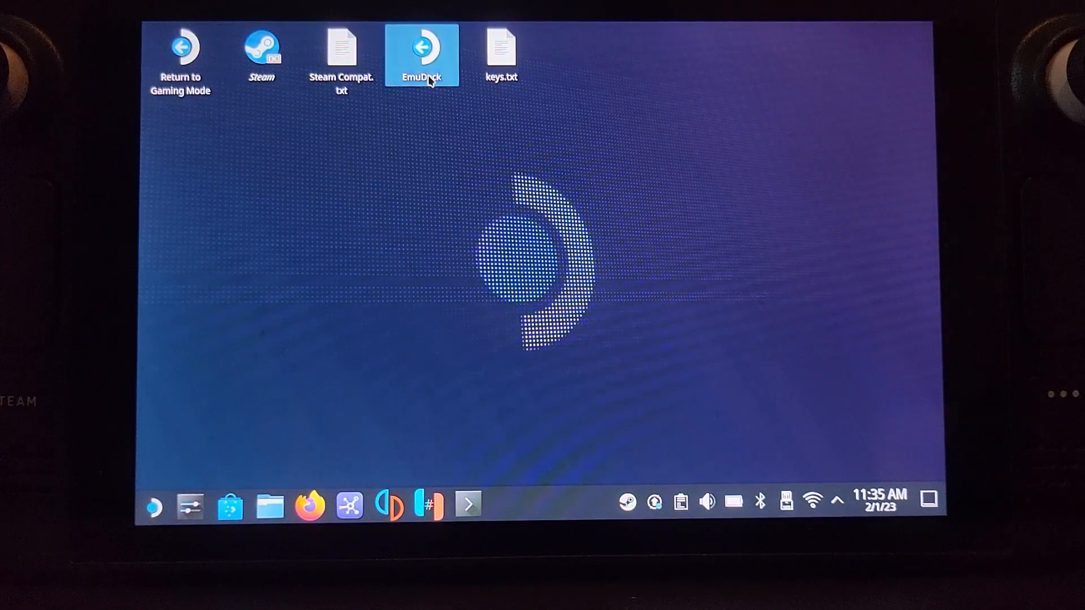
Launch EmuDeck from the desktop icon and choose Custom Update.
double_click(421, 49)
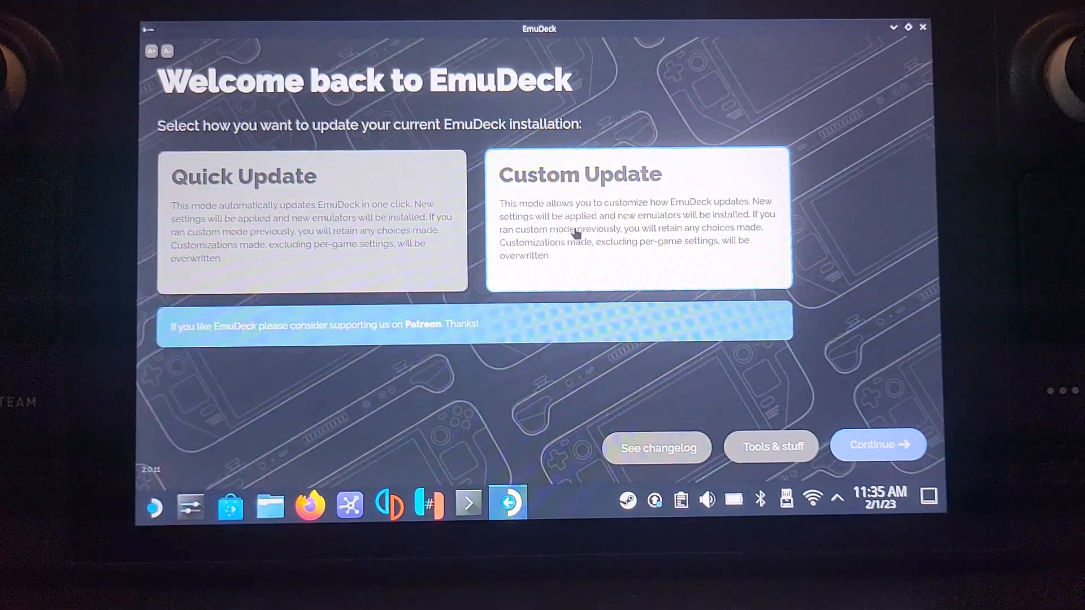
click(878, 445)
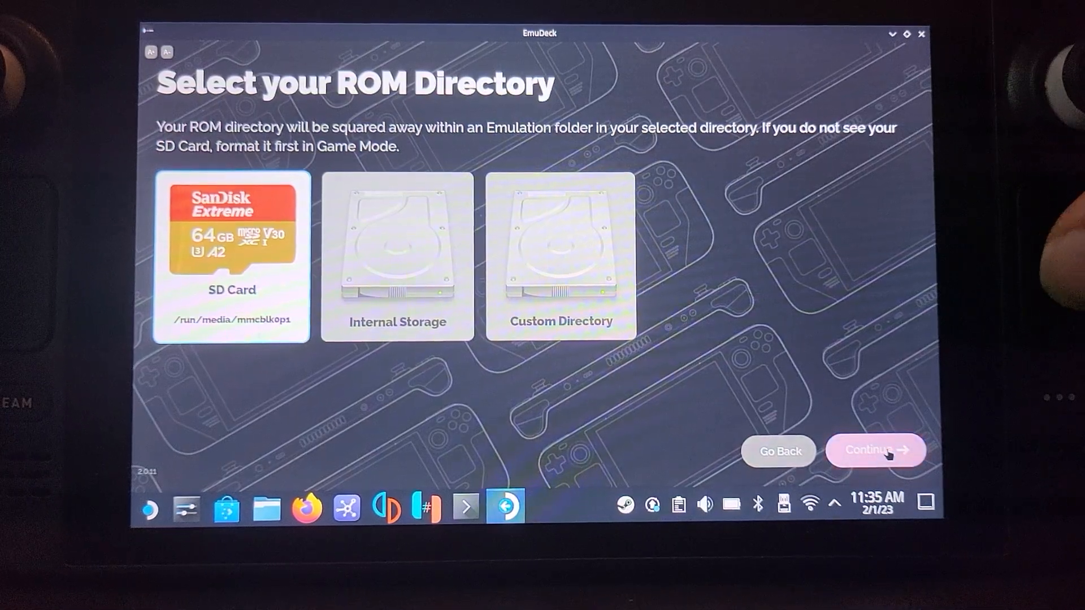
Accept SD Card ROM location and Steam Deck device, and install only Citra without melonDS.
click(875, 450)
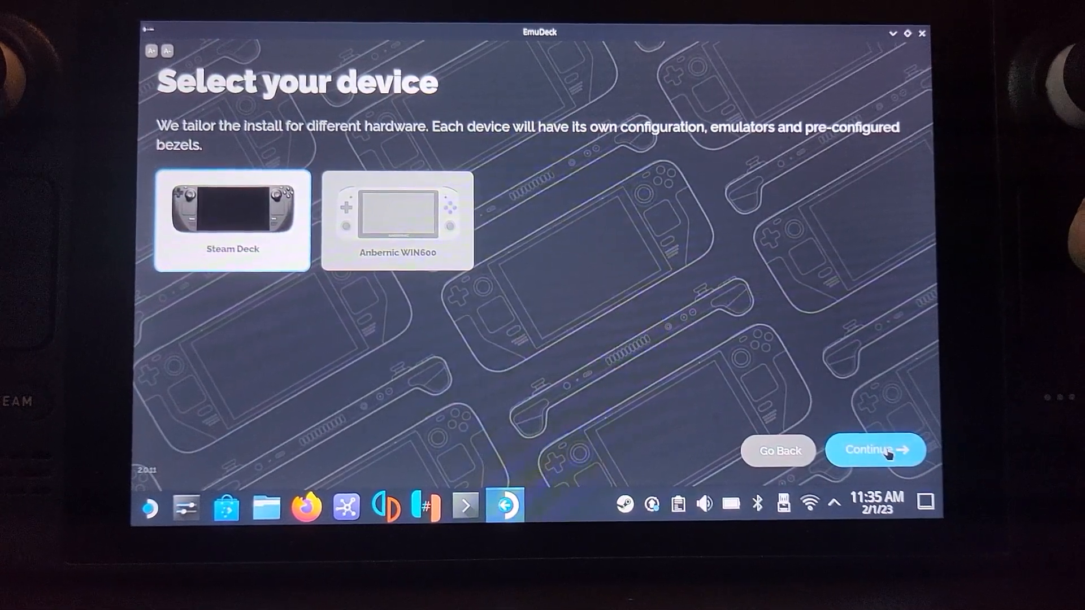
click(875, 450)
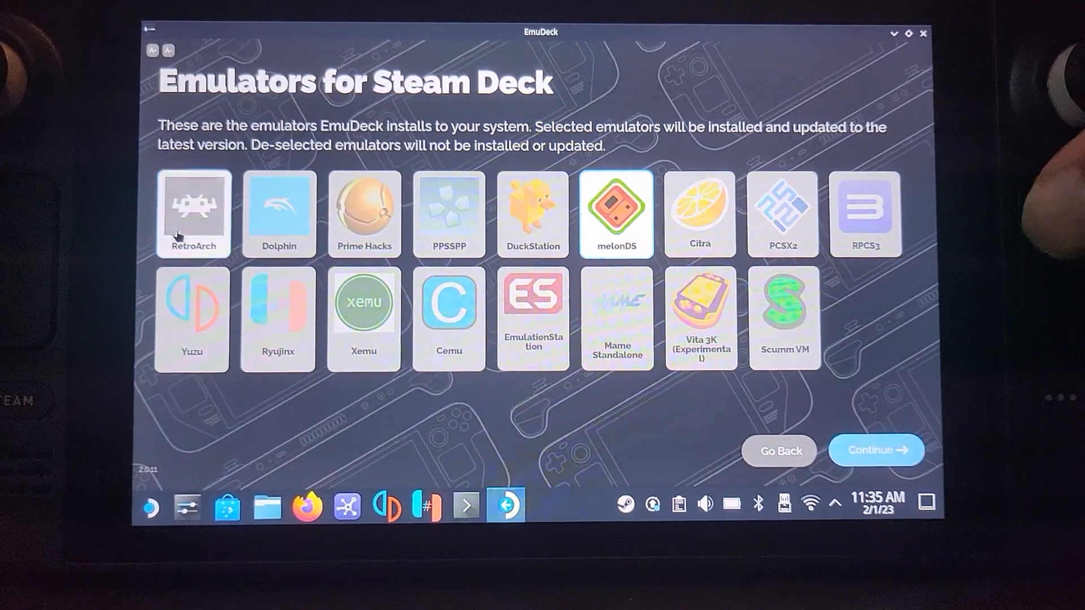
click(616, 214)
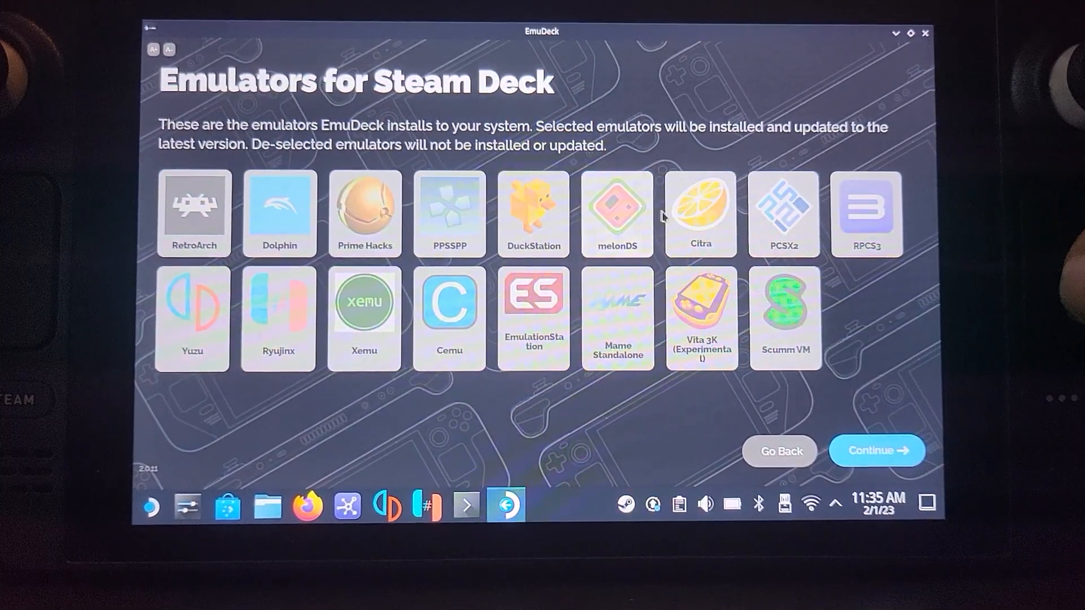
click(700, 213)
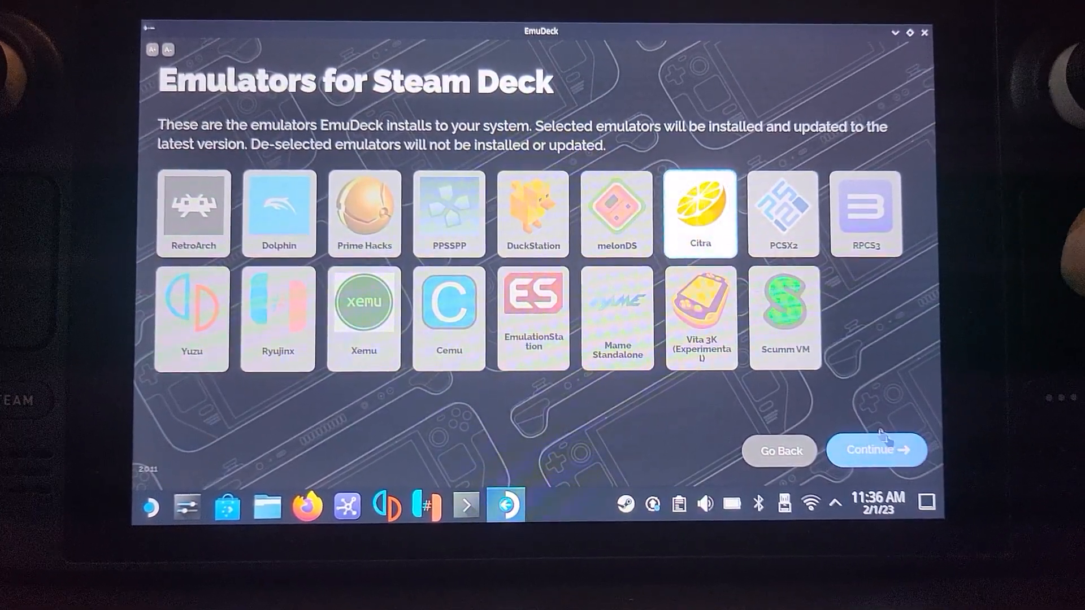
click(877, 450)
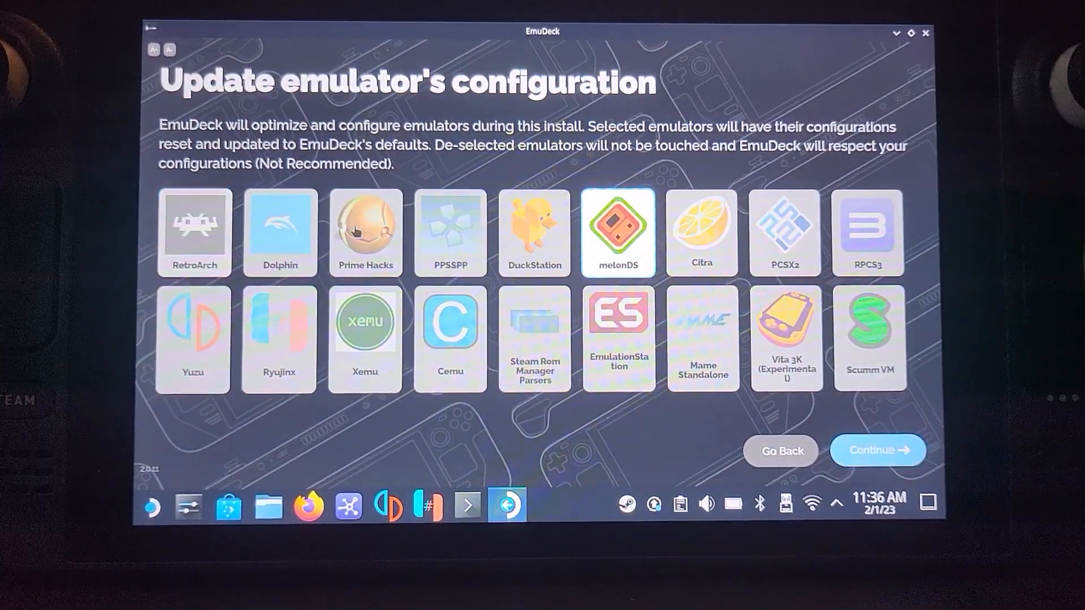
Reset only Citra's configuration to EmuDeck defaults, leaving melonDS untouched.
click(618, 231)
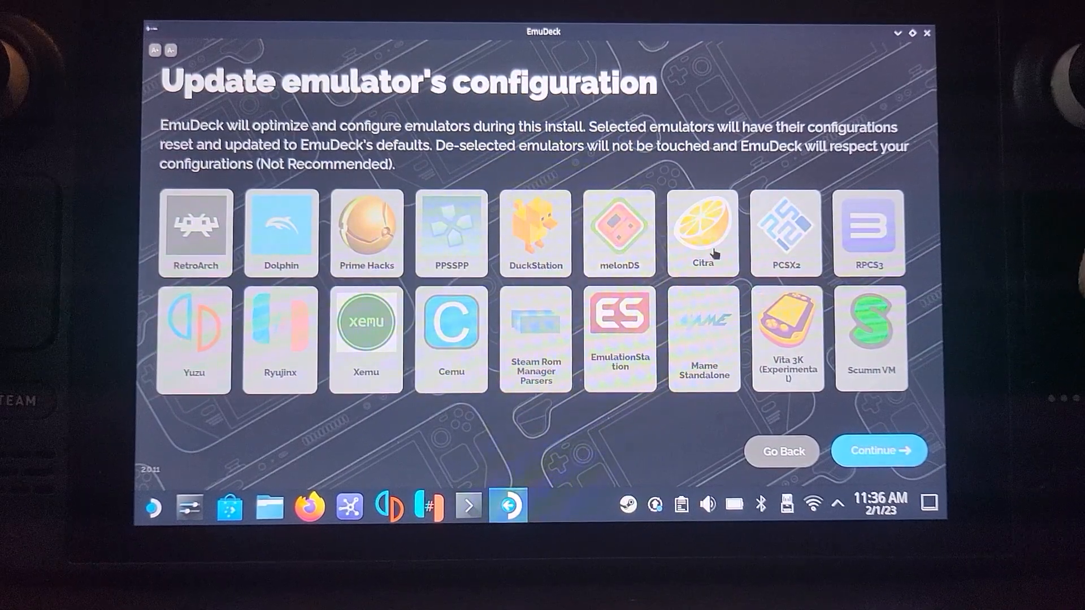
click(702, 232)
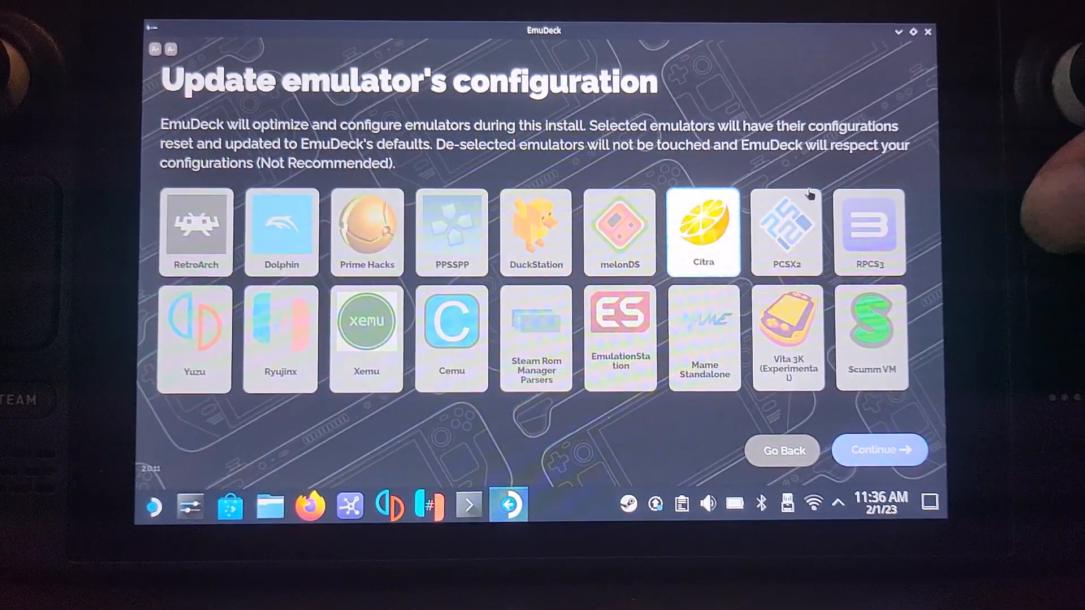
mouse_move(925, 414)
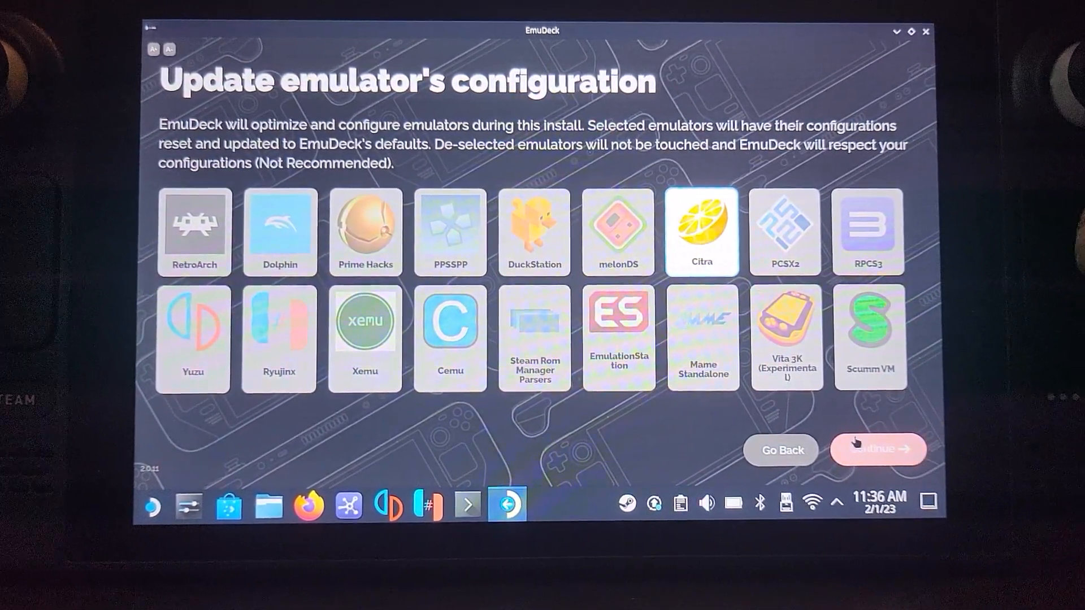
click(876, 450)
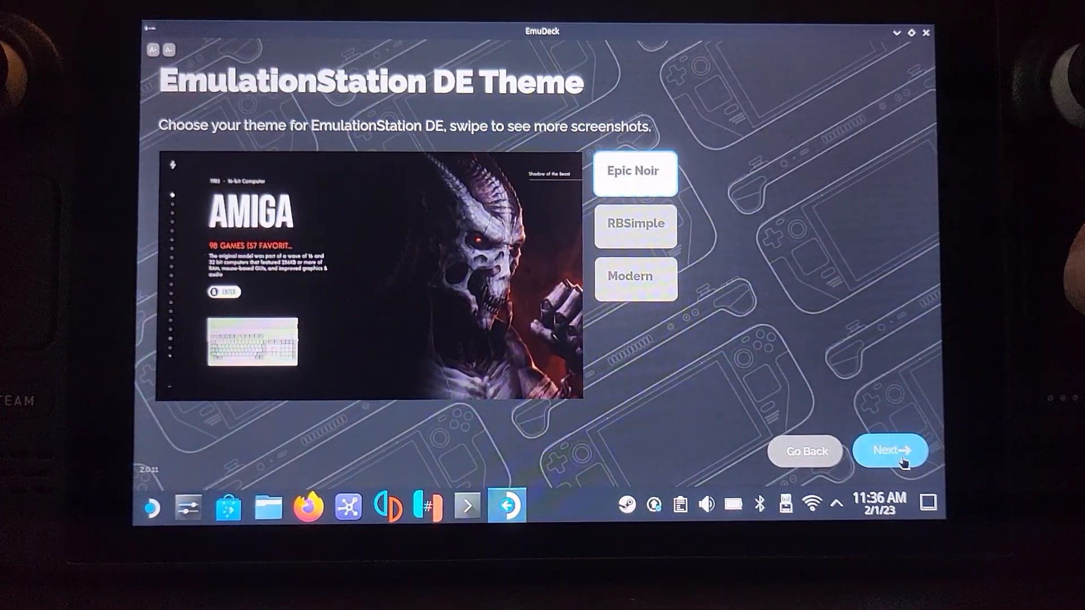
Keep the Epic Noir theme, decline homebrew games and finish so installation runs.
click(890, 450)
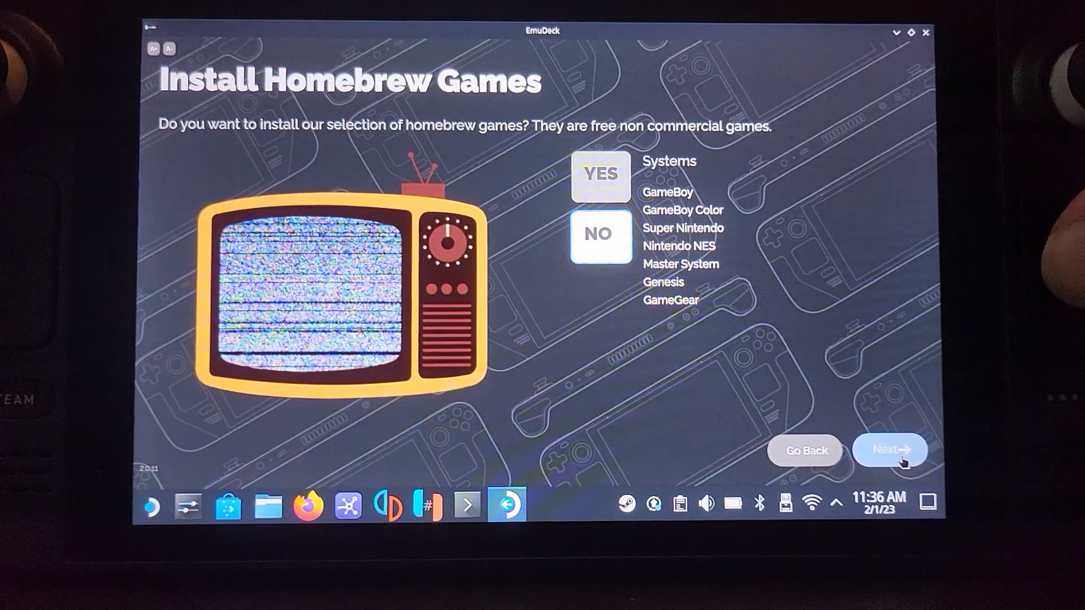
click(889, 450)
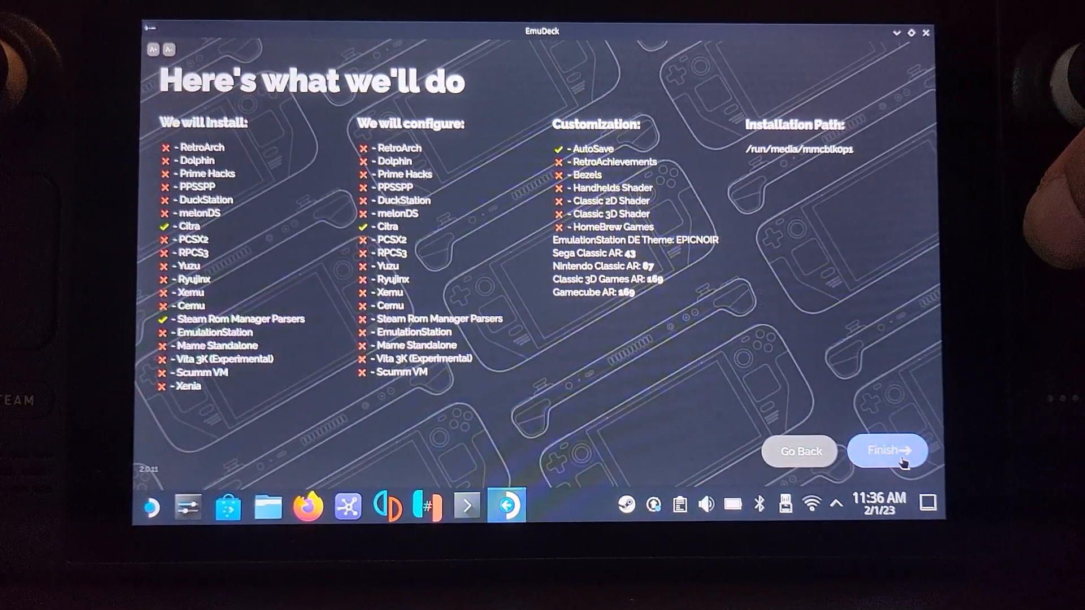
click(890, 451)
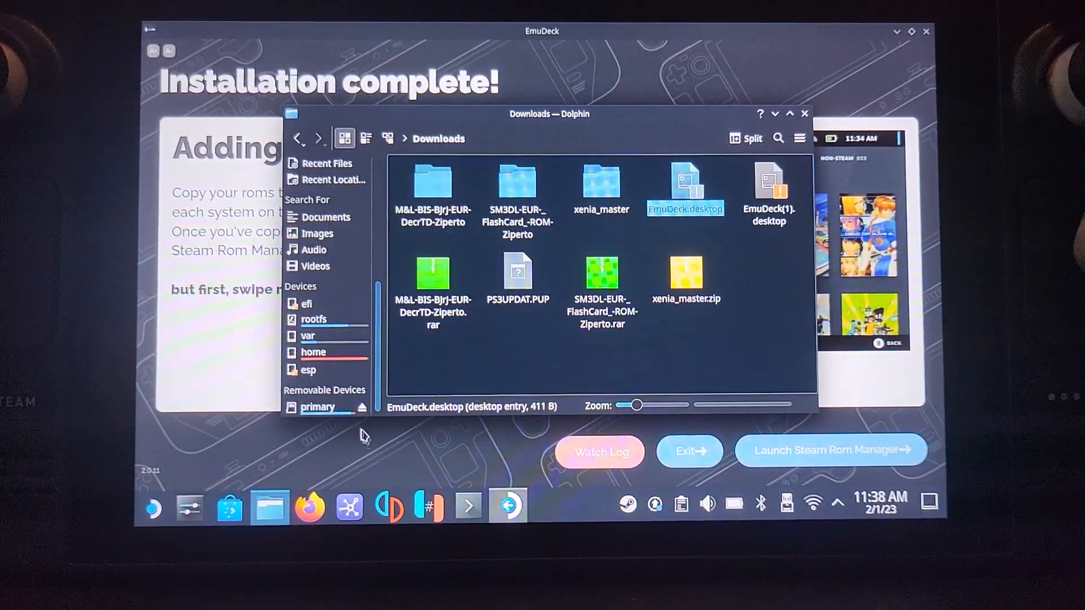
Browse the SD card's Emulation/roms/3ds folder and check the Mario & Luigi and Super Mario 3D Land files.
click(318, 406)
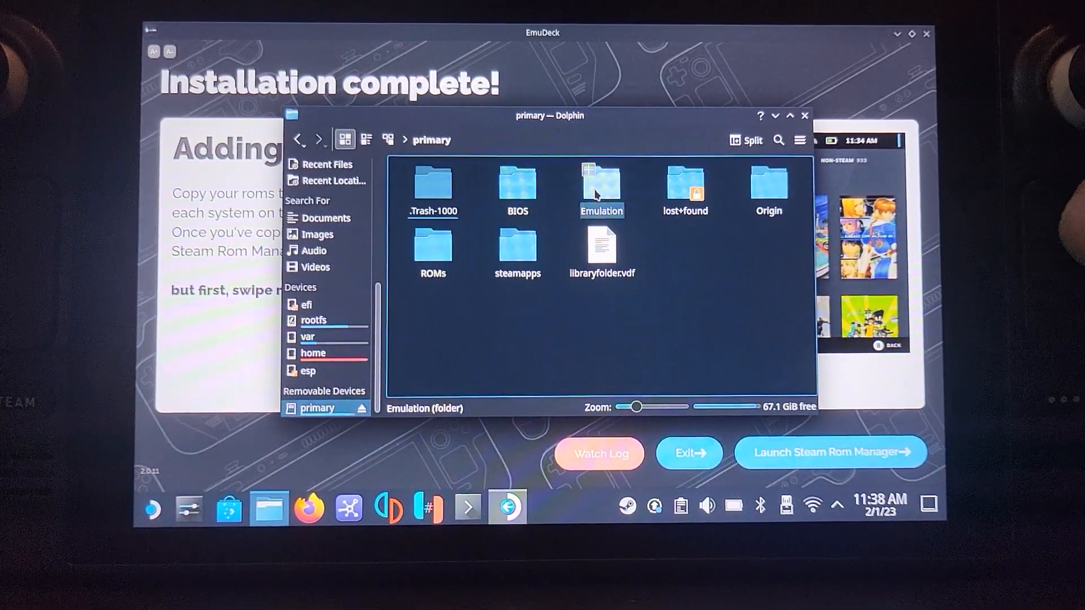
double_click(600, 184)
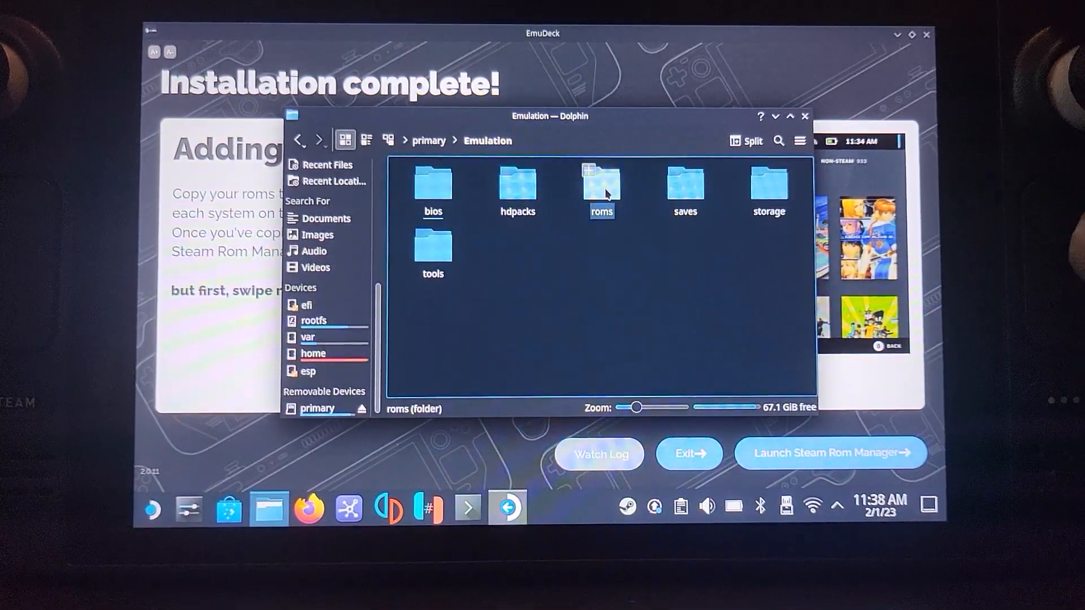
double_click(600, 183)
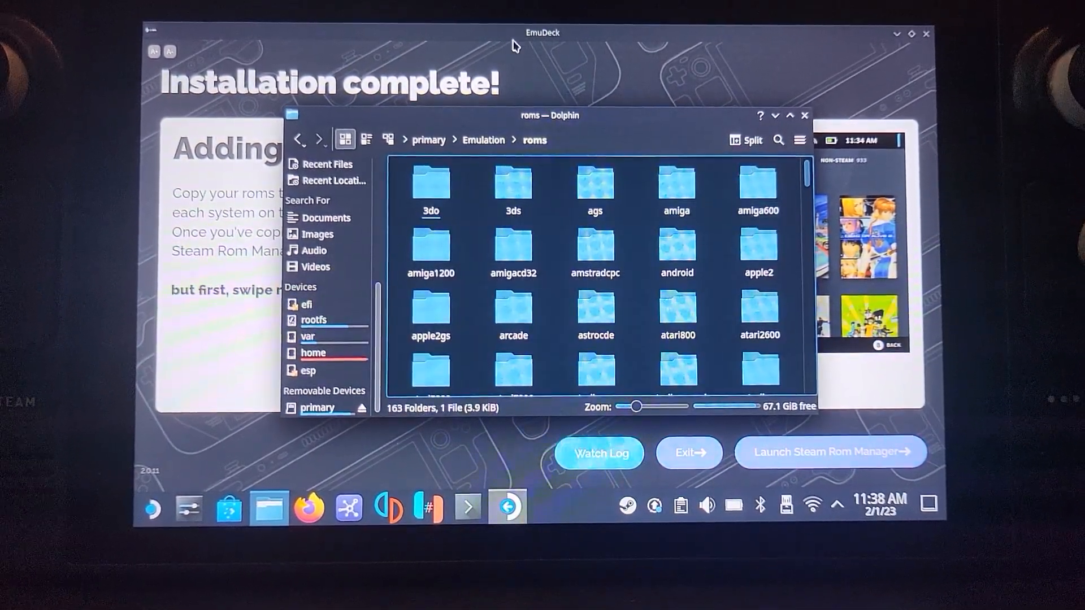
double_click(513, 183)
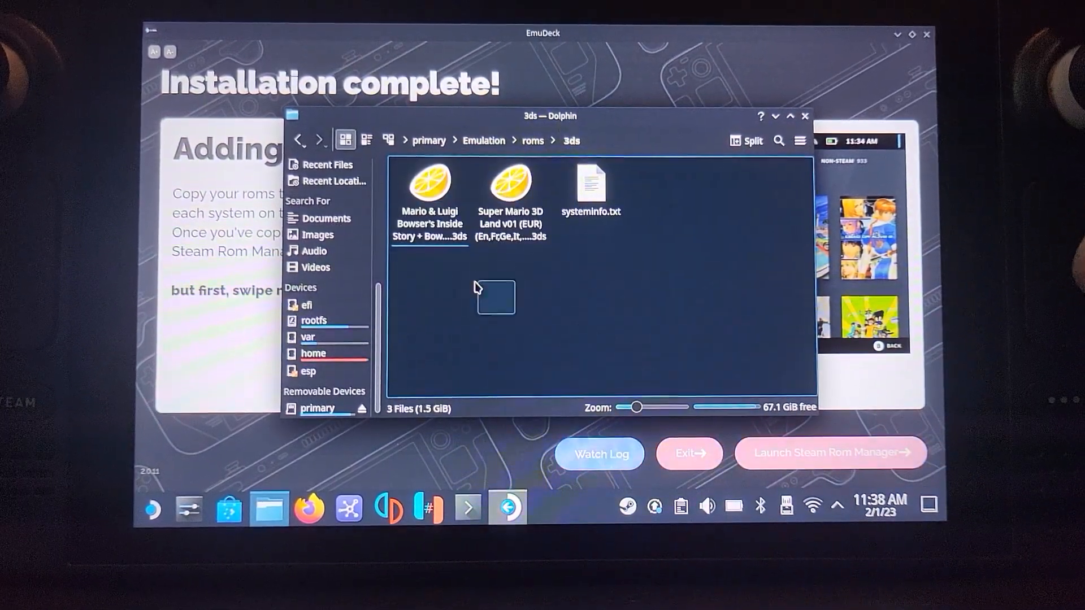
click(429, 183)
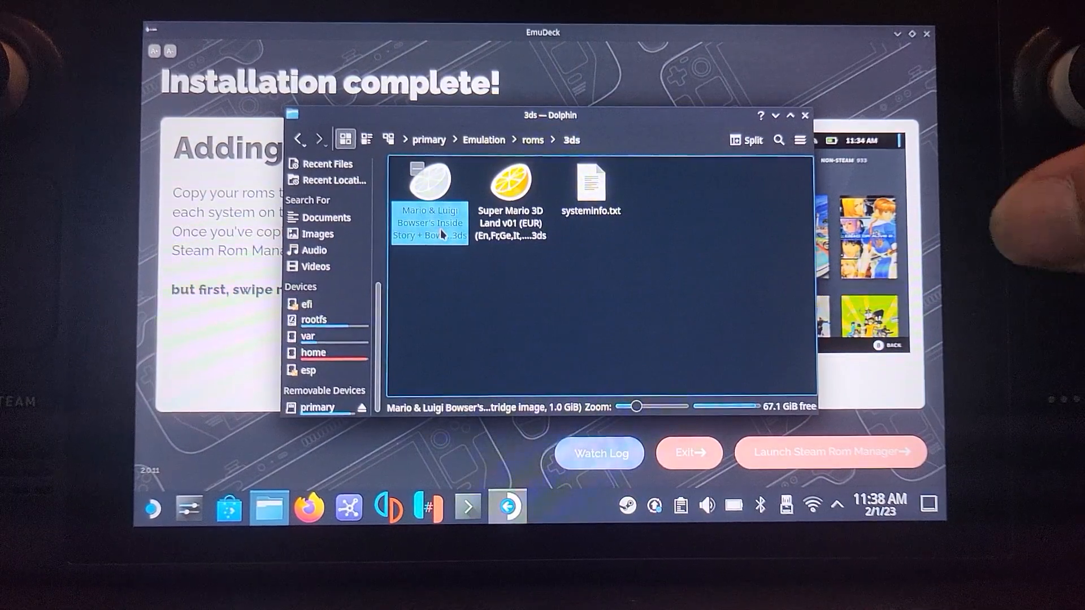
click(511, 186)
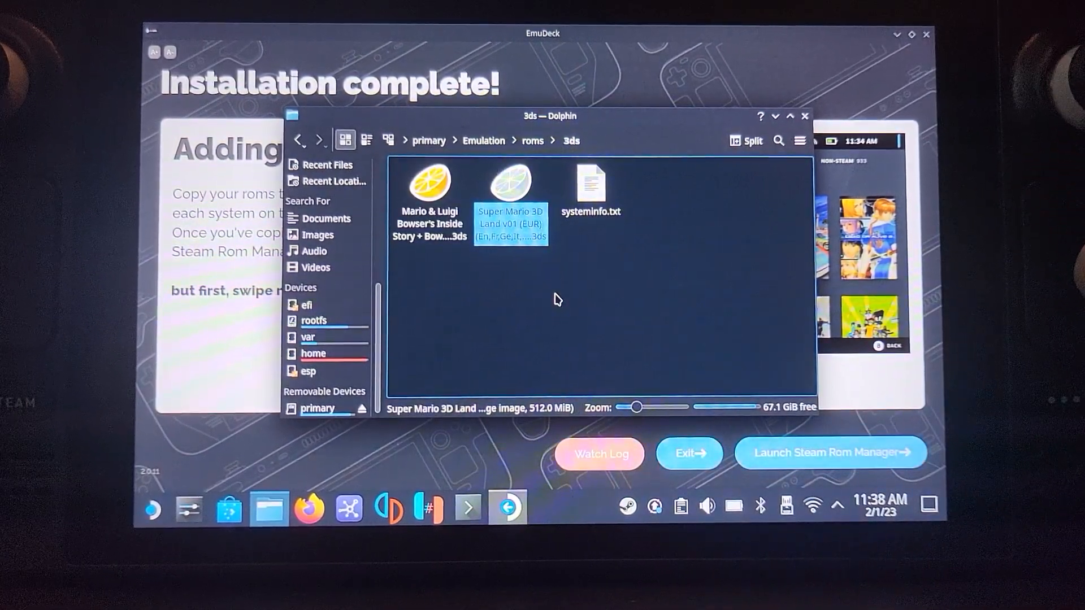
click(557, 298)
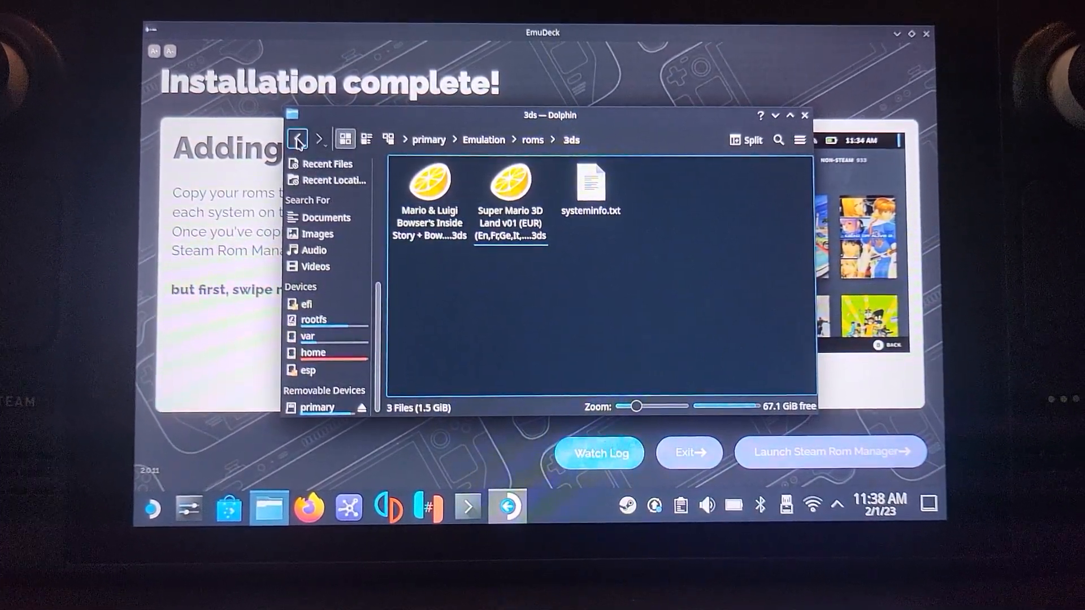
mouse_move(298, 140)
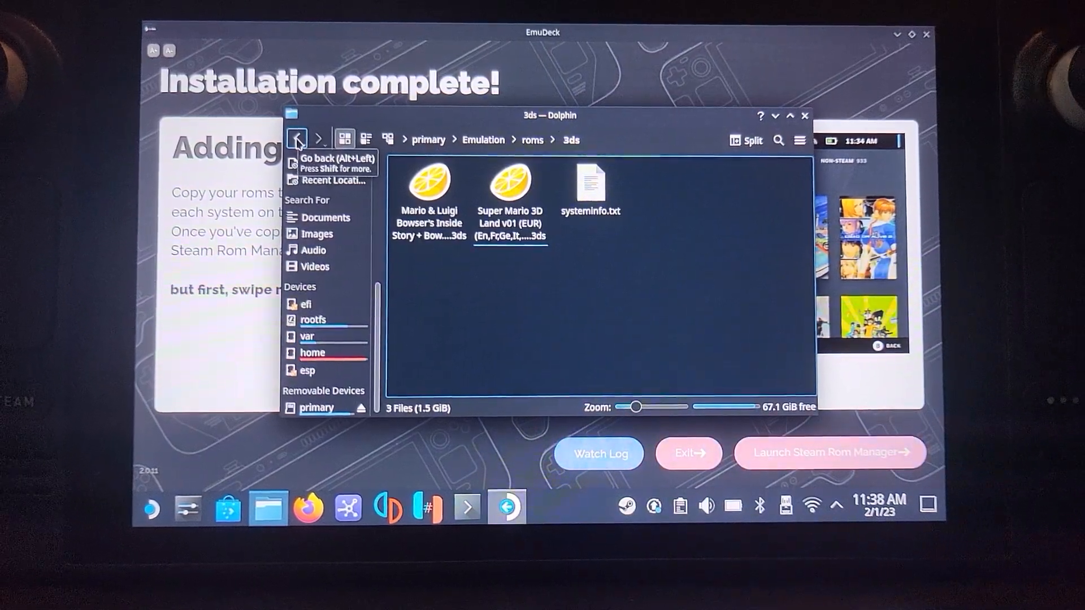
Go to the bios/citra/keys folder holding aes_keys.txt and bring up Create New there.
click(297, 139)
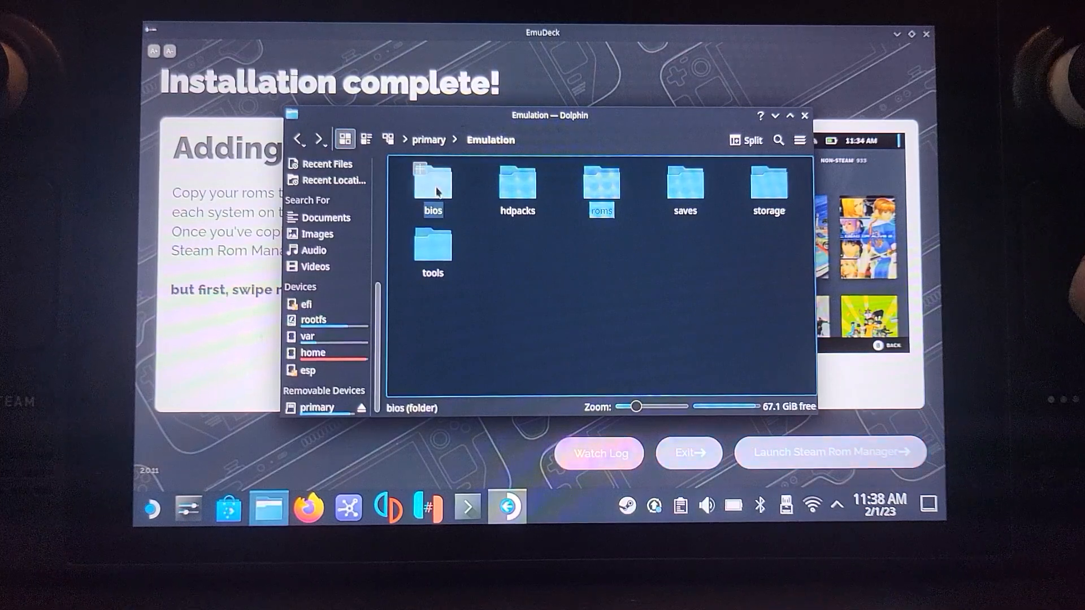
double_click(432, 183)
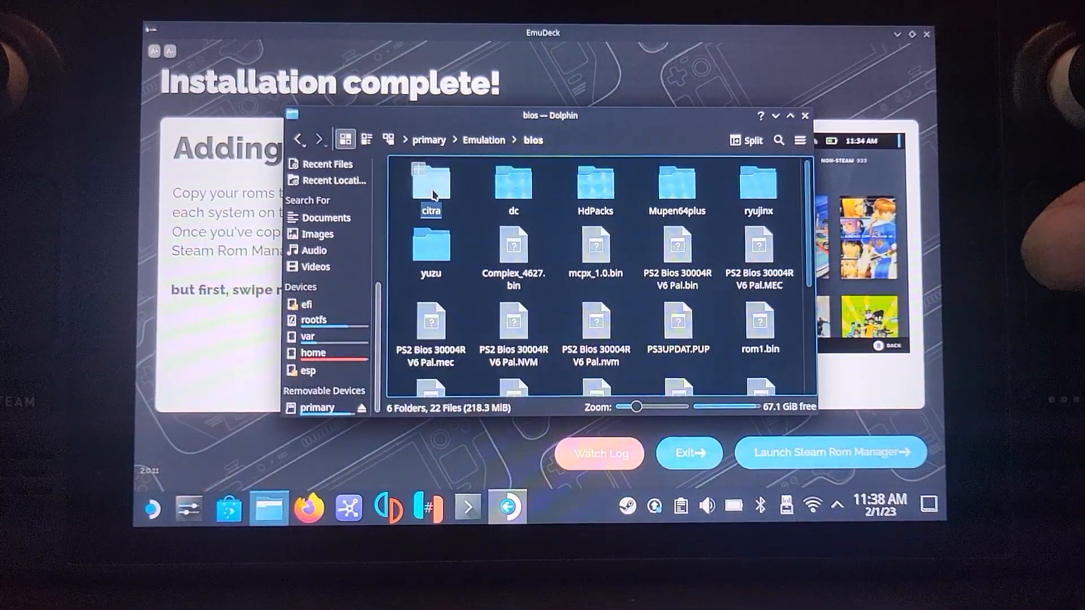
double_click(430, 183)
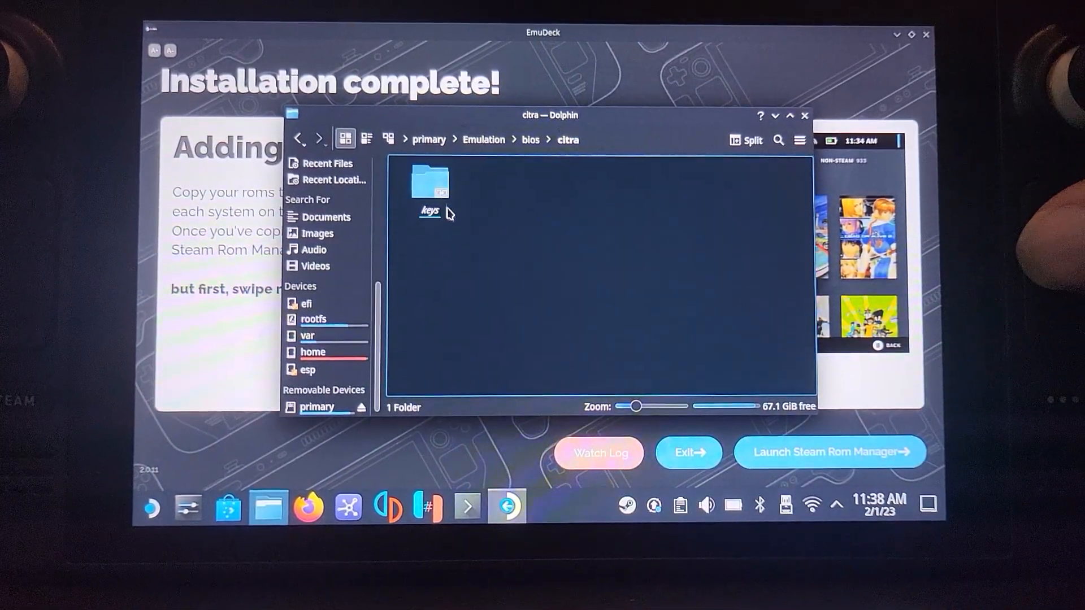
double_click(430, 181)
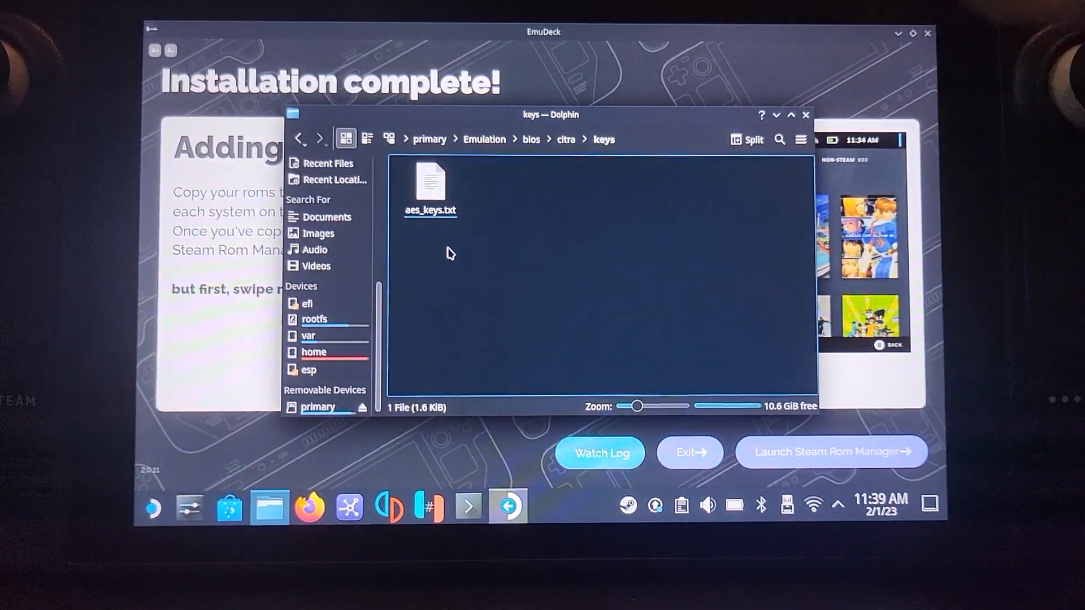
right_click(510, 225)
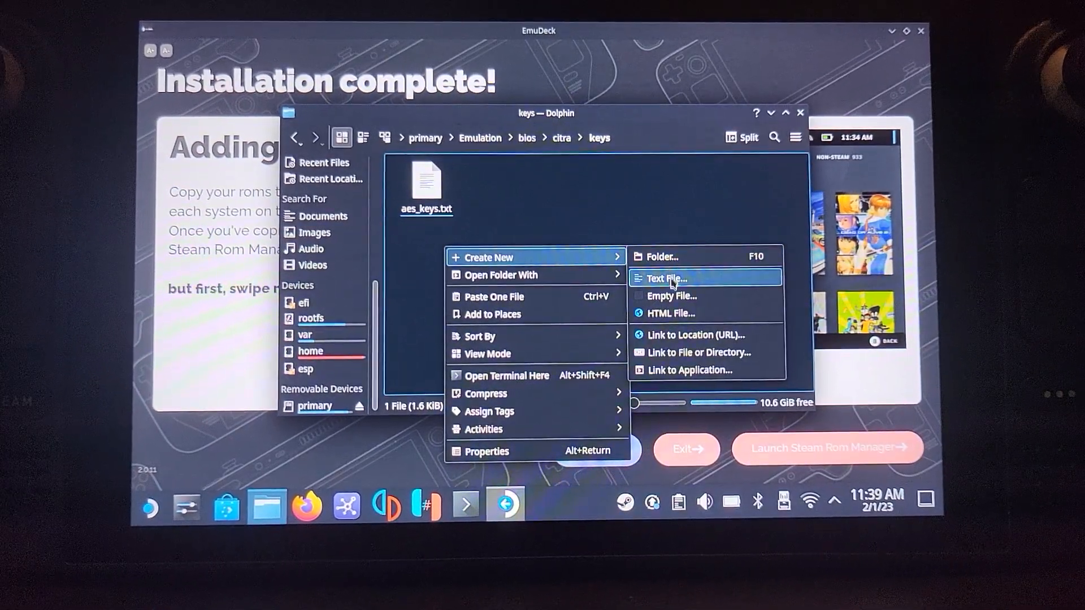
click(506, 375)
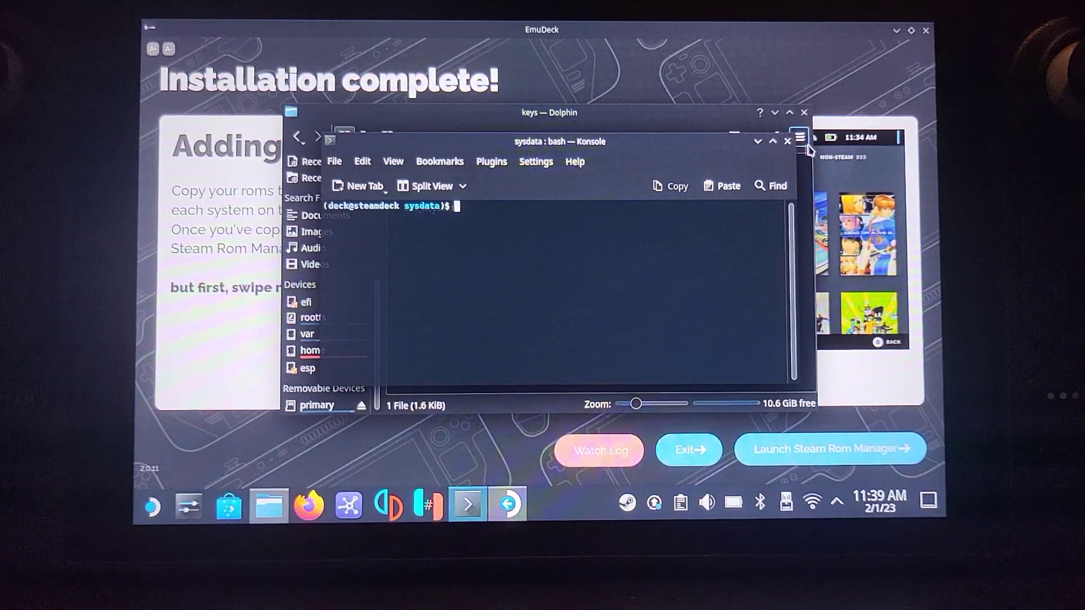
mouse_move(789, 156)
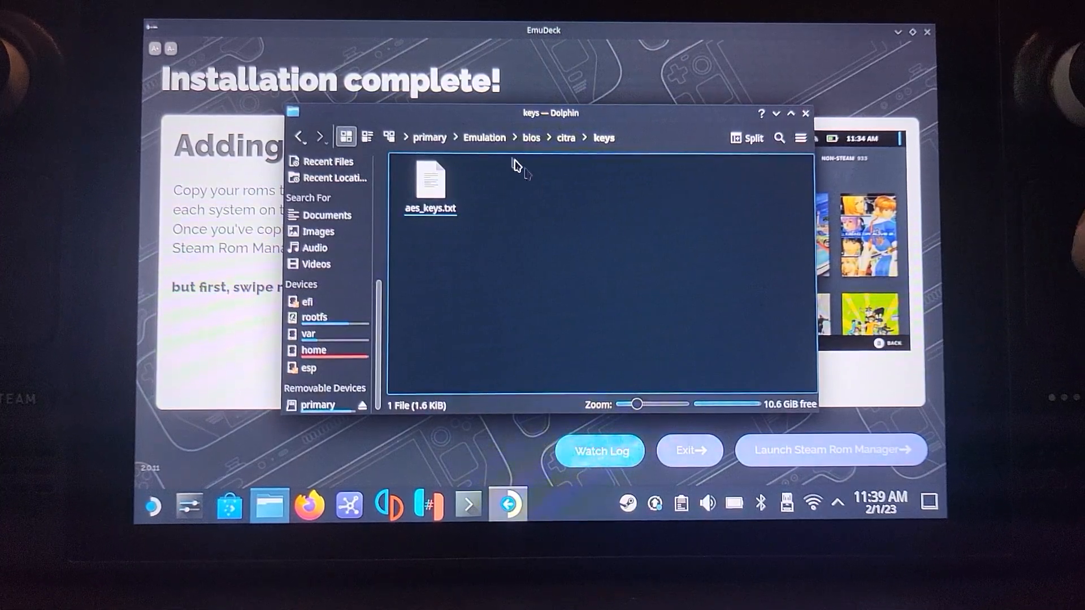
Return to the 3ds roms folder, read systeminfo.txt in Kate, then close it.
click(485, 137)
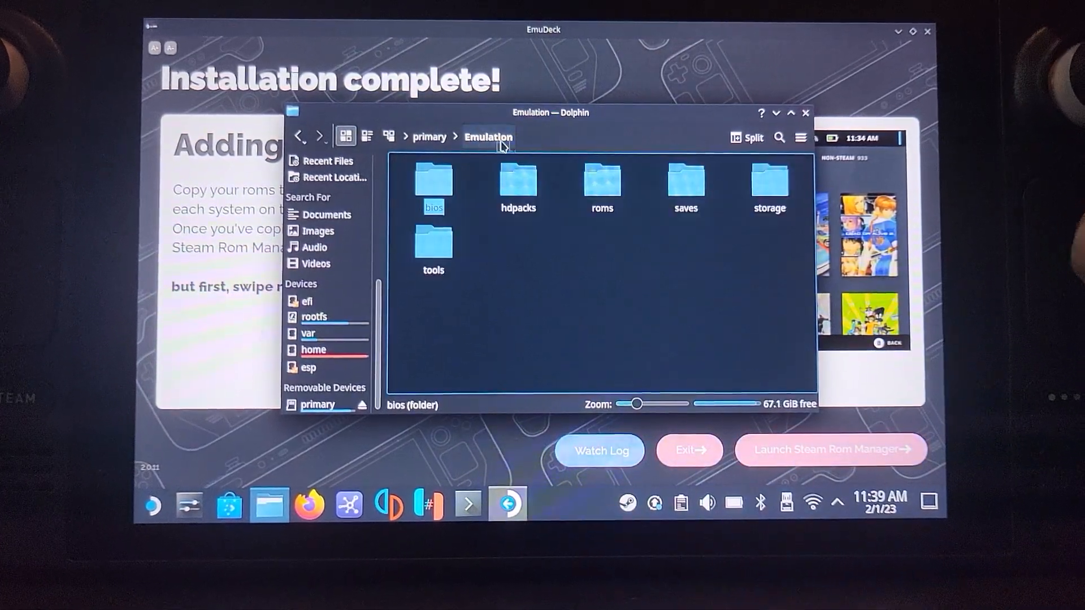
double_click(600, 183)
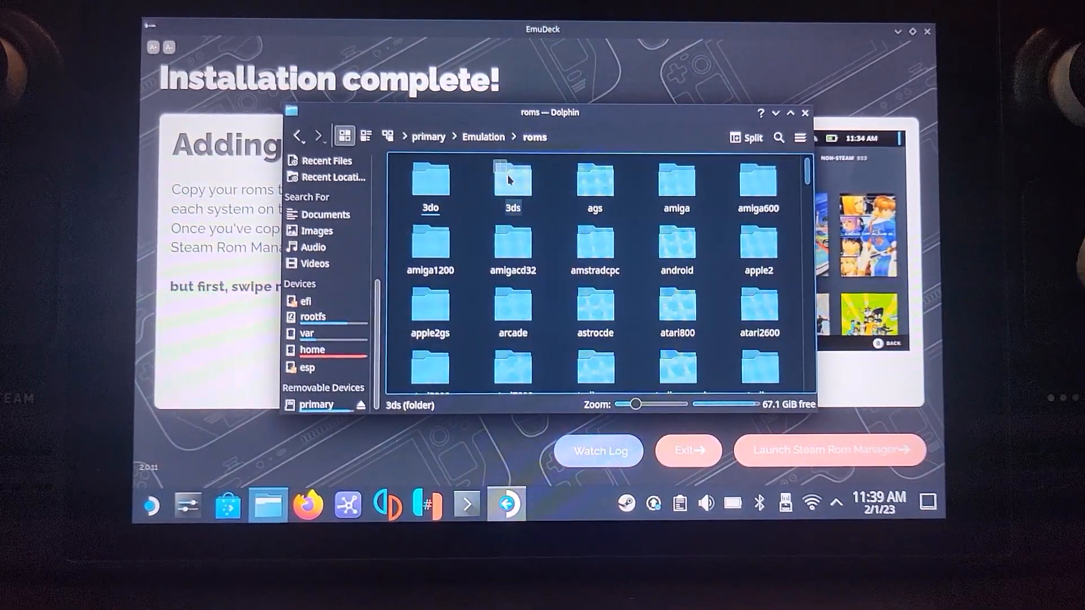
double_click(512, 180)
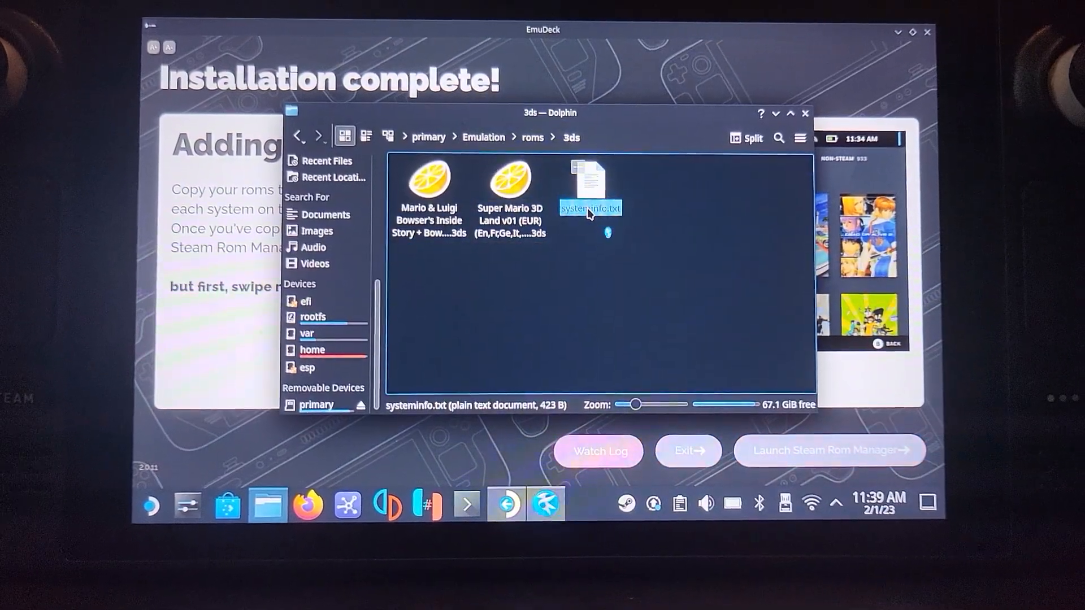
double_click(590, 186)
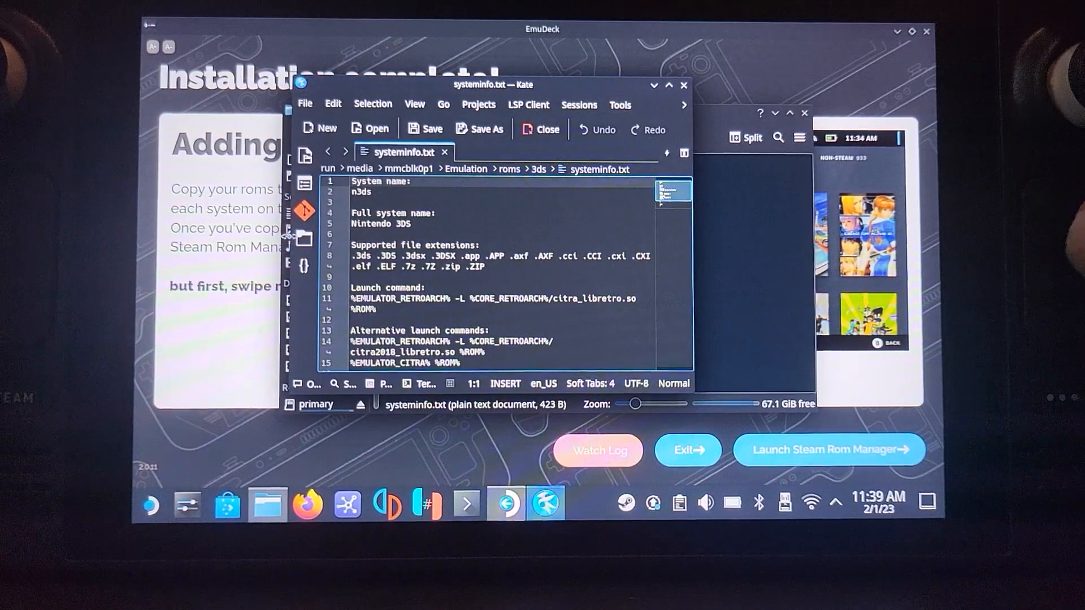
double_click(380, 224)
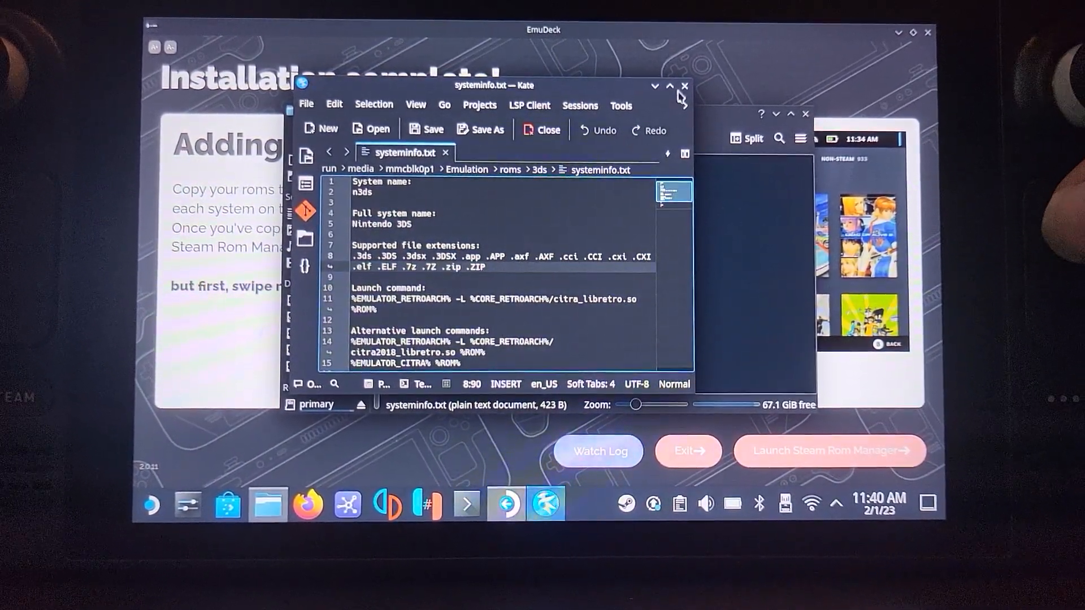
click(685, 86)
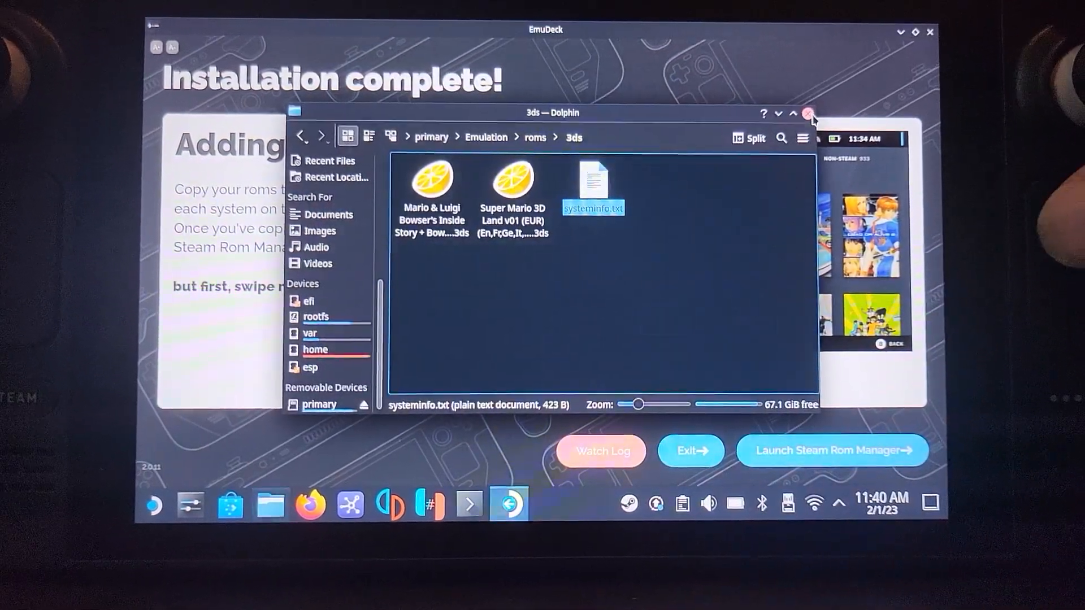
Close Dolphin and launch Steam ROM Manager from EmuDeck.
click(808, 113)
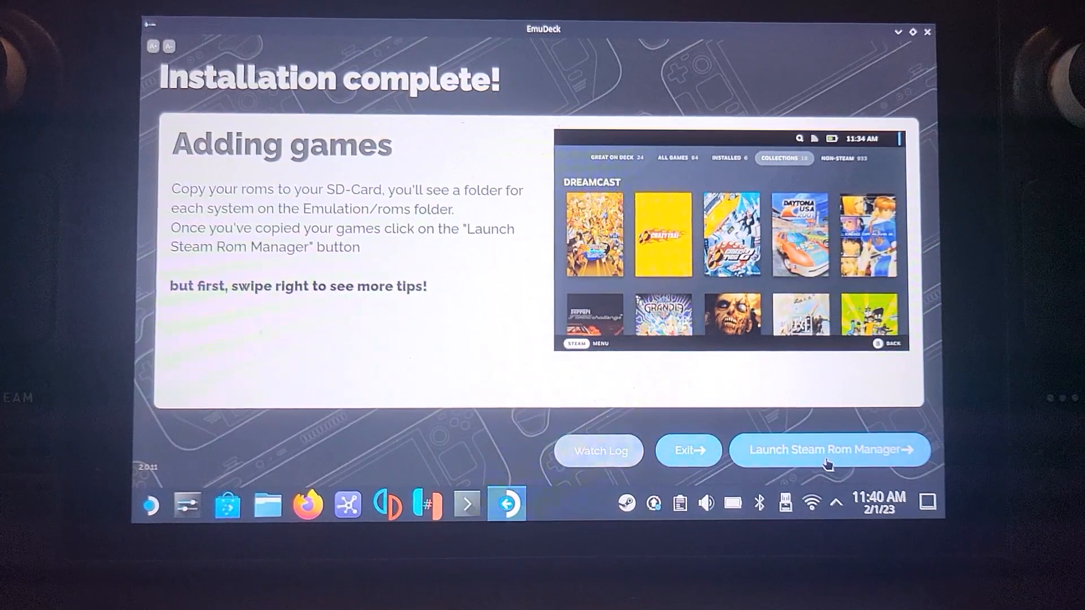
click(829, 450)
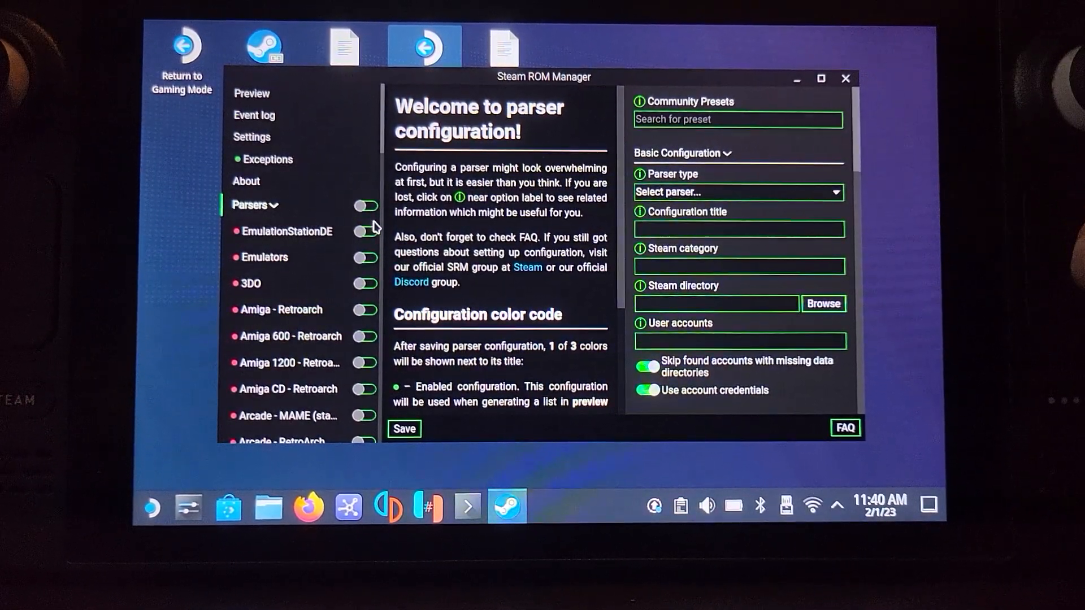
Enable the EmulationStationDE and Emulators parsers, save, and show the shortcut Preview.
click(365, 231)
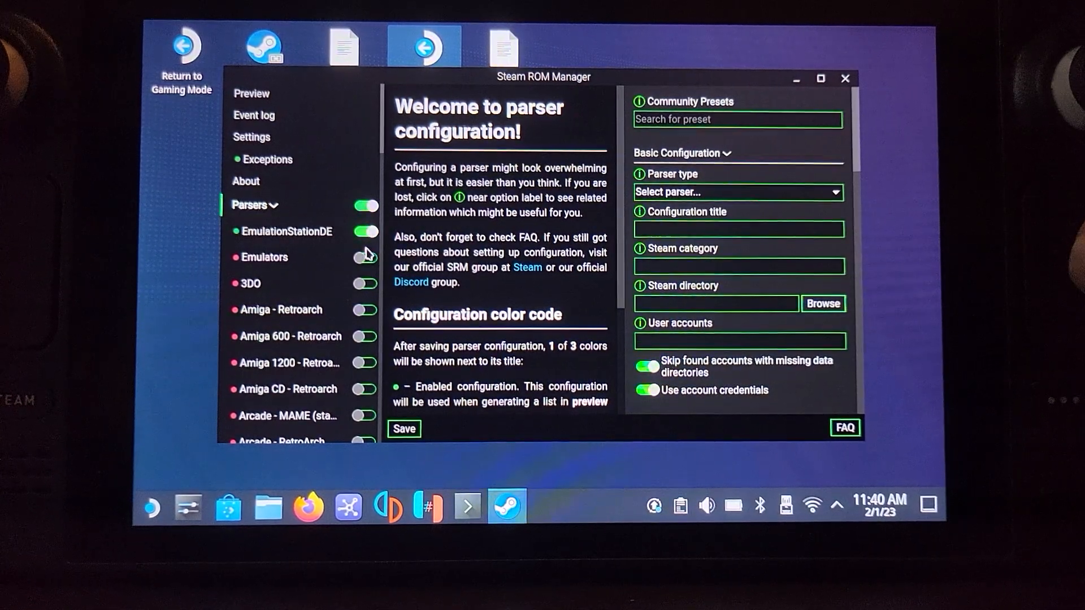
click(365, 258)
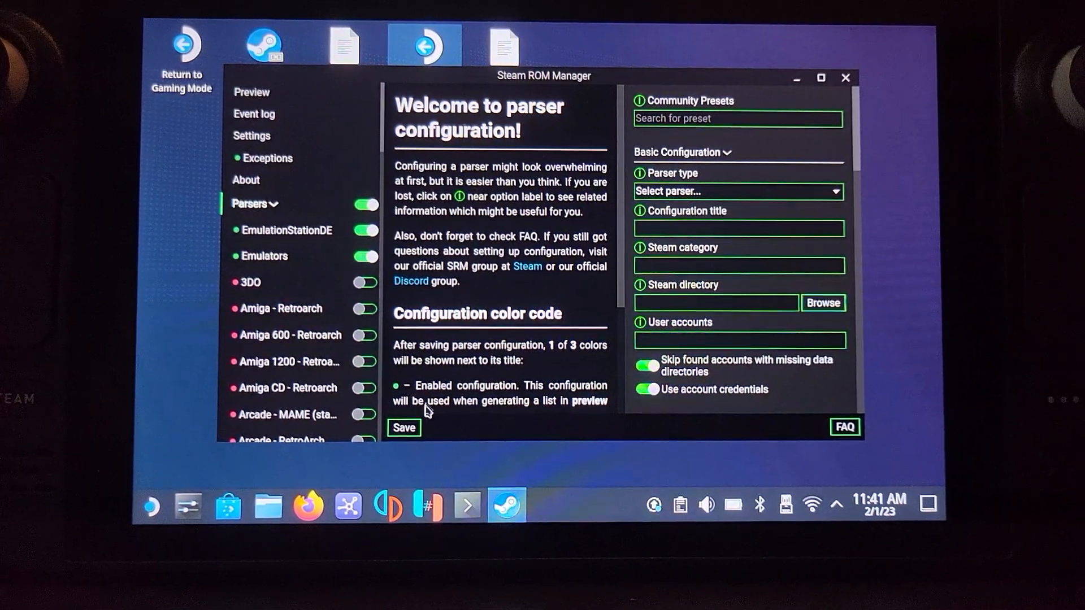
click(404, 427)
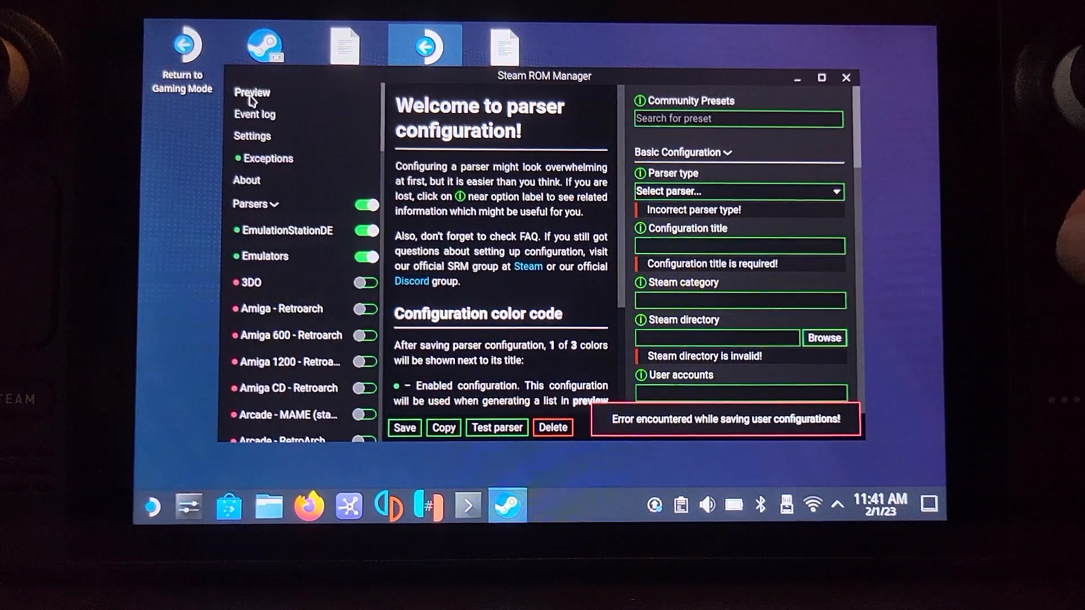
click(252, 92)
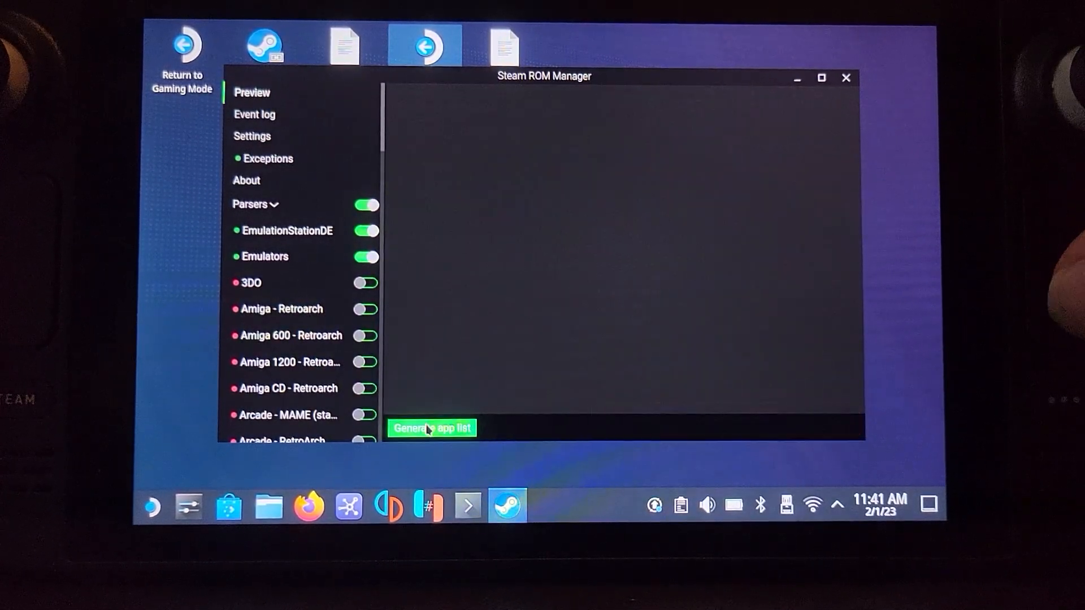
Generate the 16-title app list and maximize the manager window to browse it.
click(431, 427)
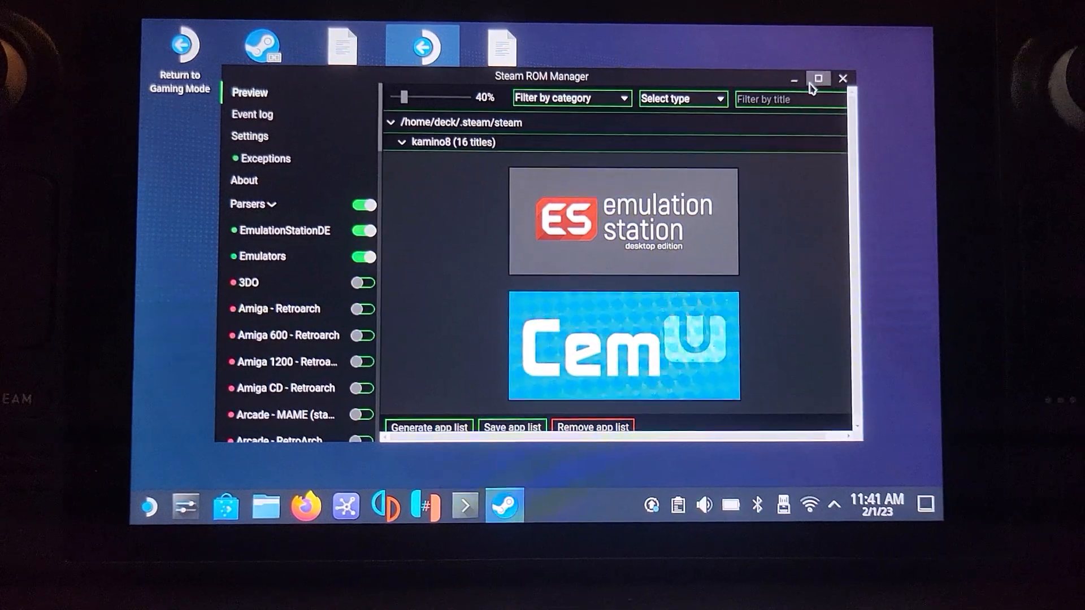
click(819, 78)
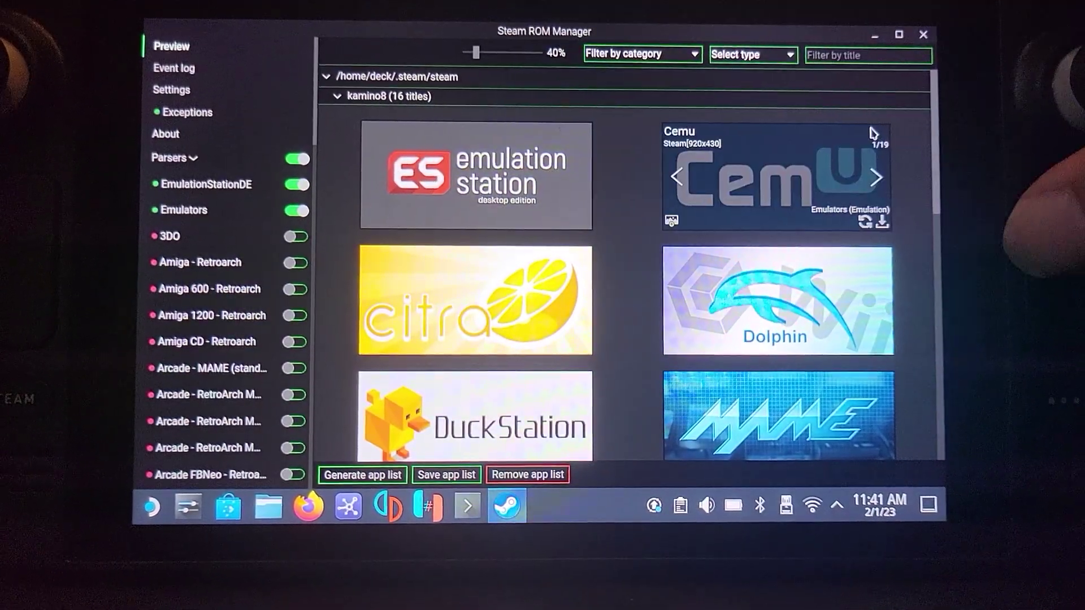
scroll(down, 3)
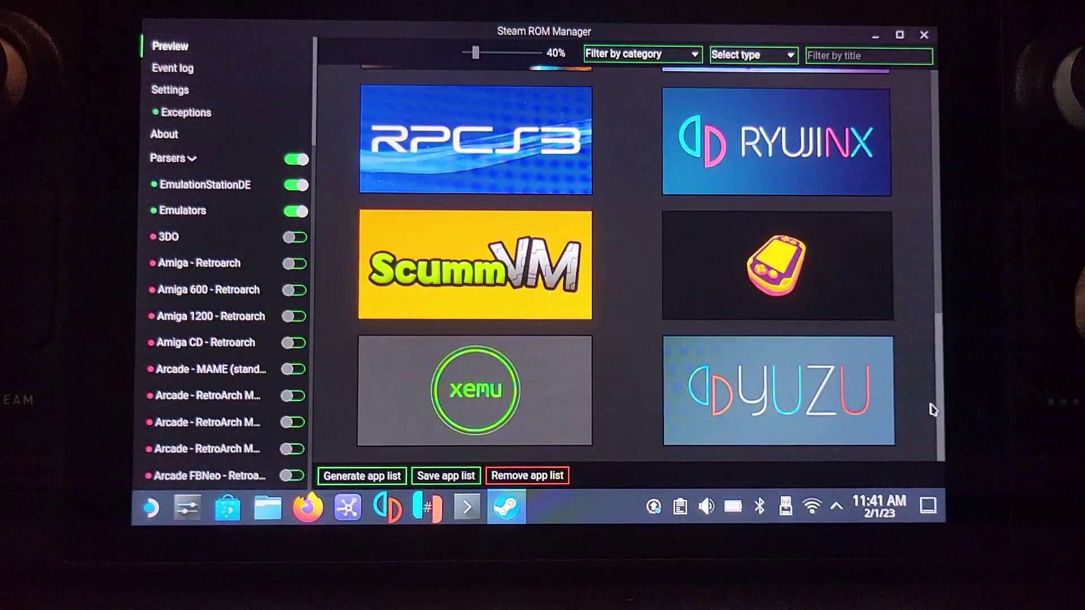
scroll(up, 3)
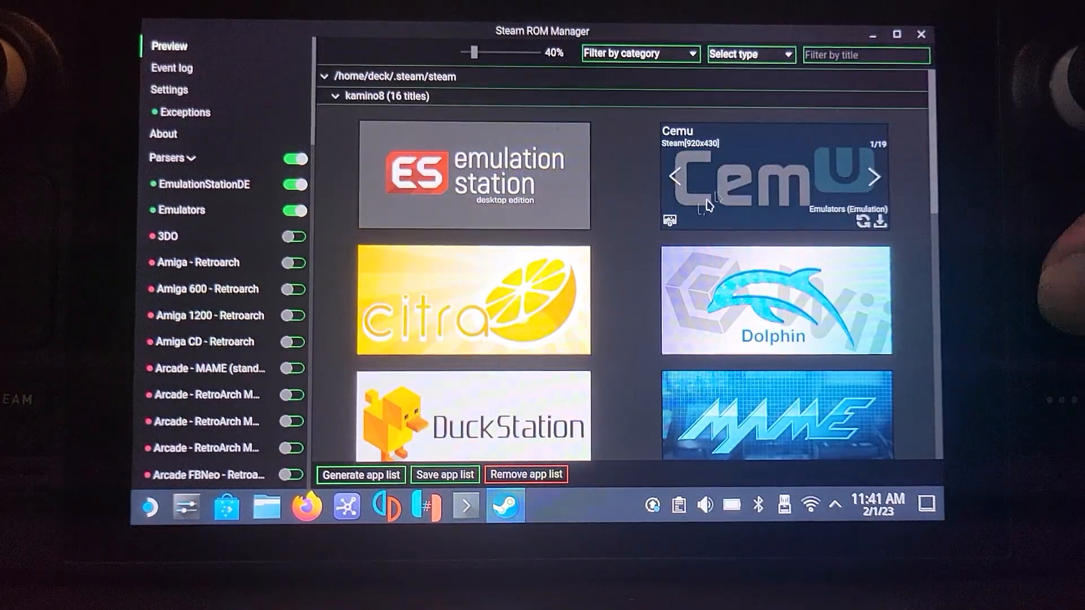
Cycle the Cemu and Citra banner artwork, then save the app list to Steam.
click(575, 303)
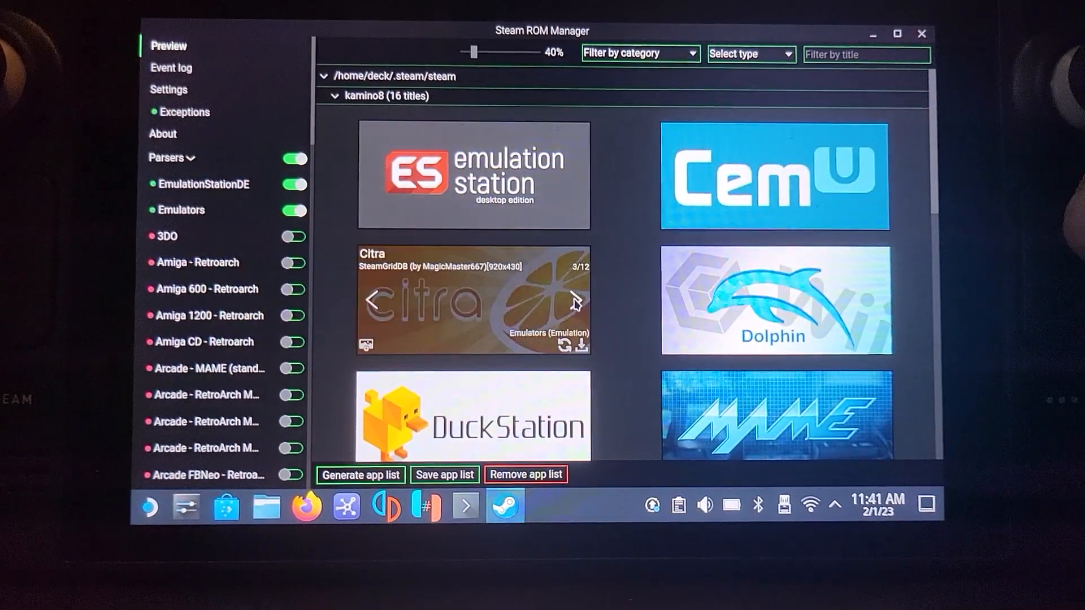
click(578, 300)
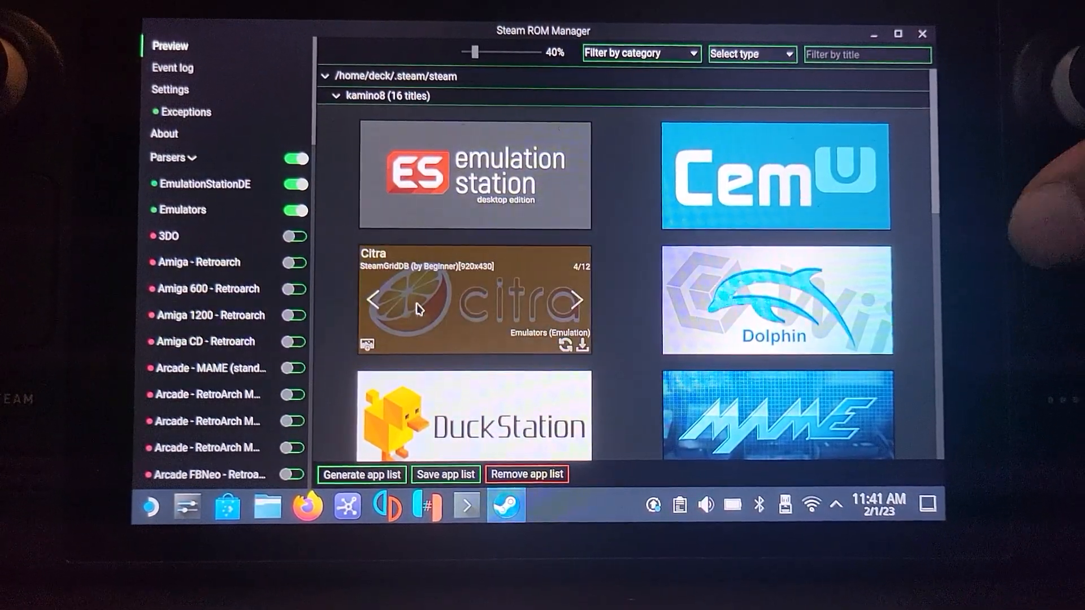
click(374, 301)
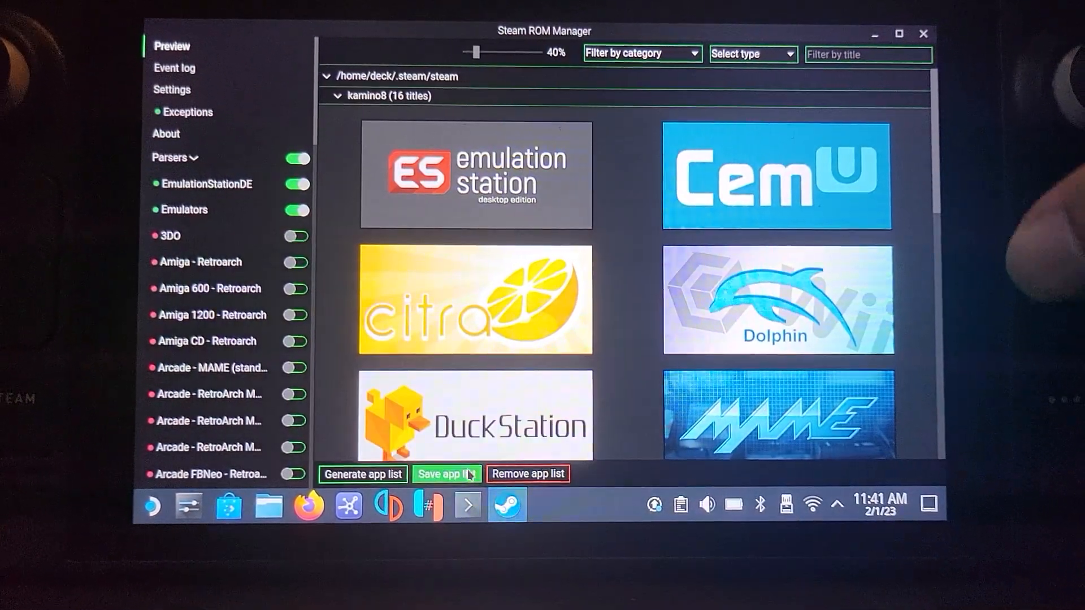
click(445, 474)
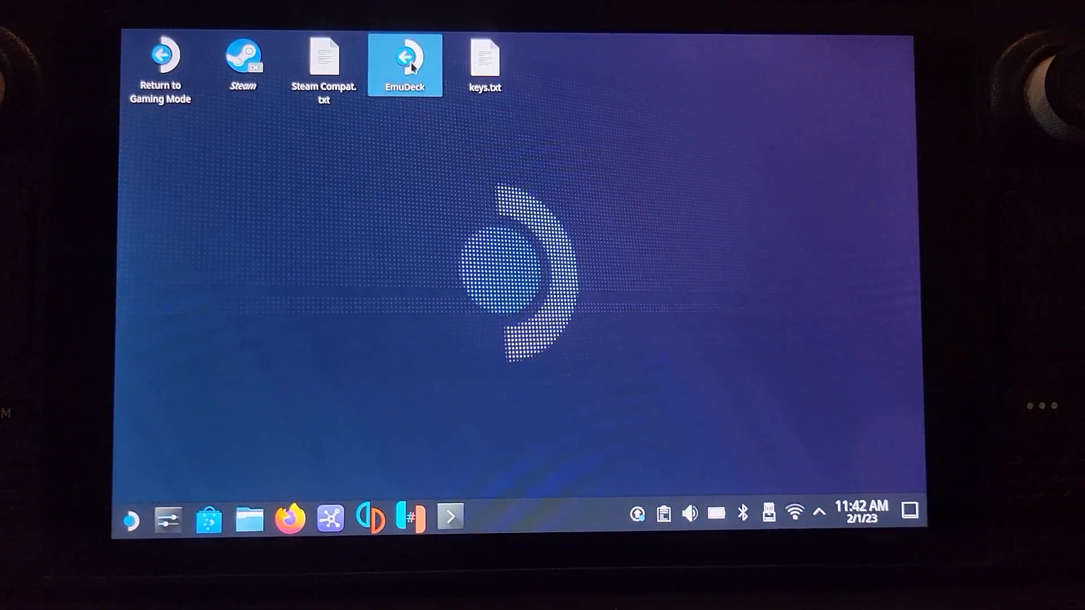
Relaunch EmuDeck and reach the Update Emulators & Tools page from Tools & Stuff.
double_click(405, 55)
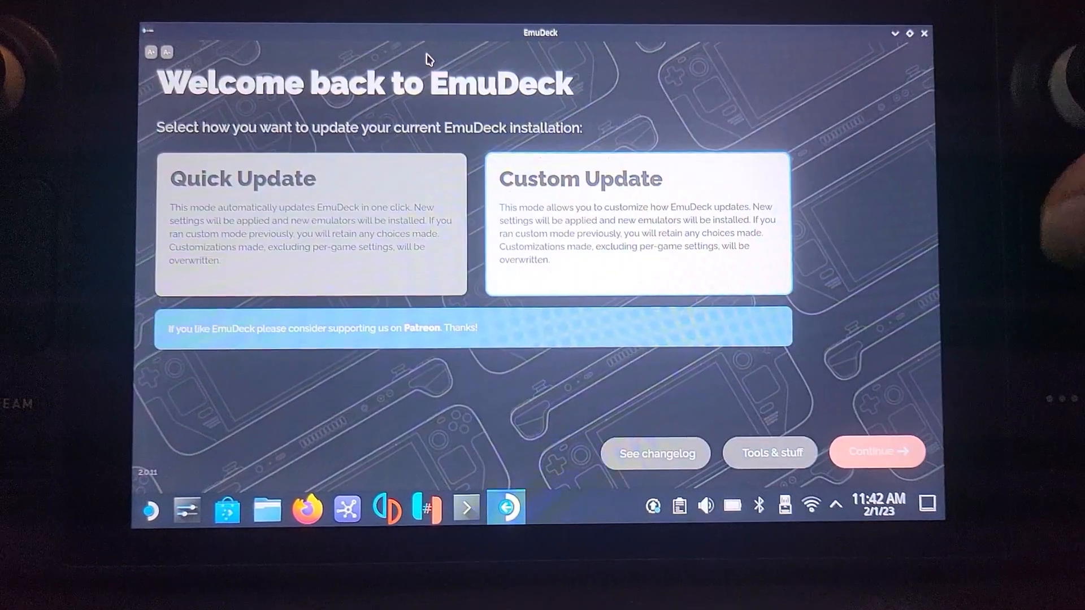
click(769, 452)
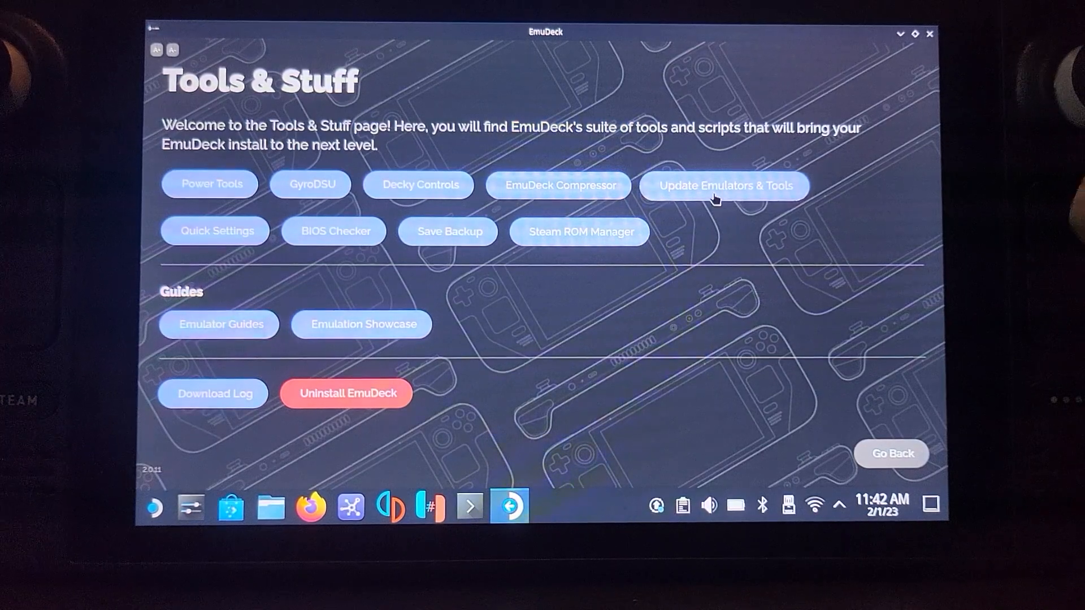
click(724, 185)
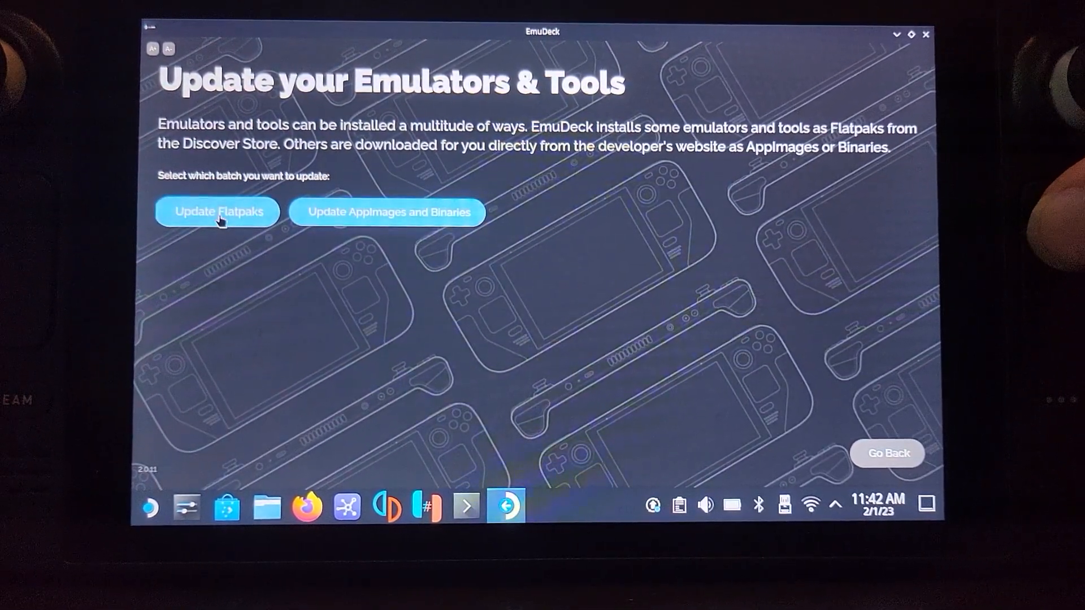
Open the Flatpak emulator update list, exit without updating, and return to Tools & Stuff.
click(217, 212)
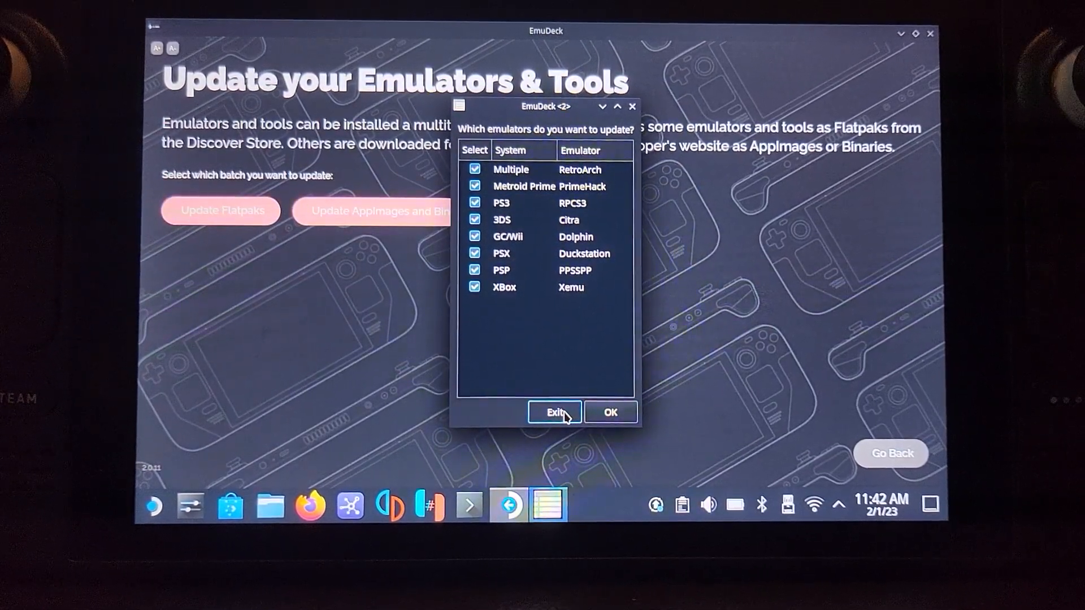
click(553, 412)
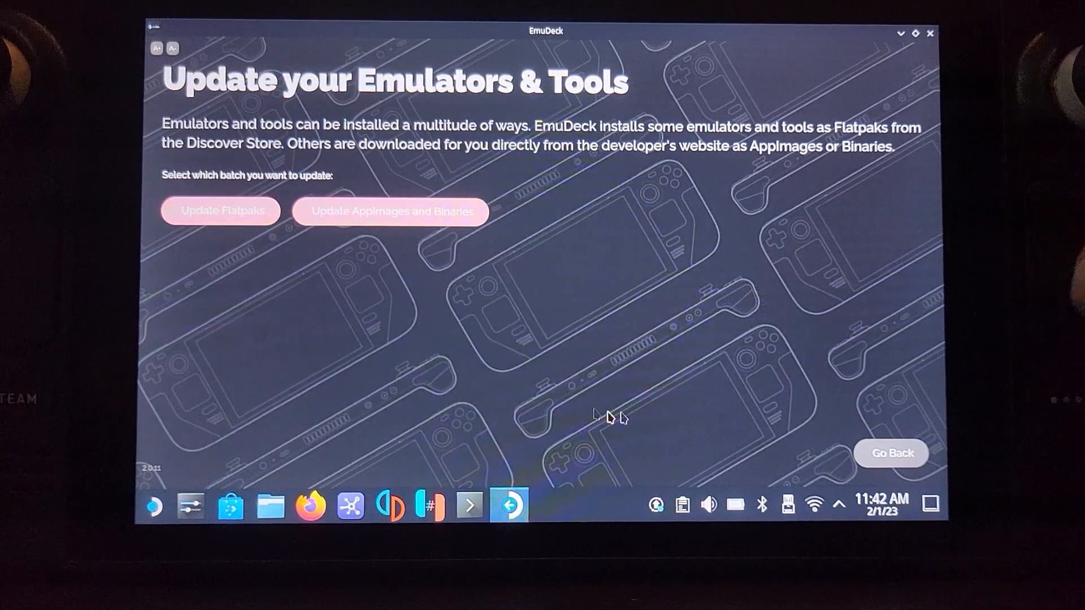
mouse_move(891, 454)
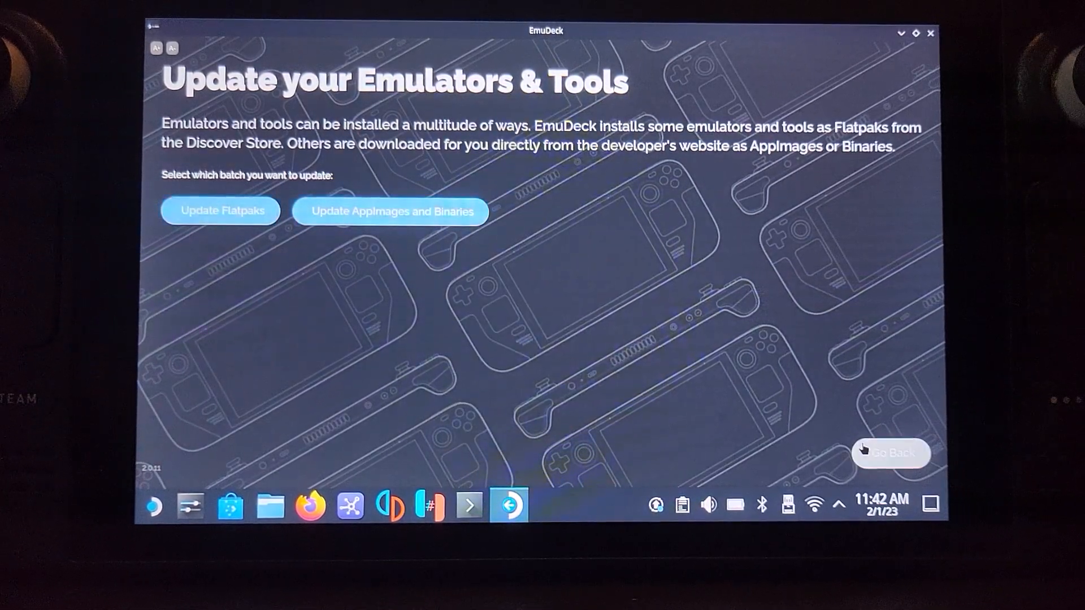
click(891, 453)
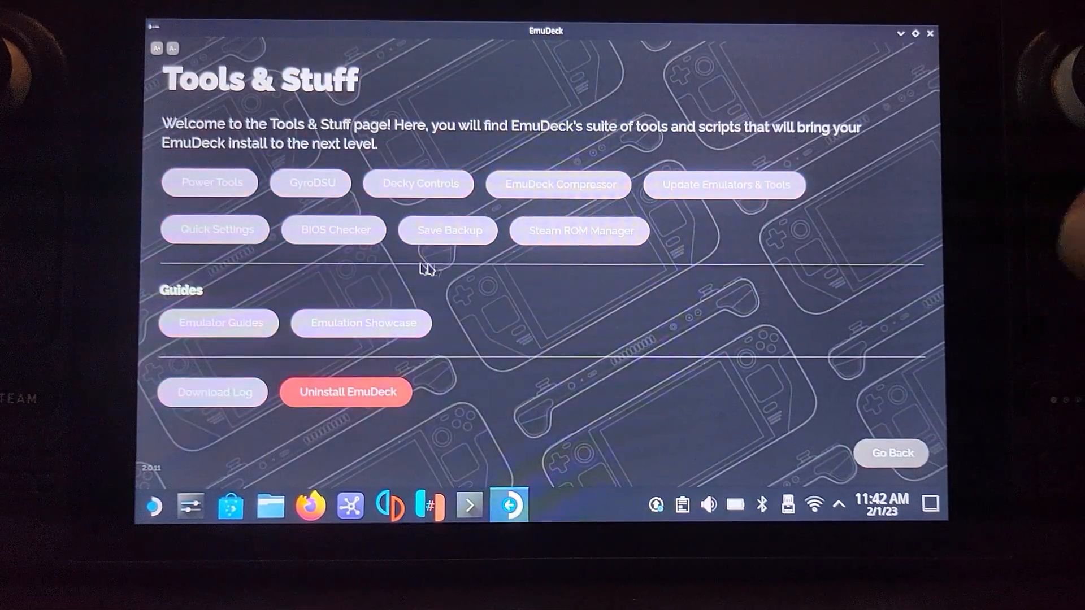
click(448, 231)
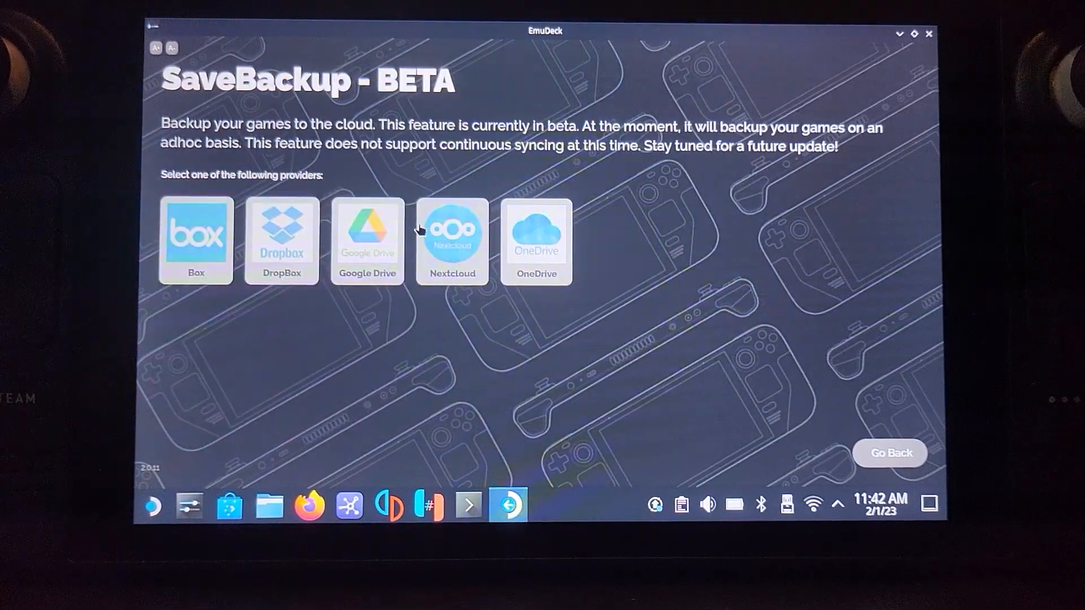
mouse_move(450, 326)
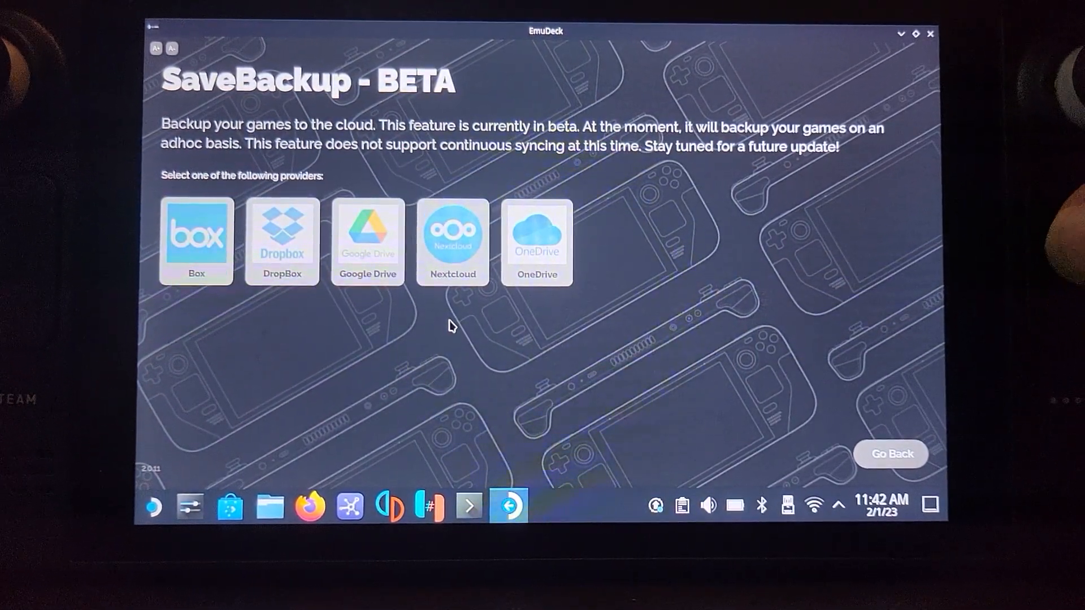
mouse_move(702, 411)
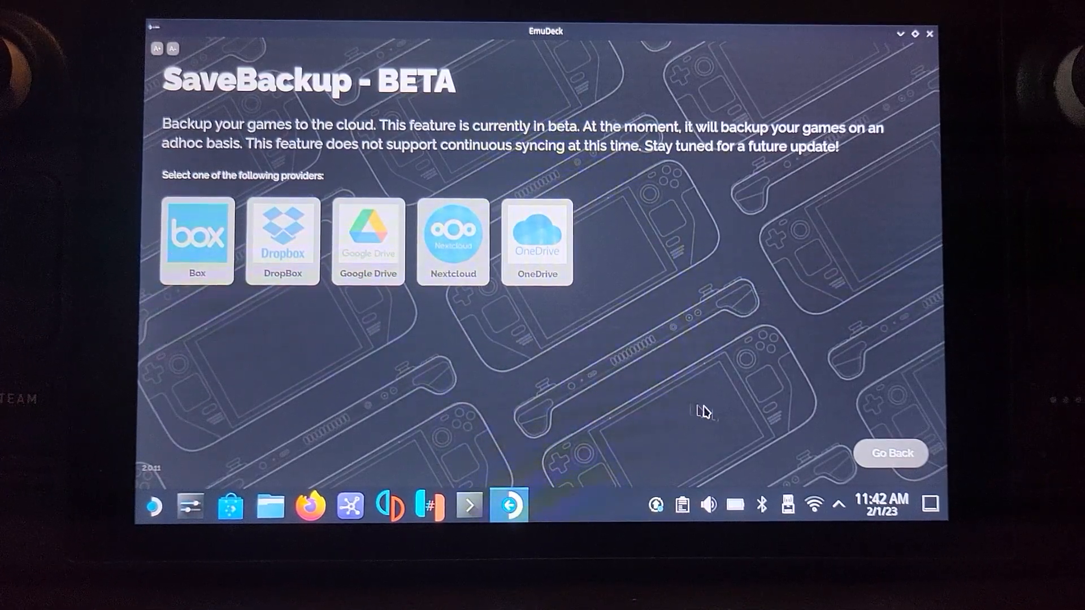
click(889, 453)
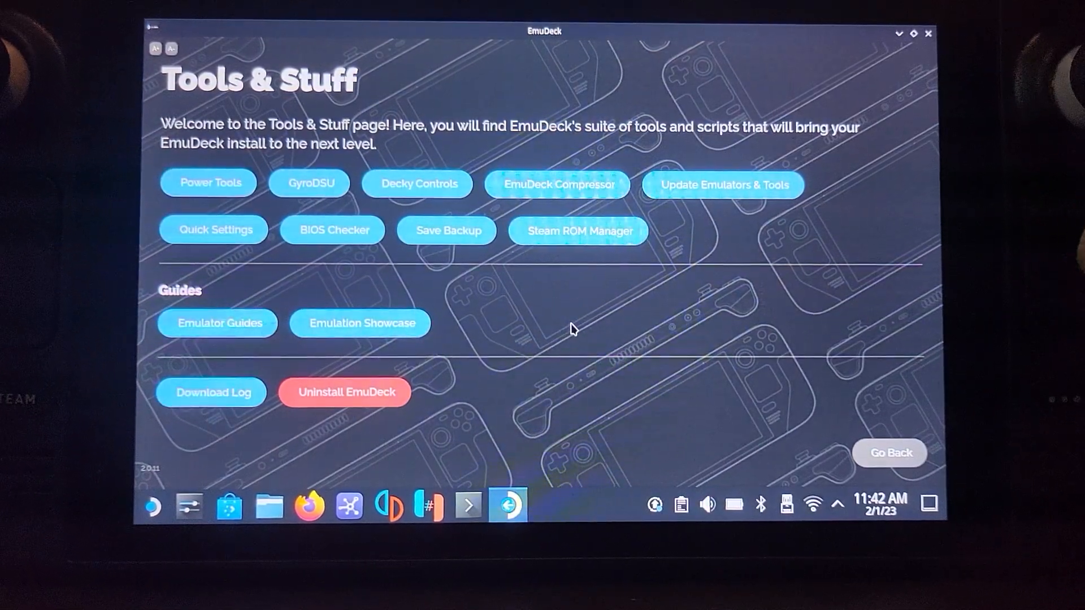
mouse_move(399, 258)
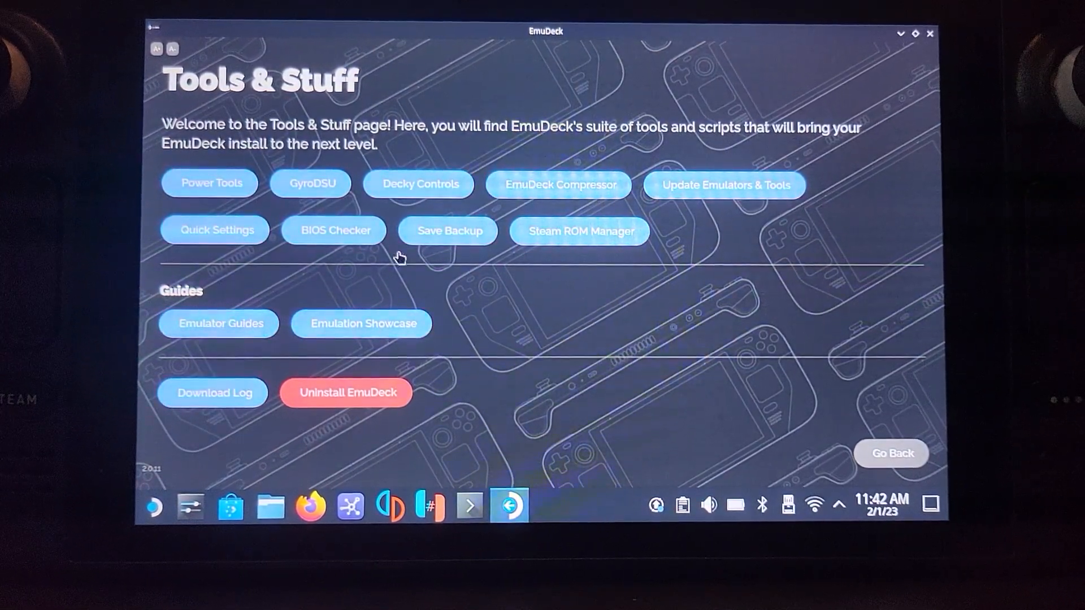
Re-run the BIOS check, confirming PS1, PS2, Switch and Dreamcast detected, then go back.
click(333, 231)
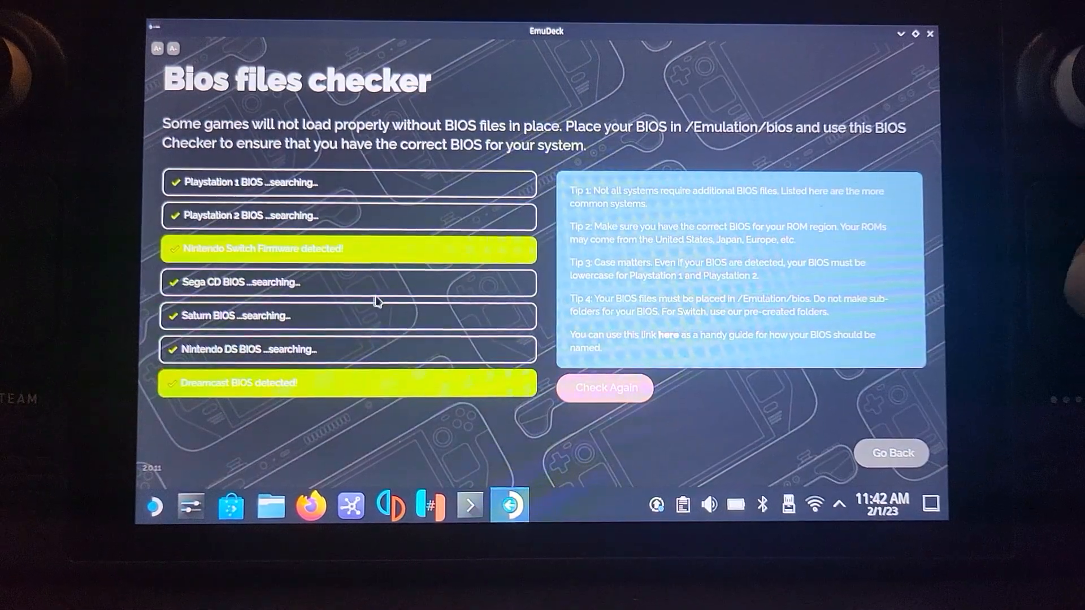
click(604, 387)
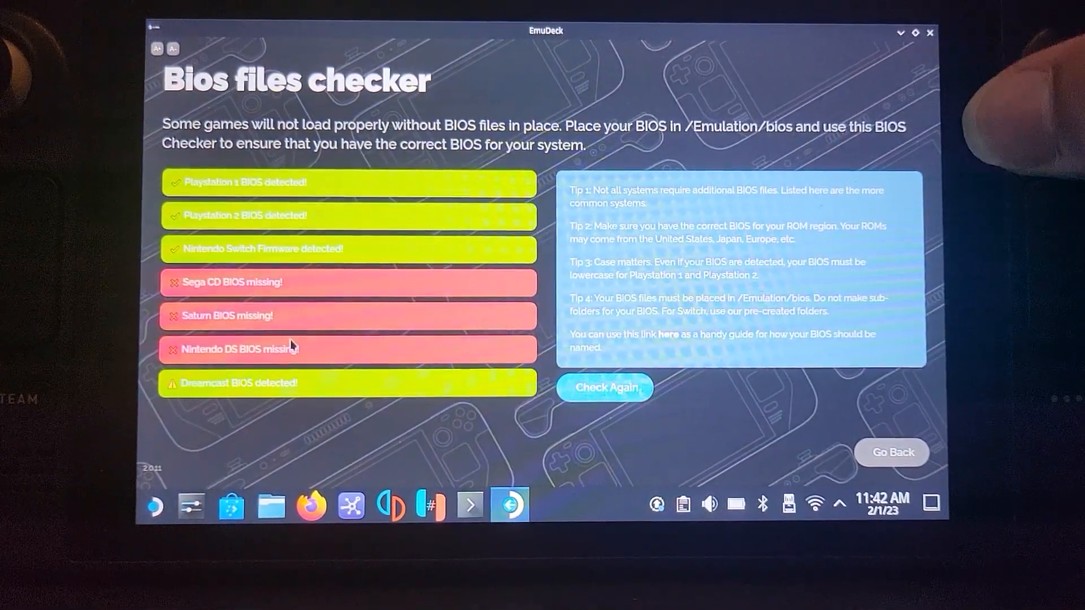
mouse_move(505, 297)
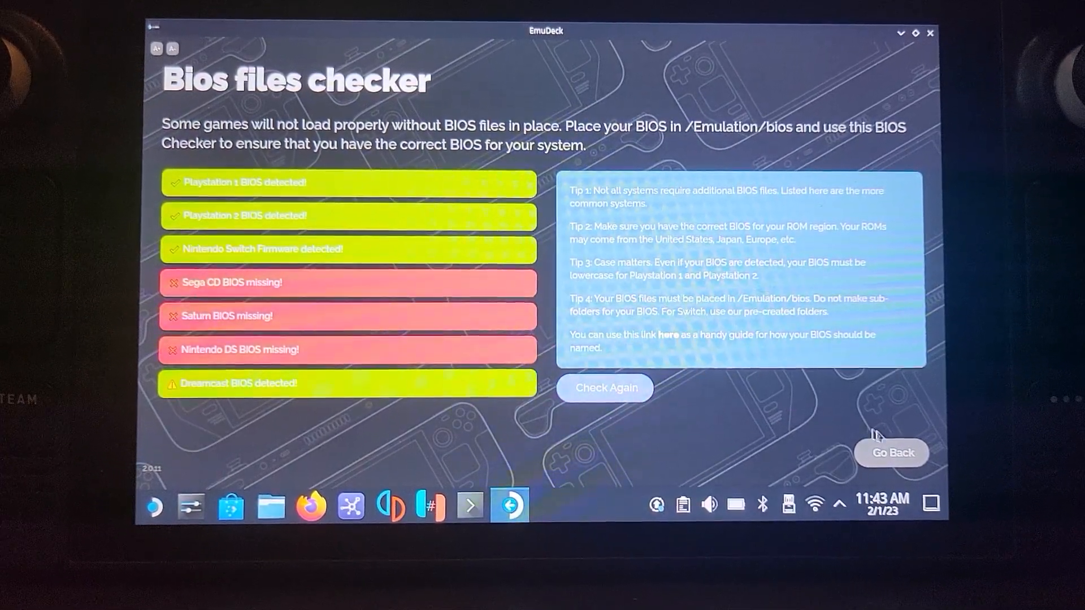
click(891, 452)
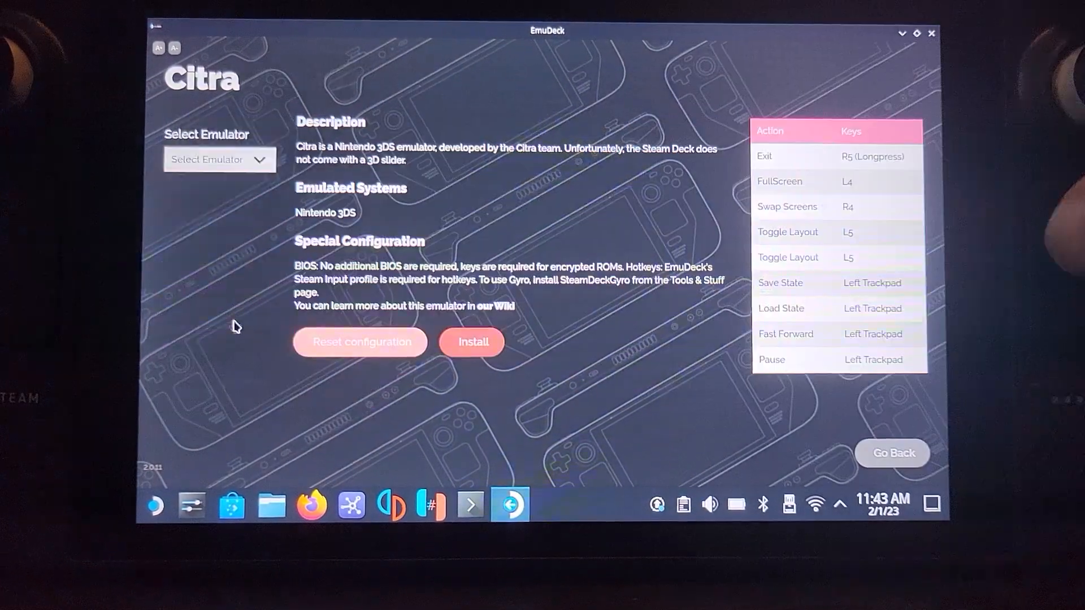
Select Citra in the emulator dropdown to review its hotkeys, close EmuDeck and return to Gaming Mode.
click(219, 160)
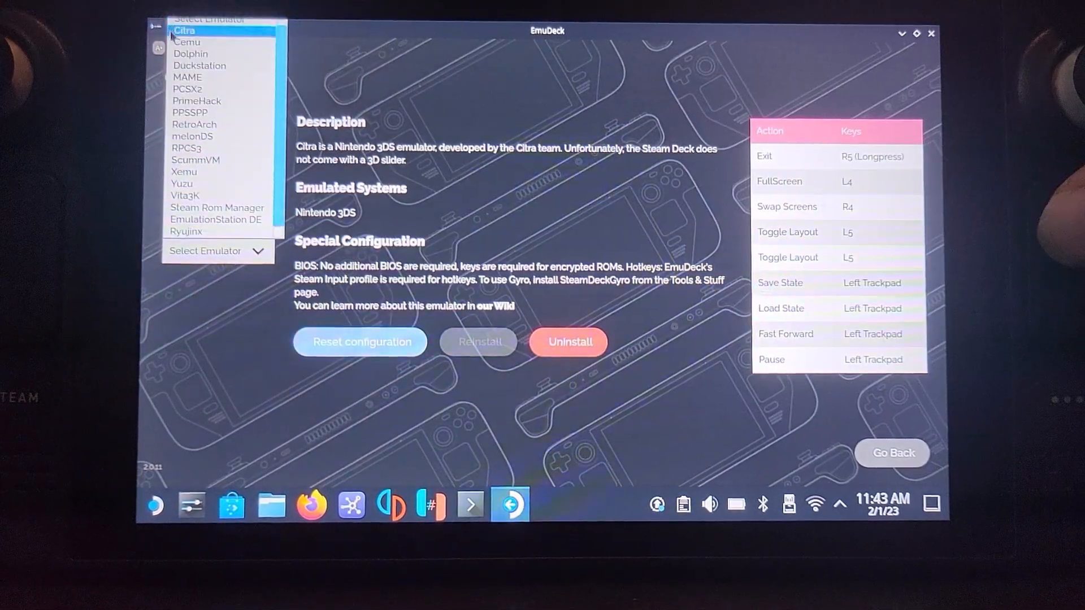
click(185, 31)
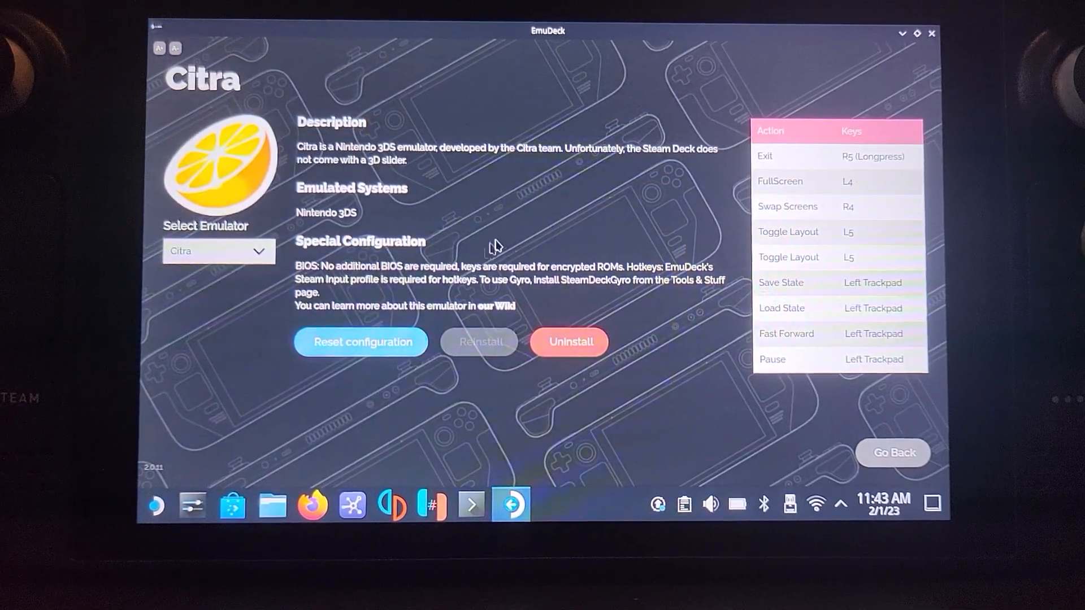
mouse_move(655, 295)
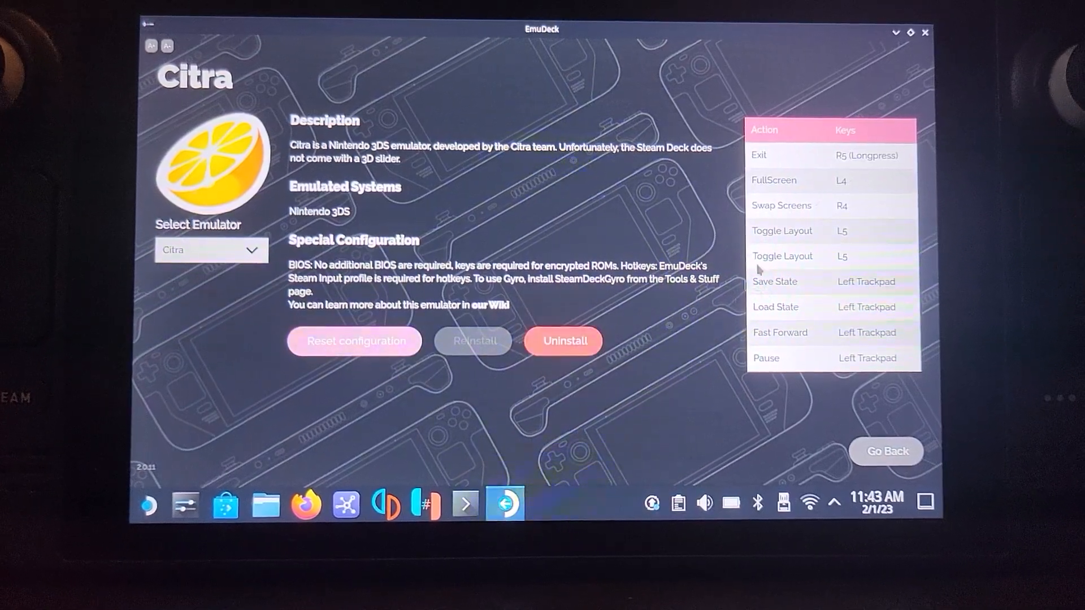
click(924, 33)
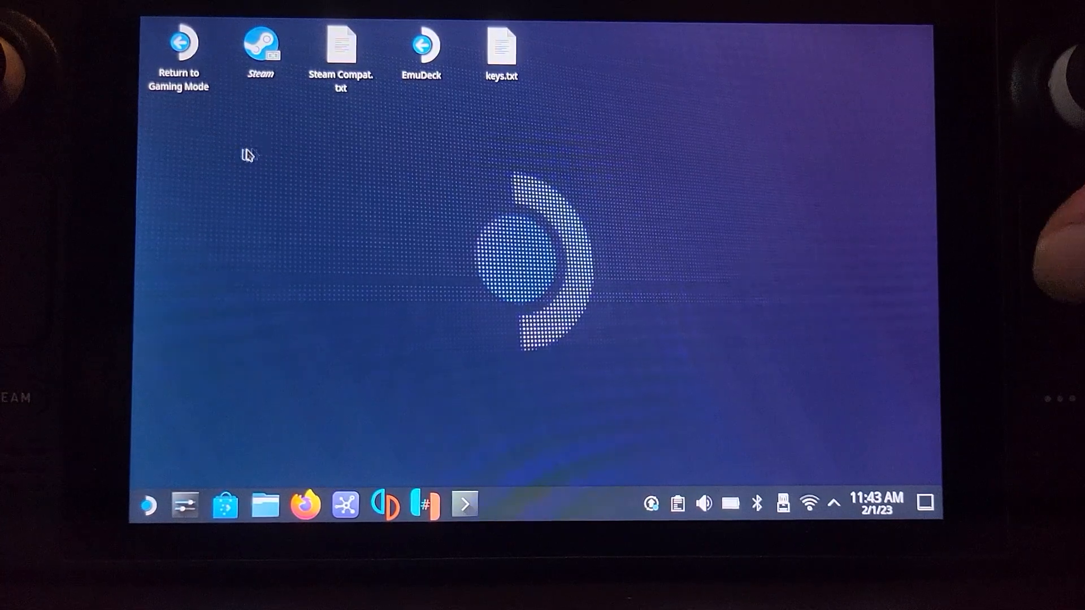
click(179, 45)
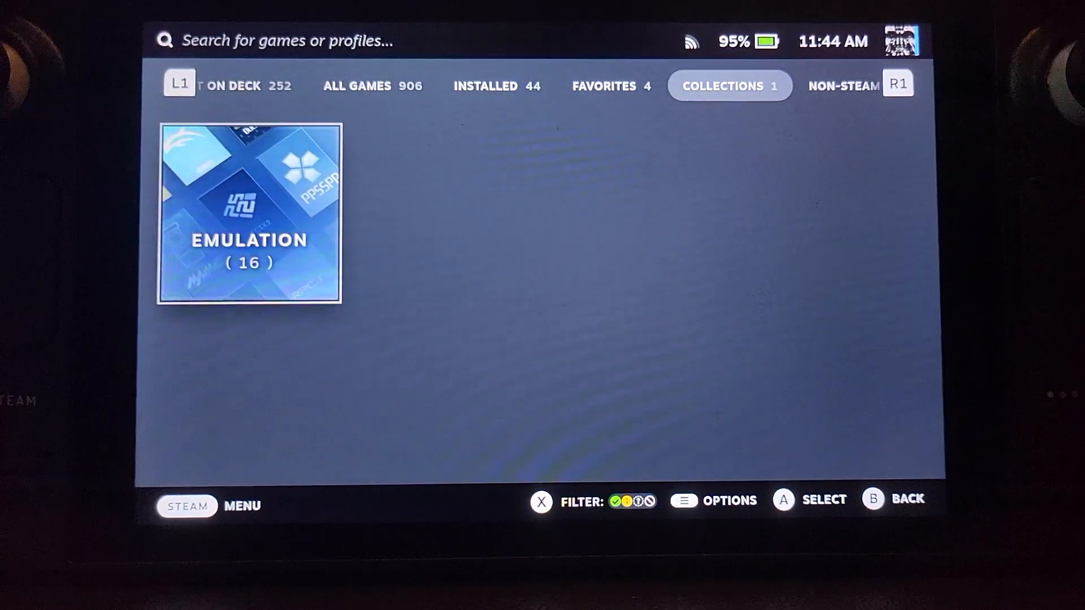
Open the Emulation collection and select the Citra tile.
click(249, 215)
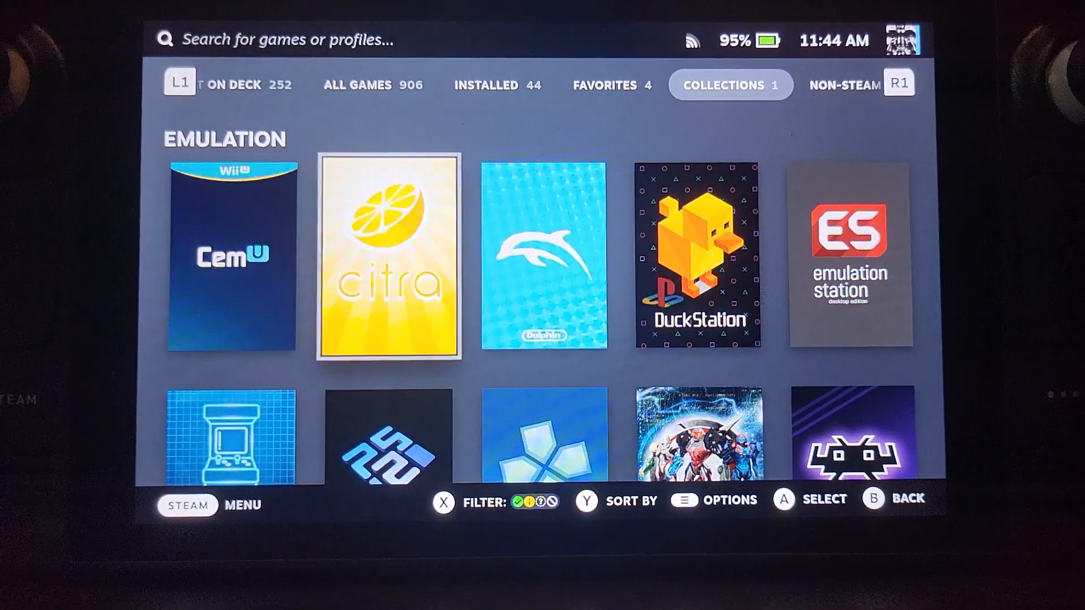
click(389, 261)
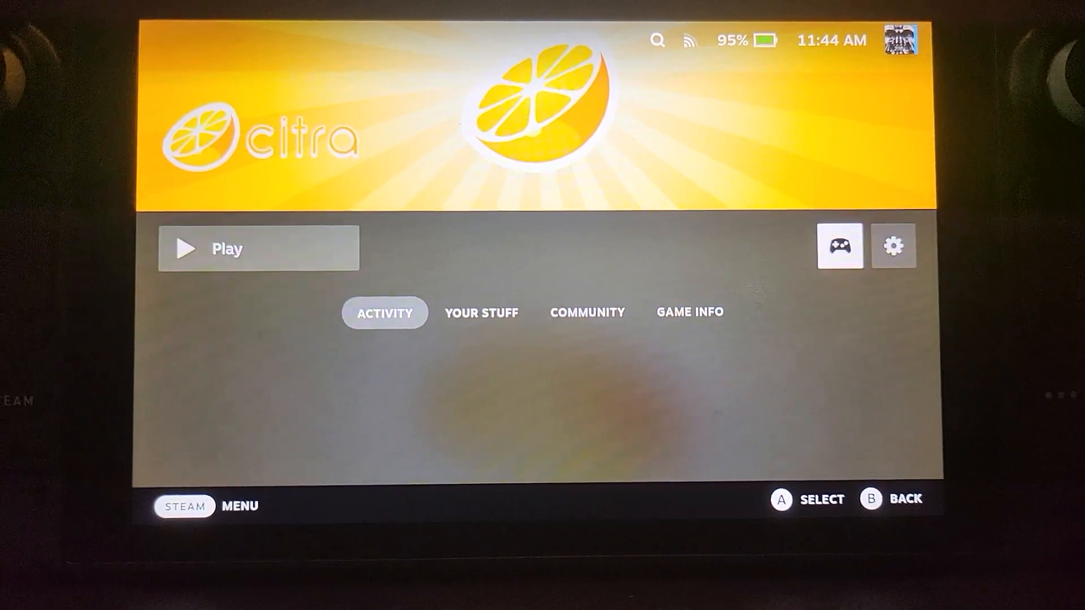
In Citra's controller settings, keep R4 as Left Mouse Click and set L4 to Right Mouse Click.
click(840, 245)
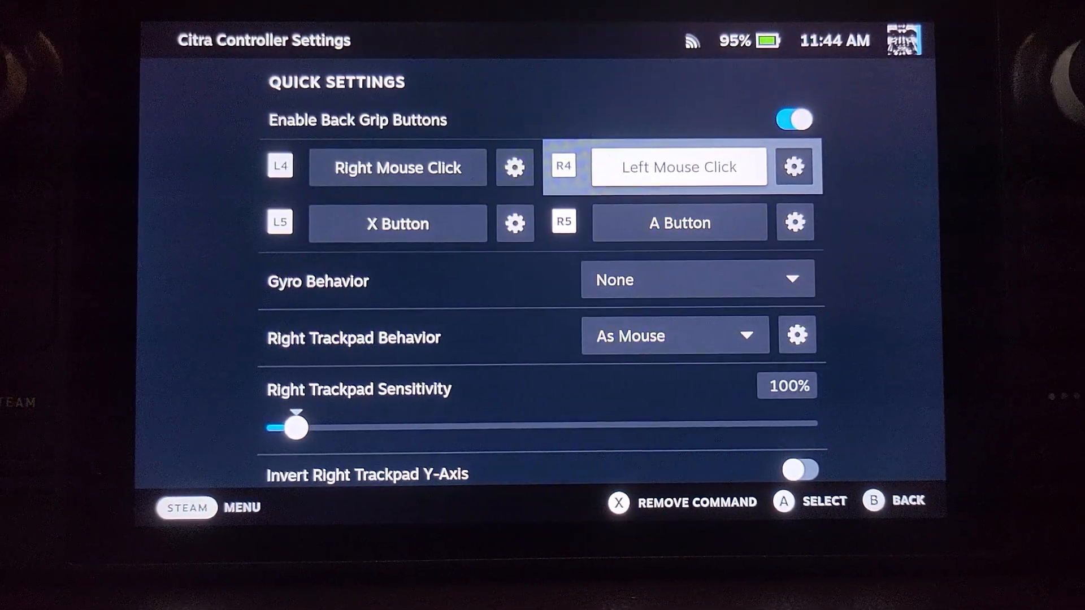
click(678, 167)
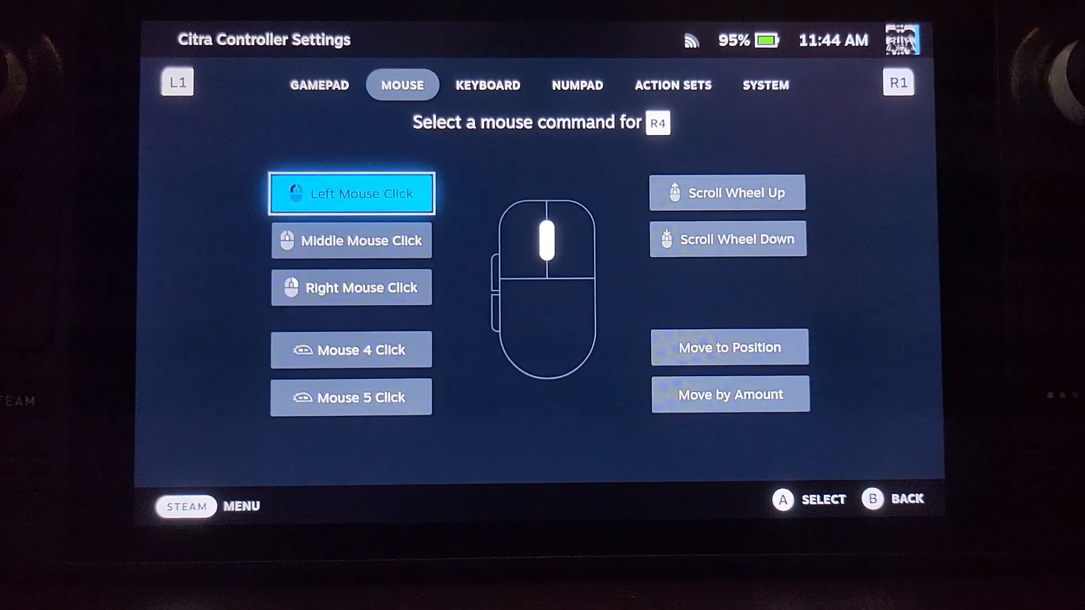
click(320, 85)
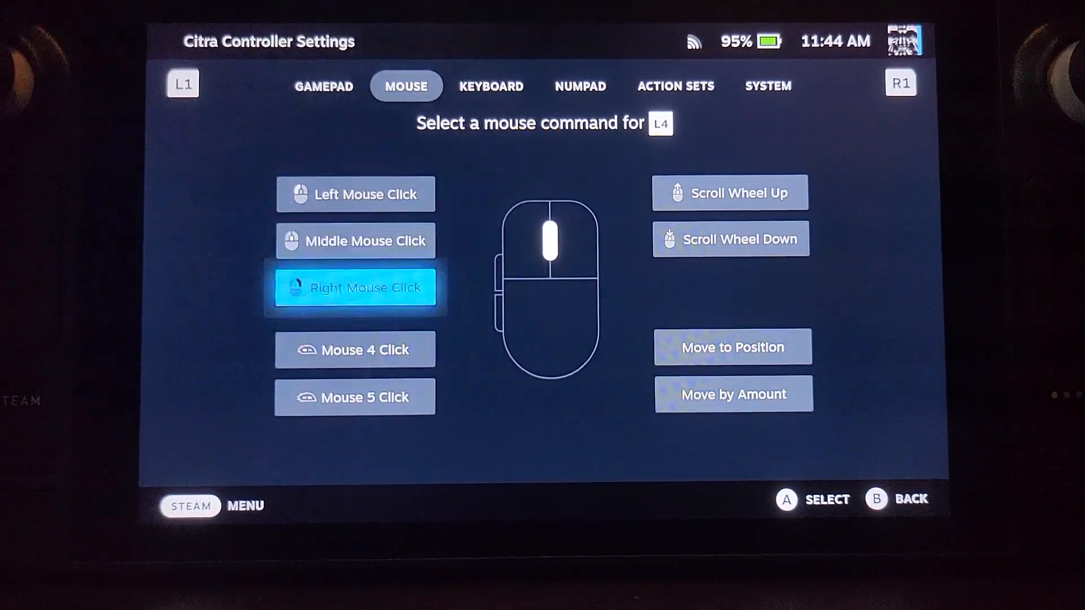
click(355, 287)
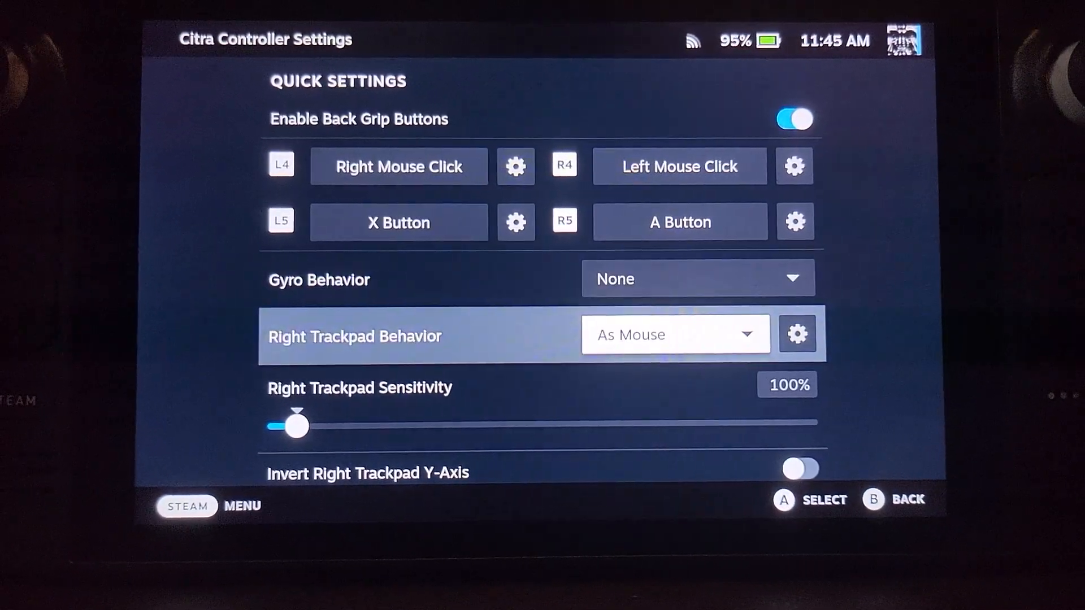
Keep Right Trackpad Behavior set to As Mouse.
click(675, 335)
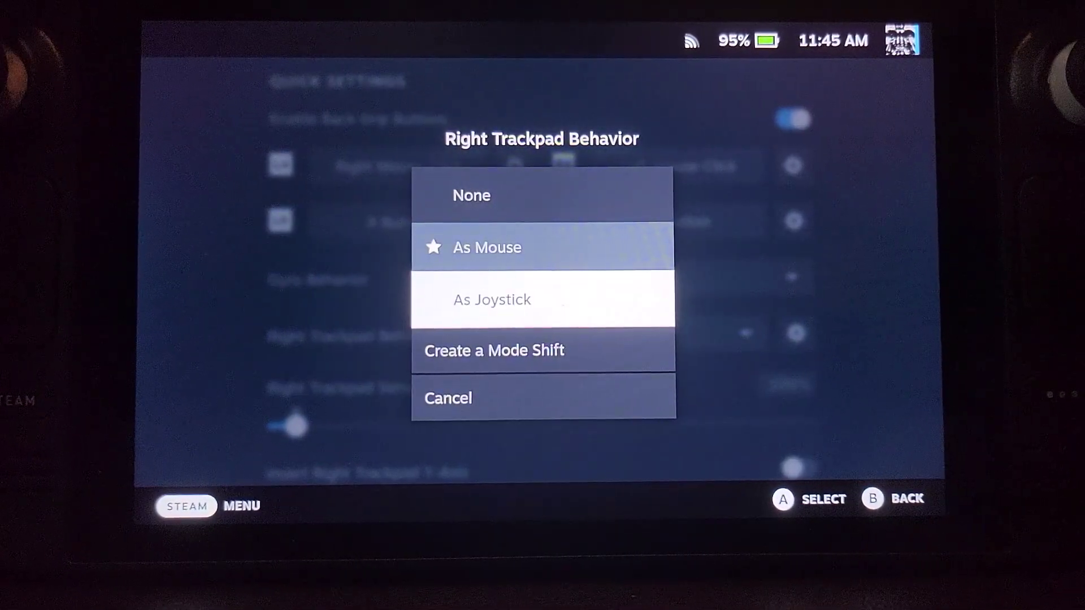
click(487, 247)
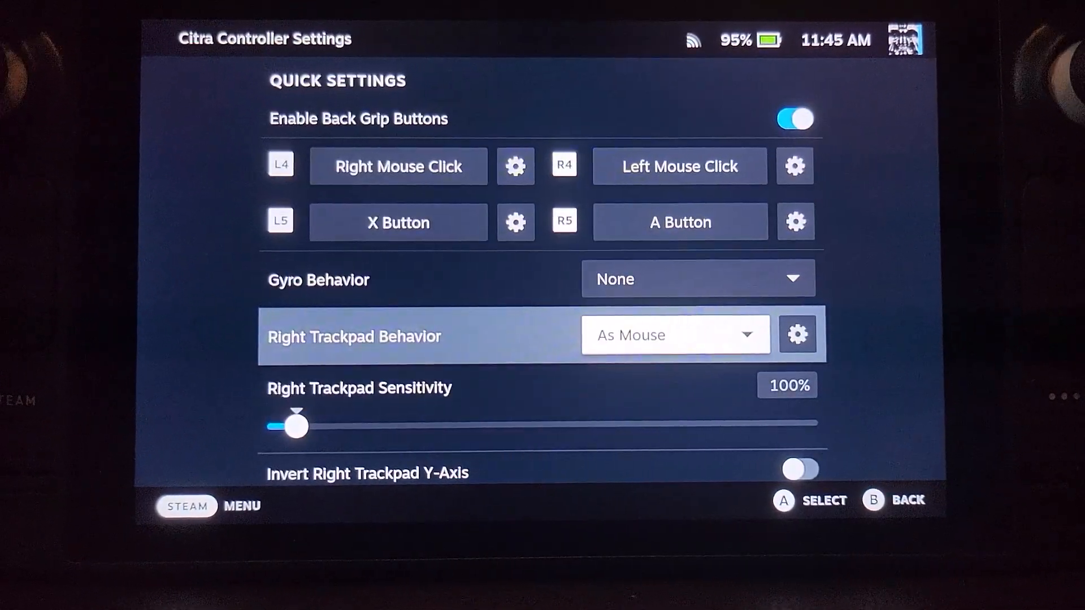
scroll(up, 3)
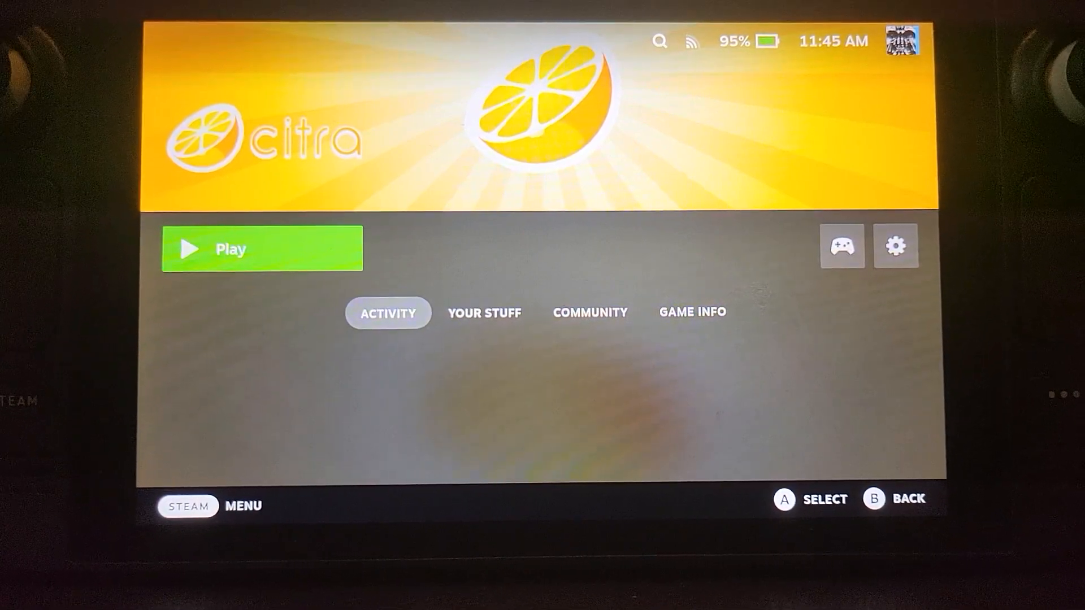
Launch Citra from its Steam page and open the Emulation menu.
click(261, 248)
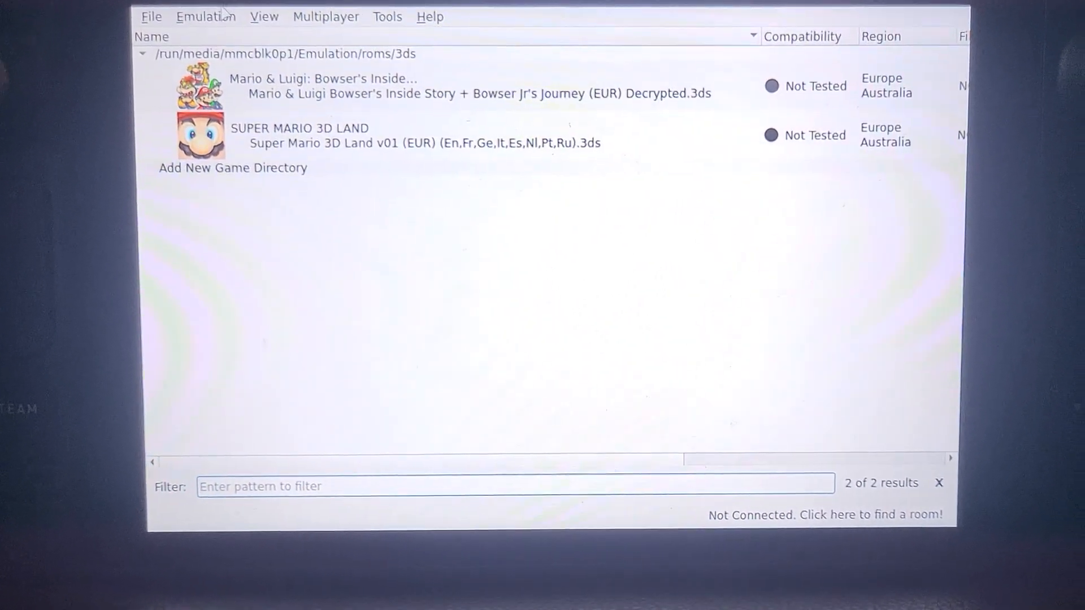
click(205, 16)
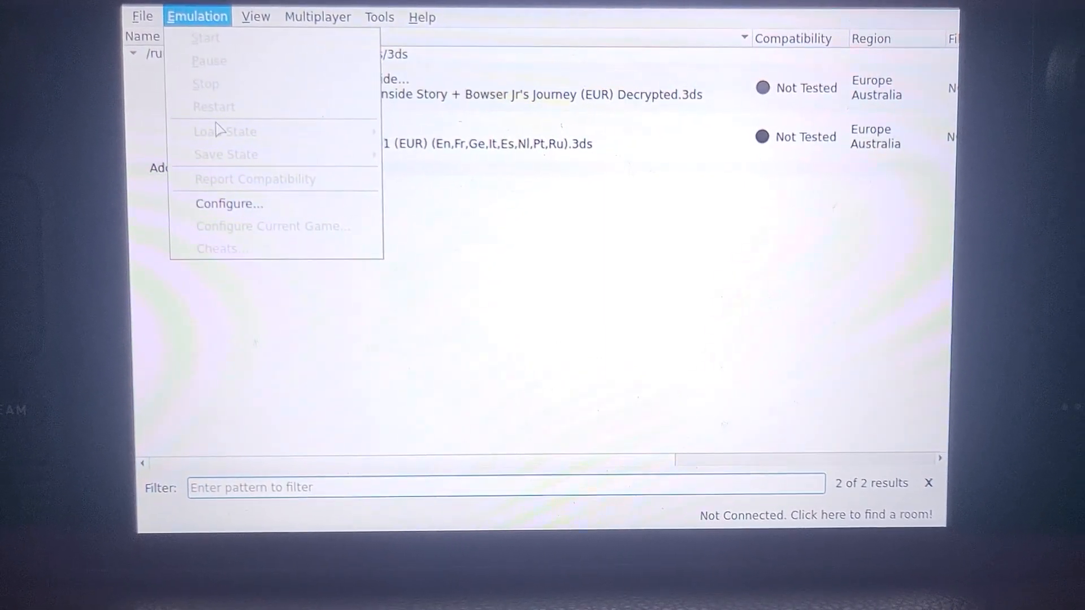
Open Configure and review the General, Web and System pages.
click(229, 204)
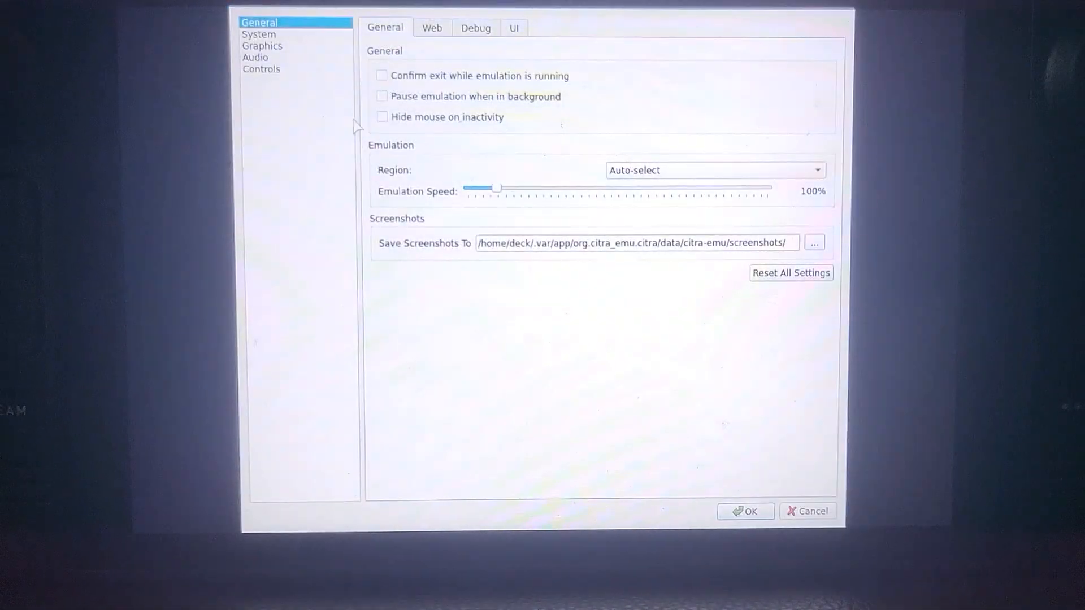
click(431, 28)
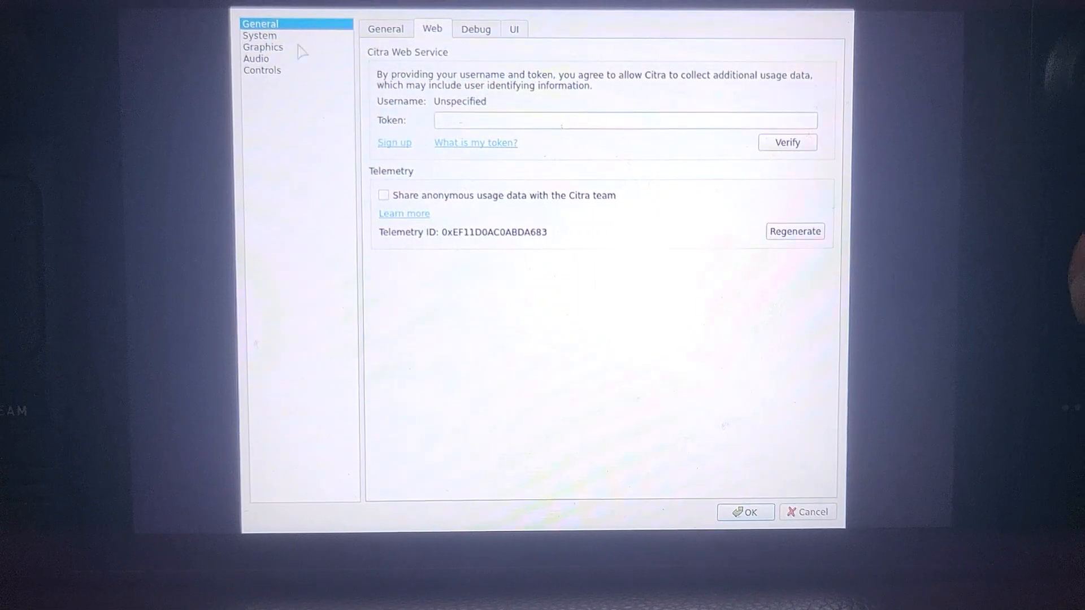
click(260, 35)
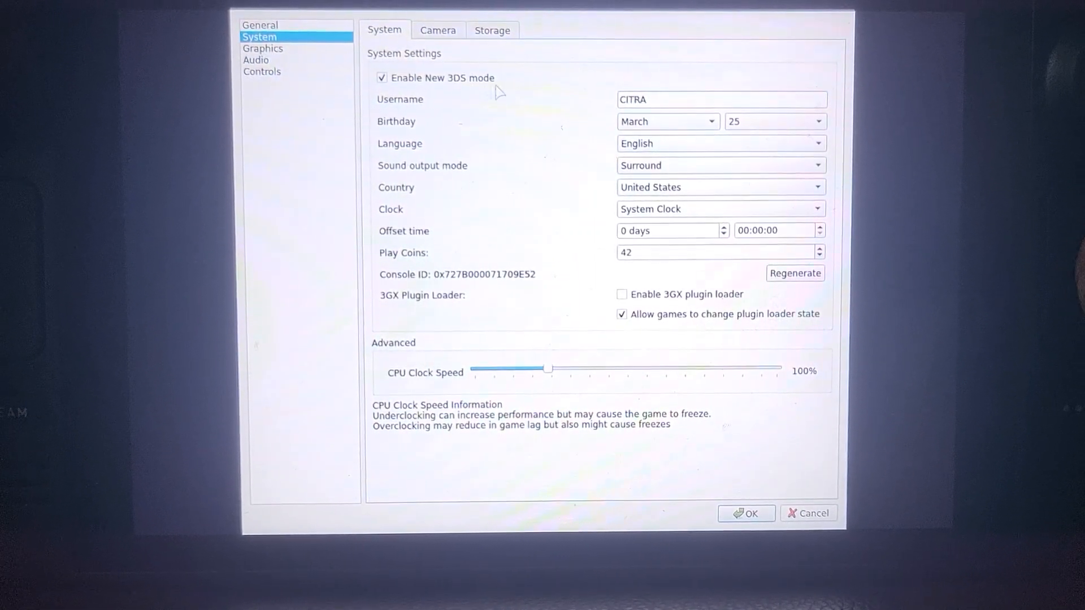
mouse_move(613, 111)
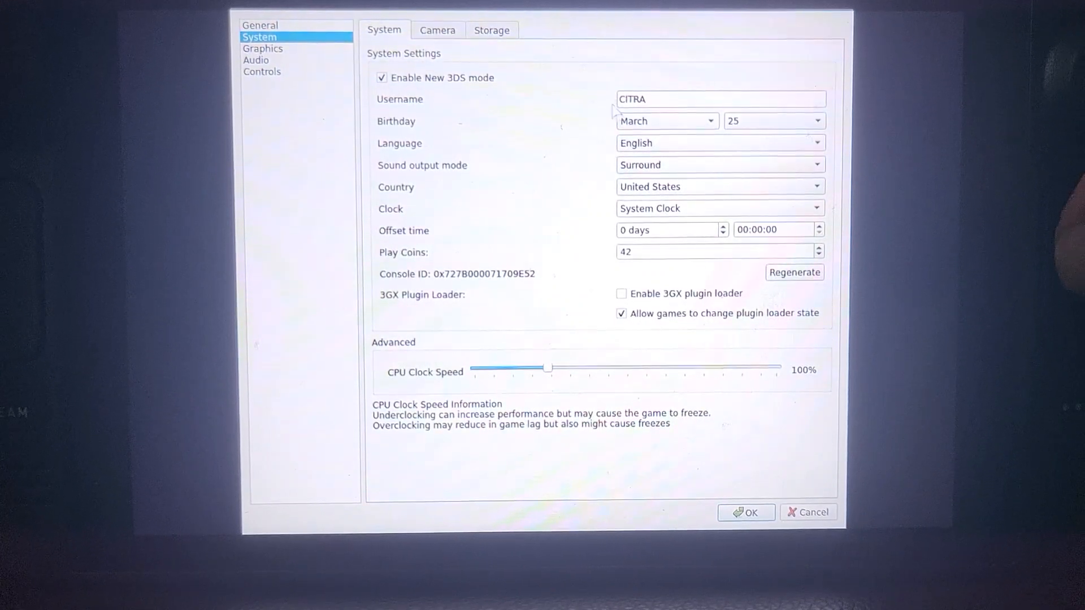
mouse_move(585, 187)
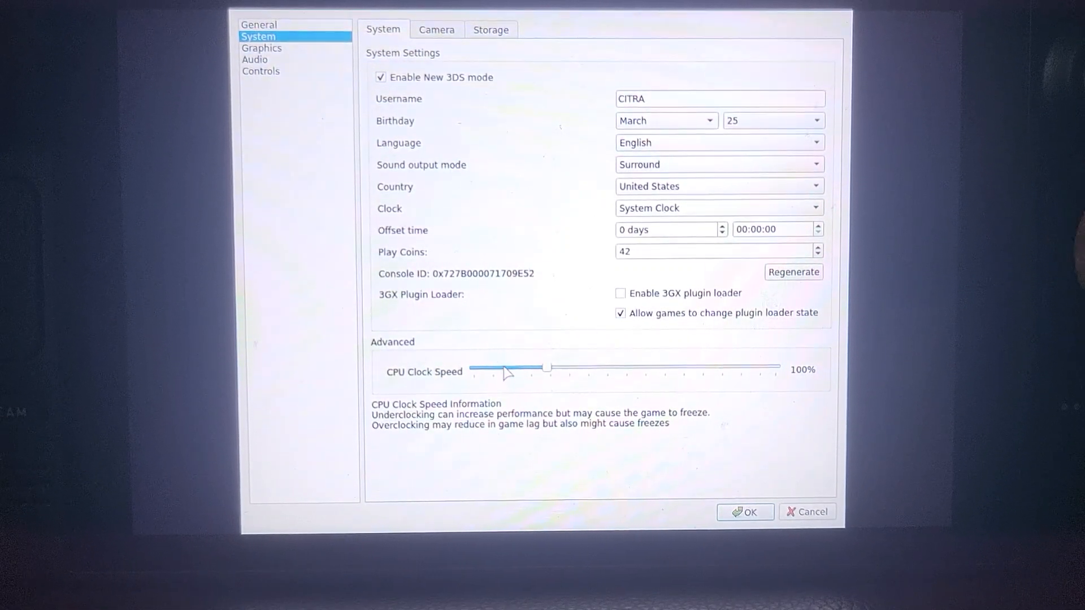
Review the System category's Camera and Storage pages, then move to Graphics.
click(436, 29)
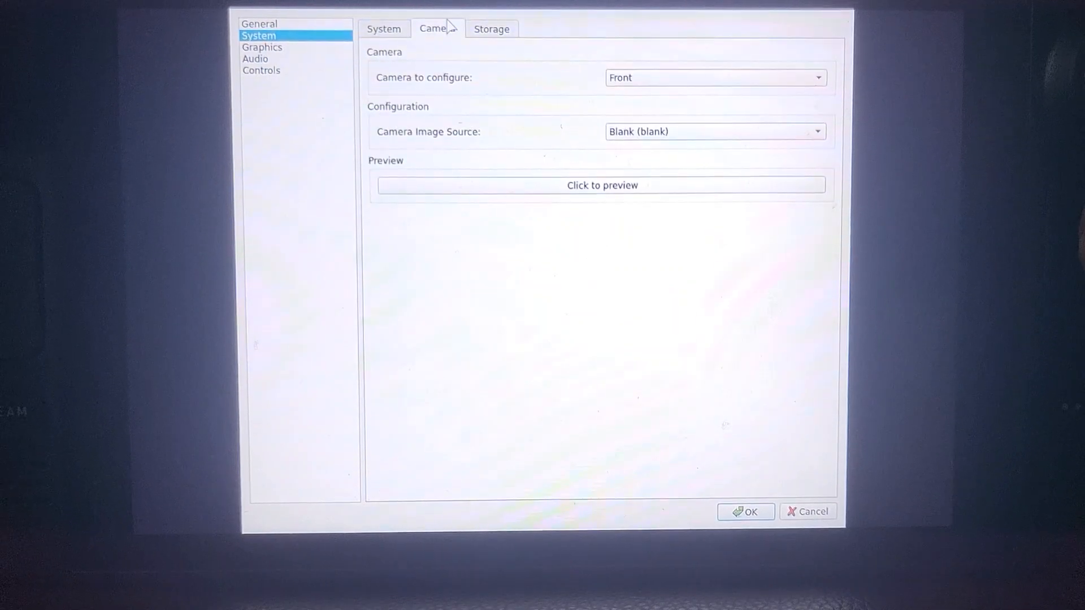
click(491, 28)
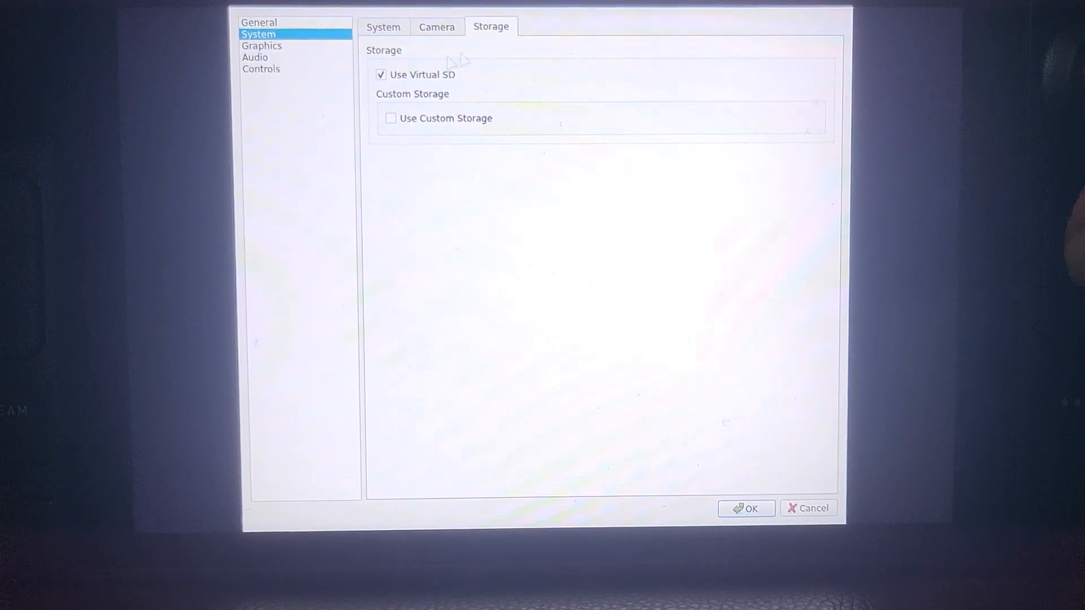
click(261, 47)
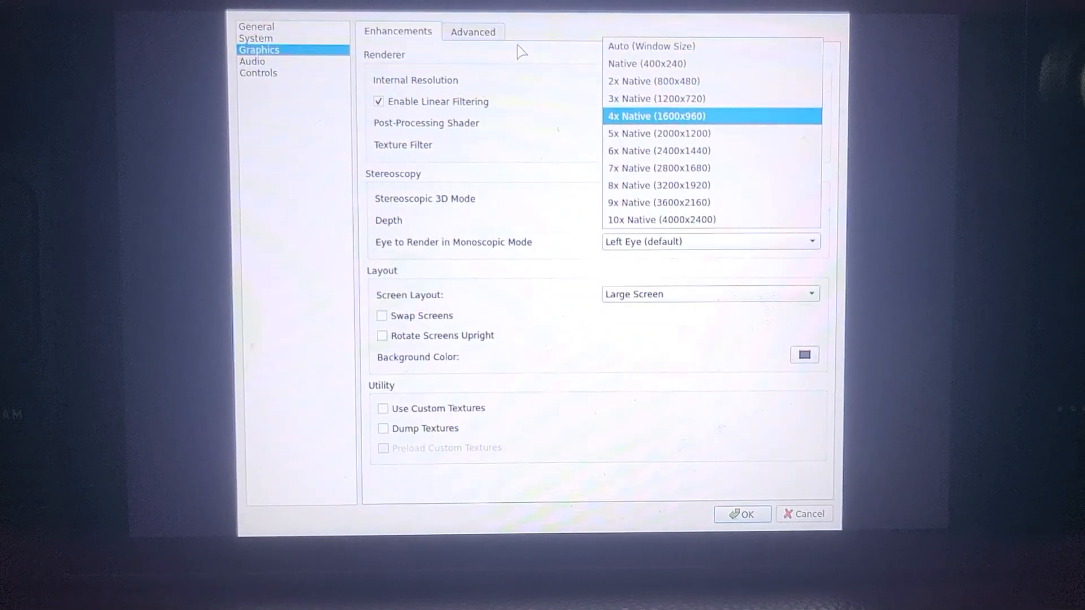
Set the internal resolution from the list, review the Advanced graphics page, then move to Controls.
click(653, 81)
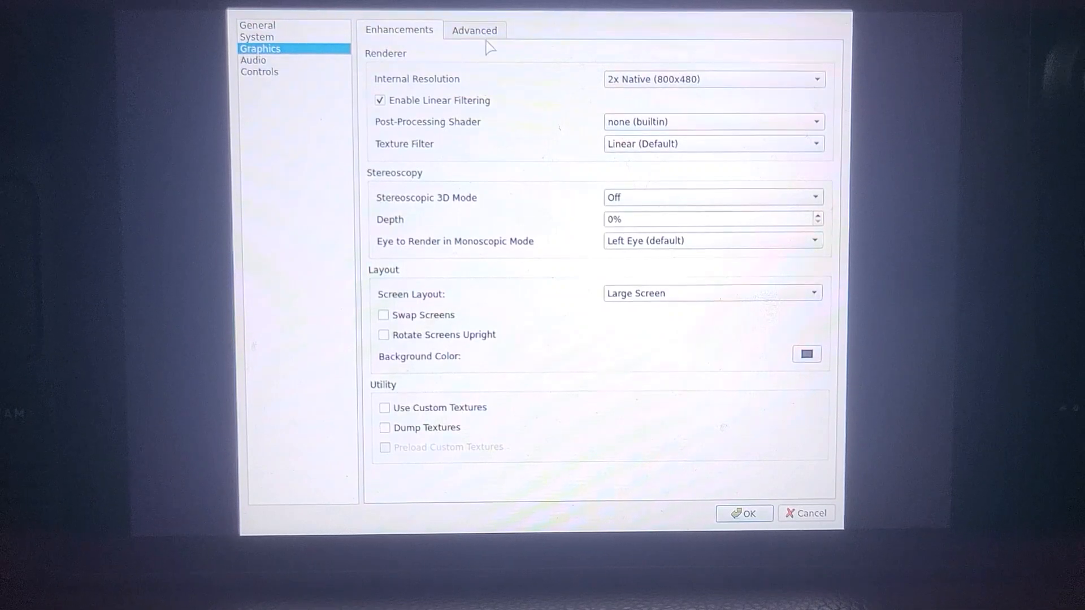
click(475, 29)
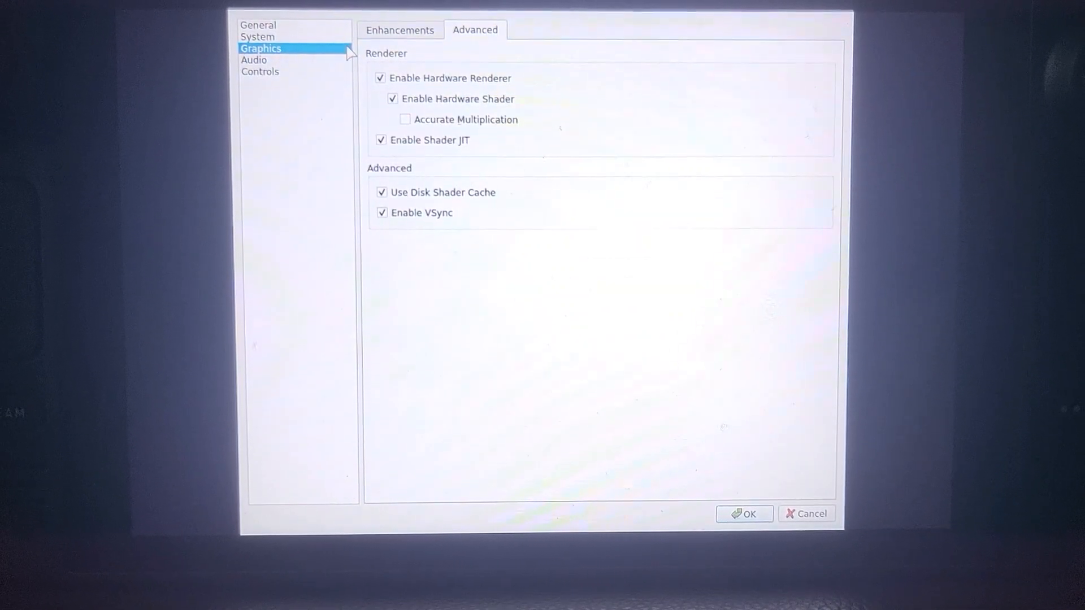
click(260, 72)
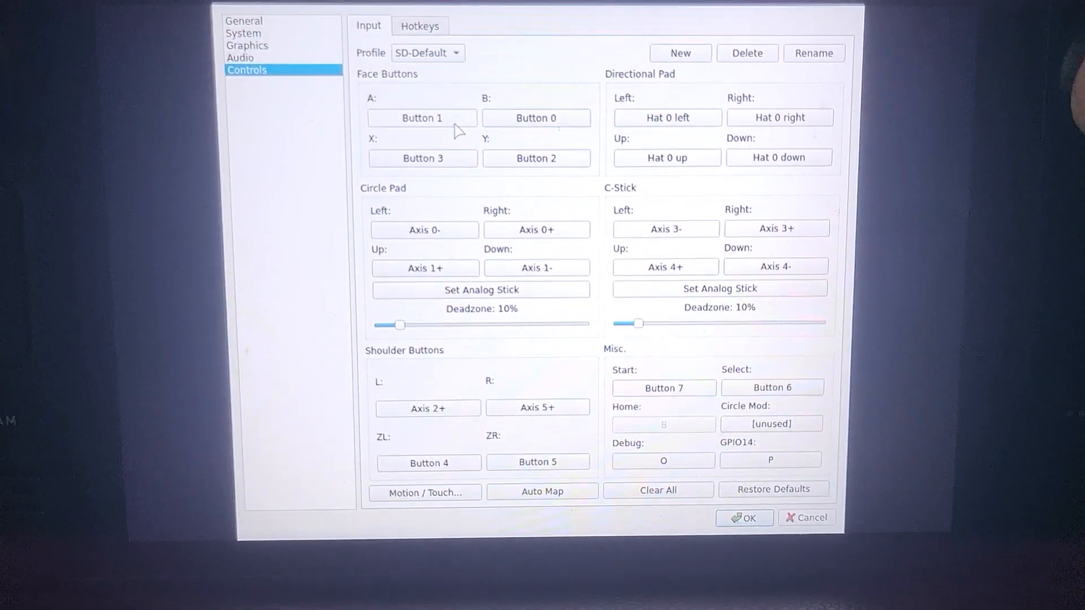
Test remapping the 3DS A button, review the Hotkeys list, and close the configuration with OK.
click(422, 118)
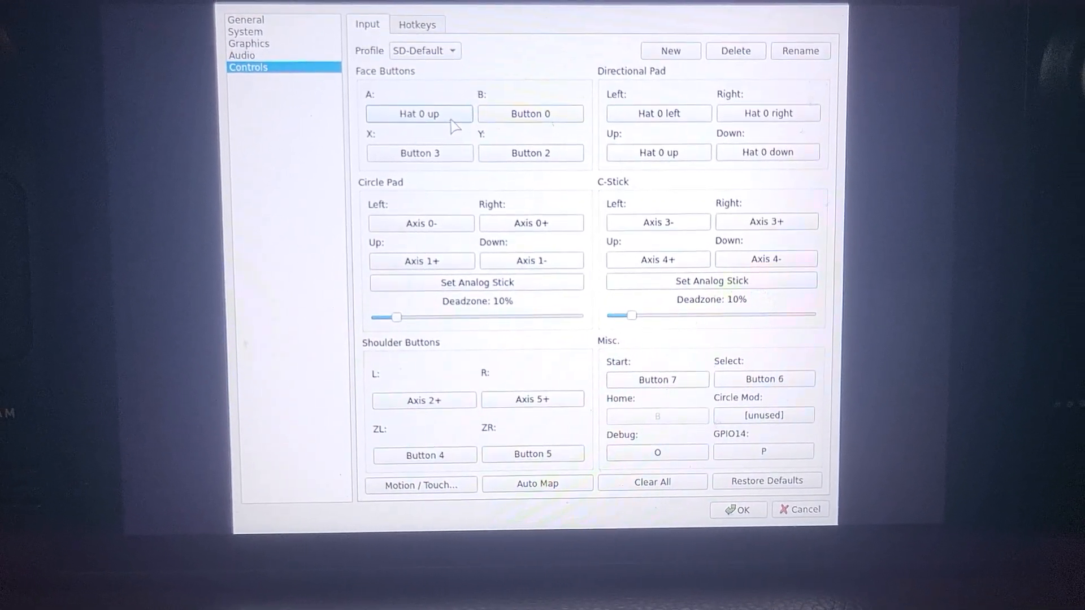
click(419, 113)
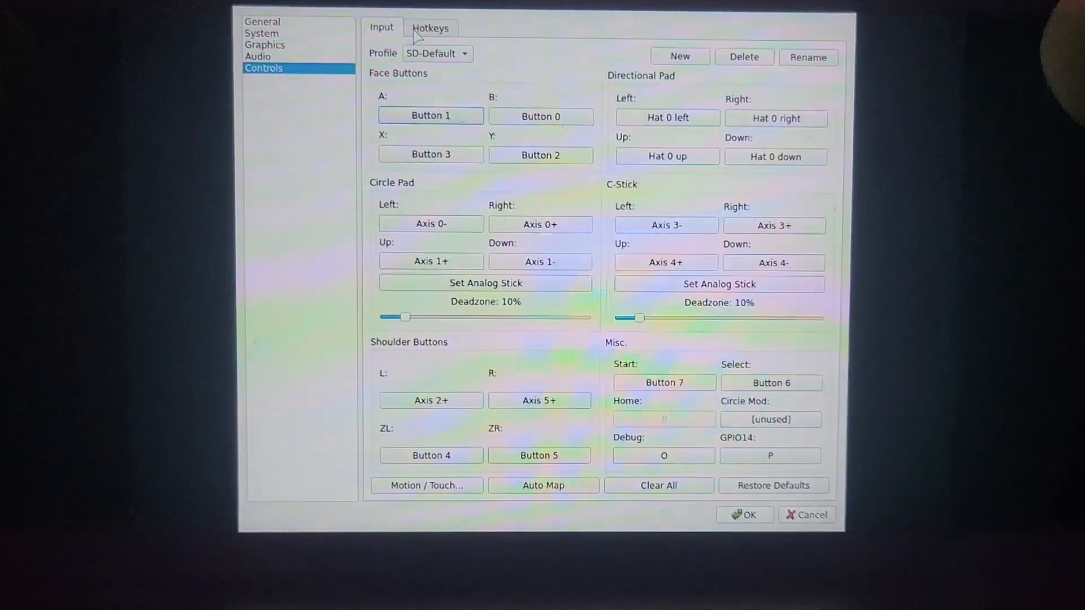
click(431, 27)
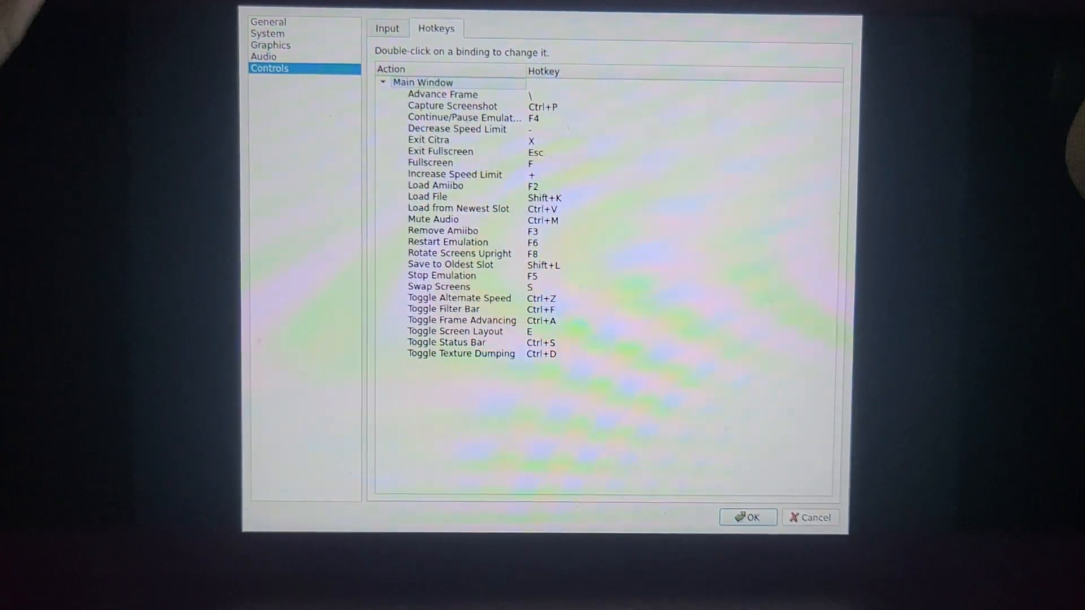
click(748, 516)
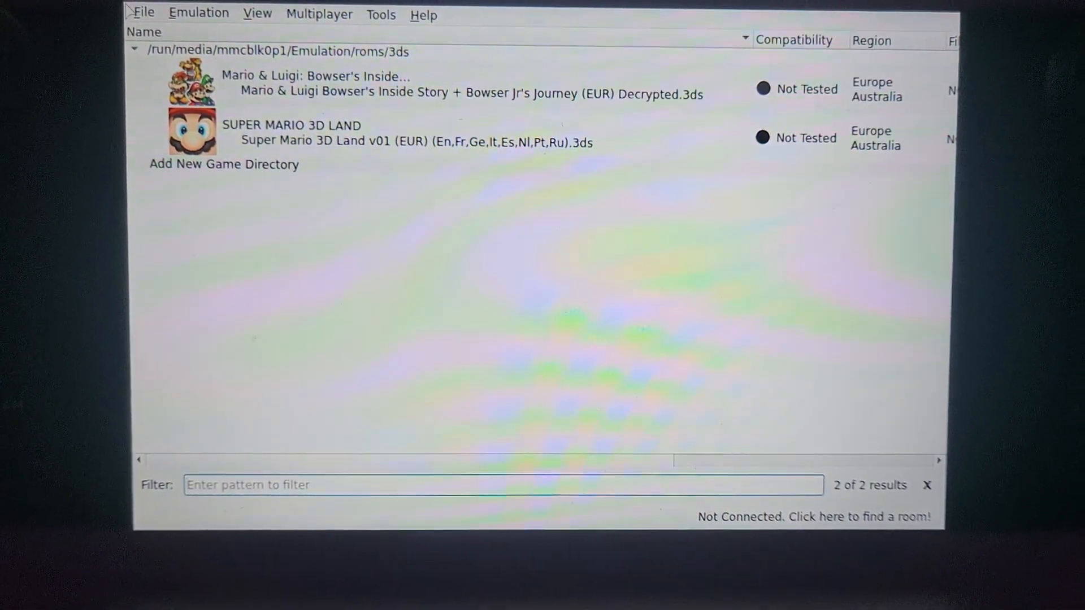
mouse_move(329, 408)
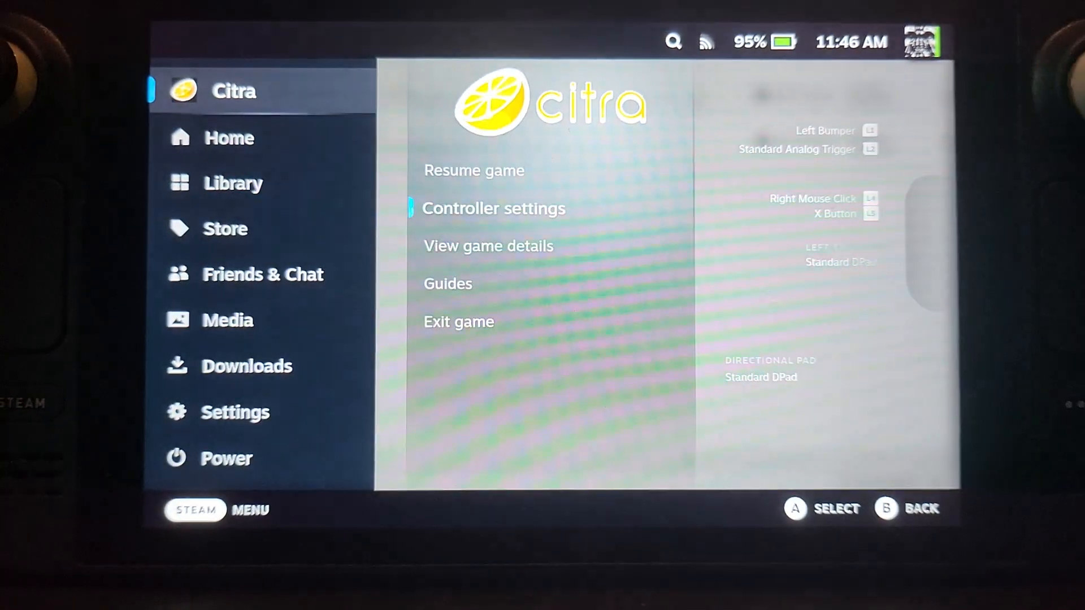
Exit Citra to its library page and view its EmuDeck - Citra 3DS controller layout.
click(459, 321)
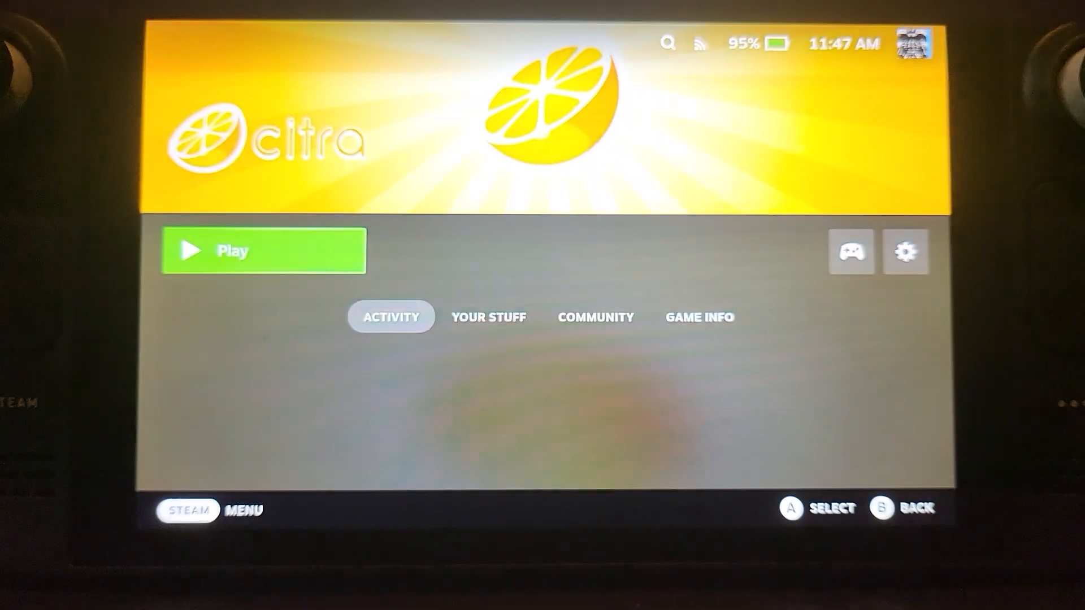
click(850, 251)
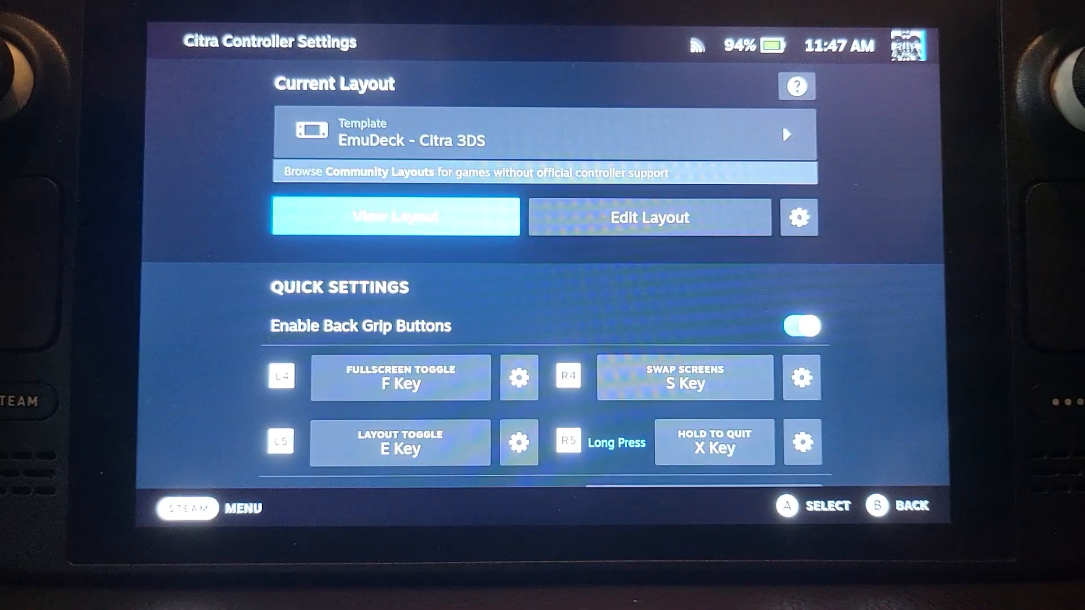
Review Citra's Quick Settings and browse the Load new Layout template list.
scroll(down, 3)
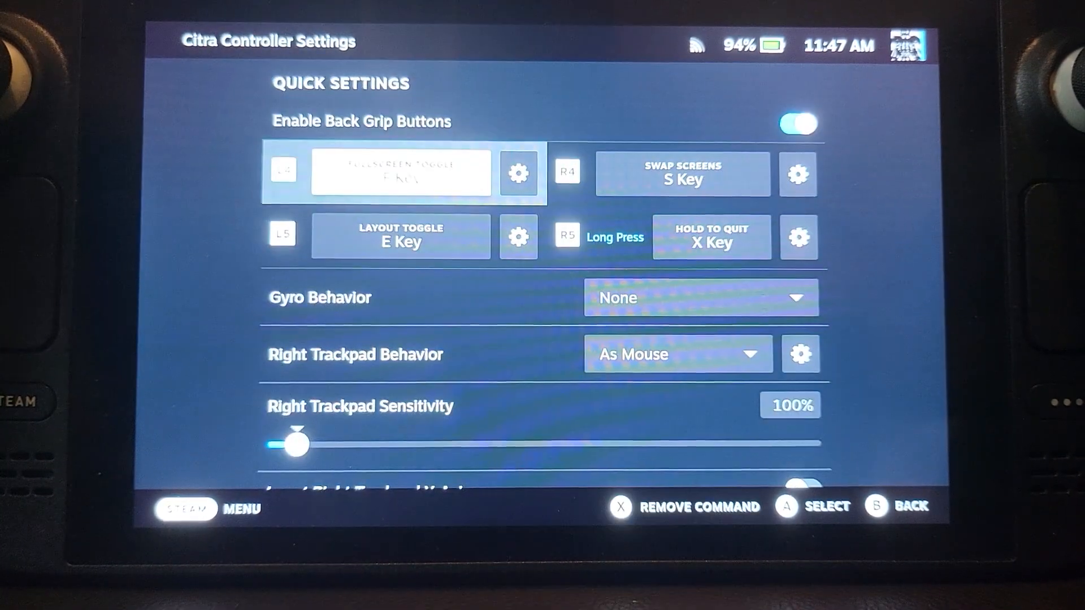
scroll(up, 3)
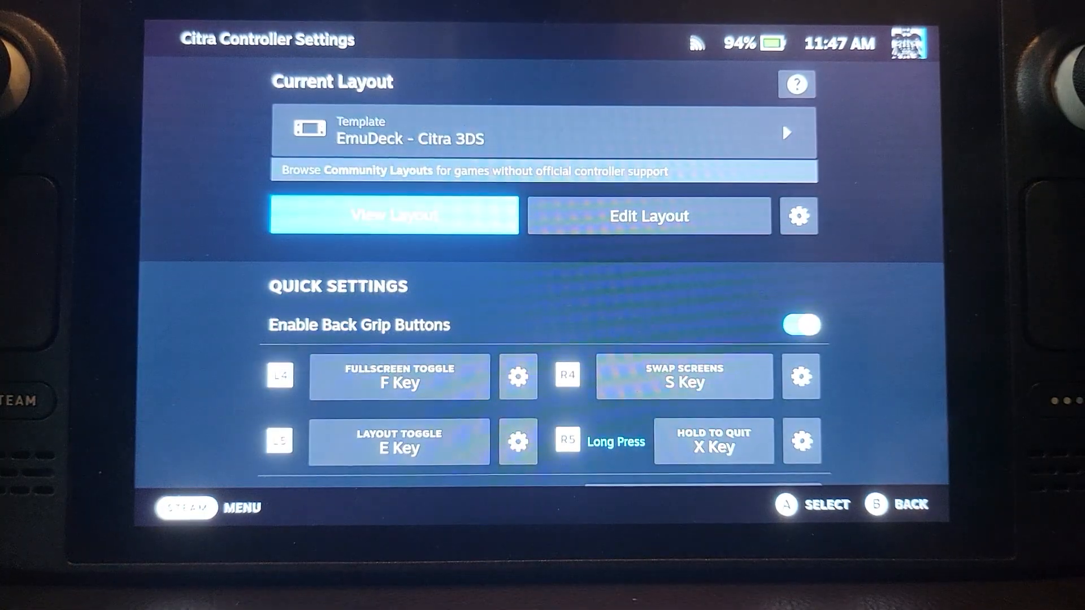
scroll(down, 3)
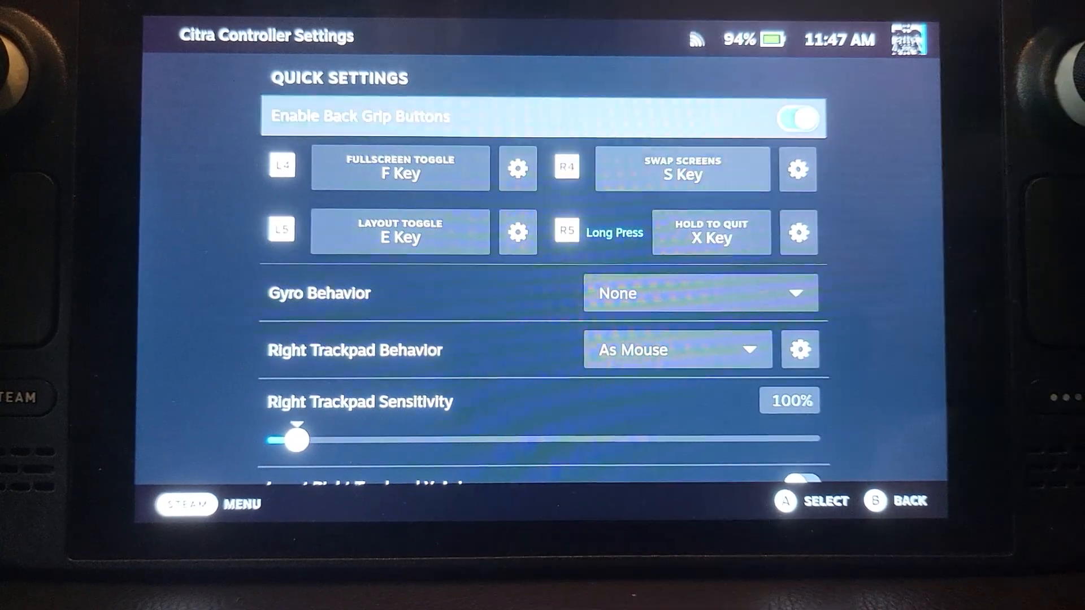
scroll(up, 3)
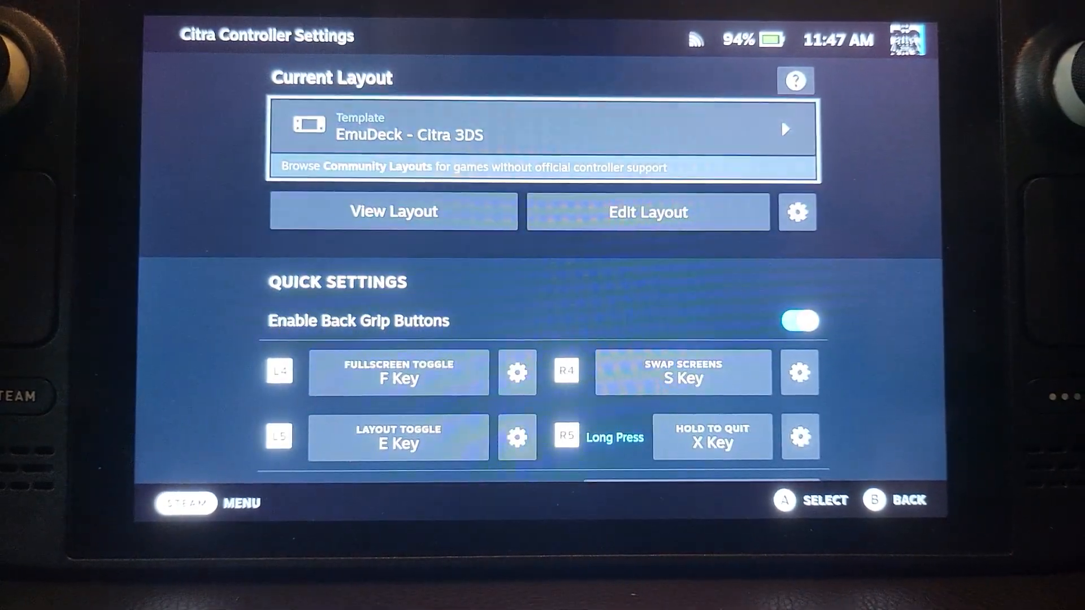
click(542, 131)
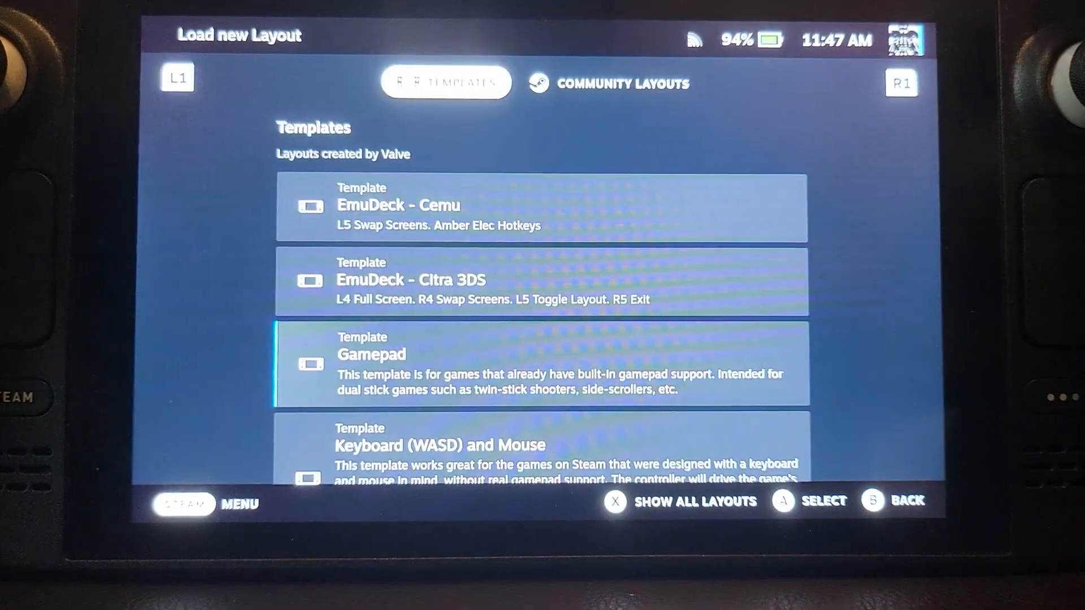
scroll(down, 3)
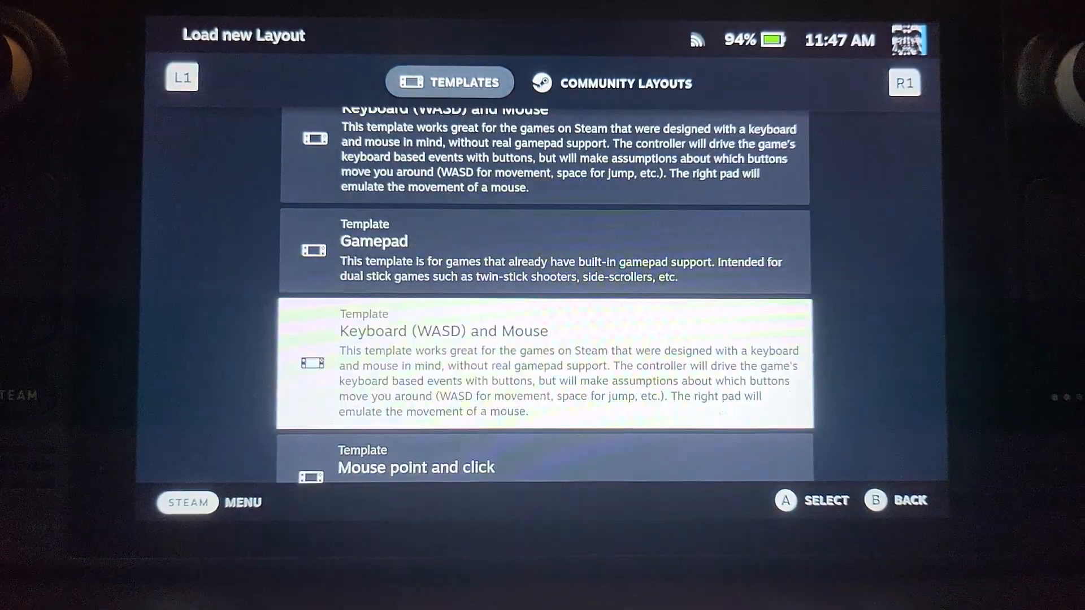
scroll(down, 3)
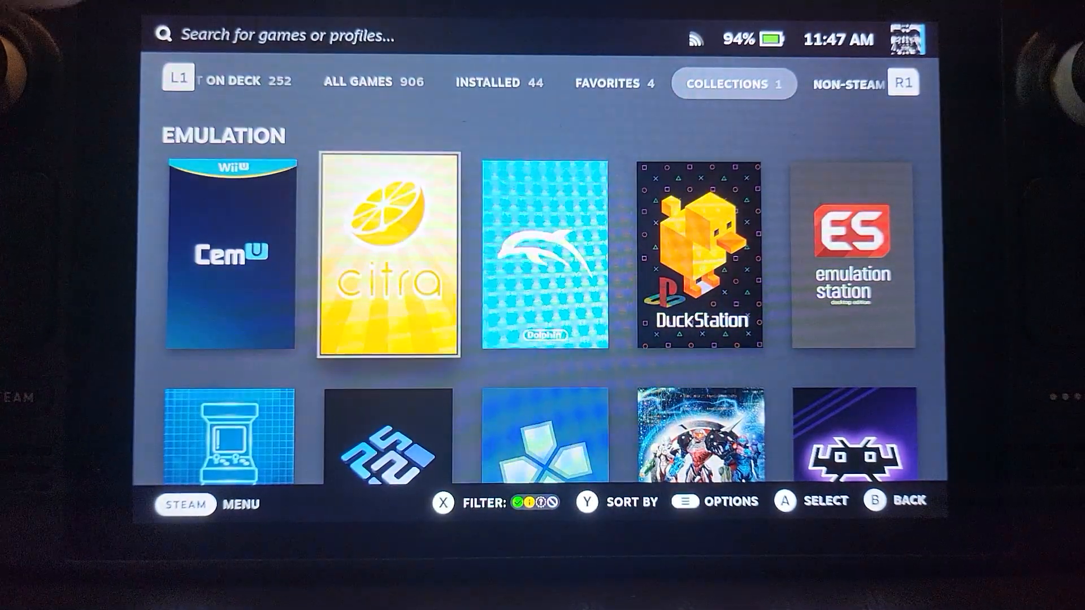
Check EmulationStation's controller settings from its library page, then launch EmulationStation DE.
click(852, 260)
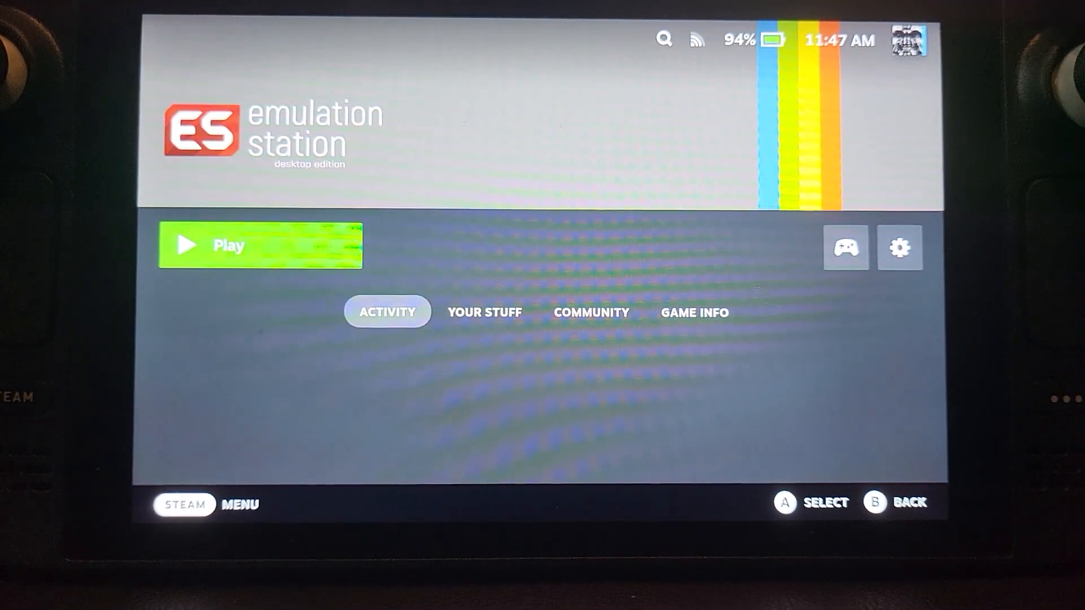
click(845, 247)
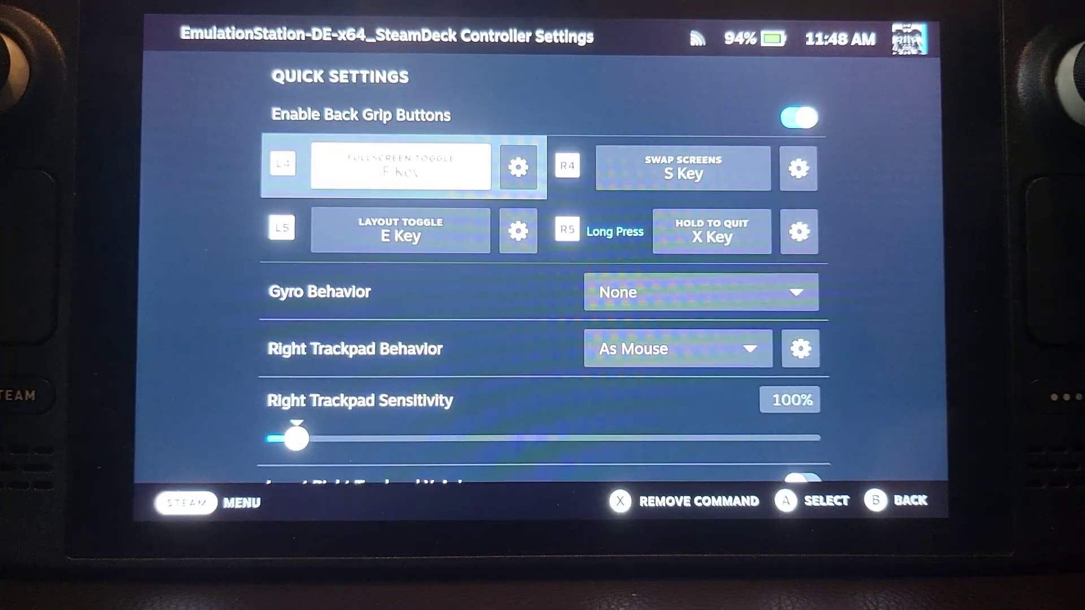
key(b)
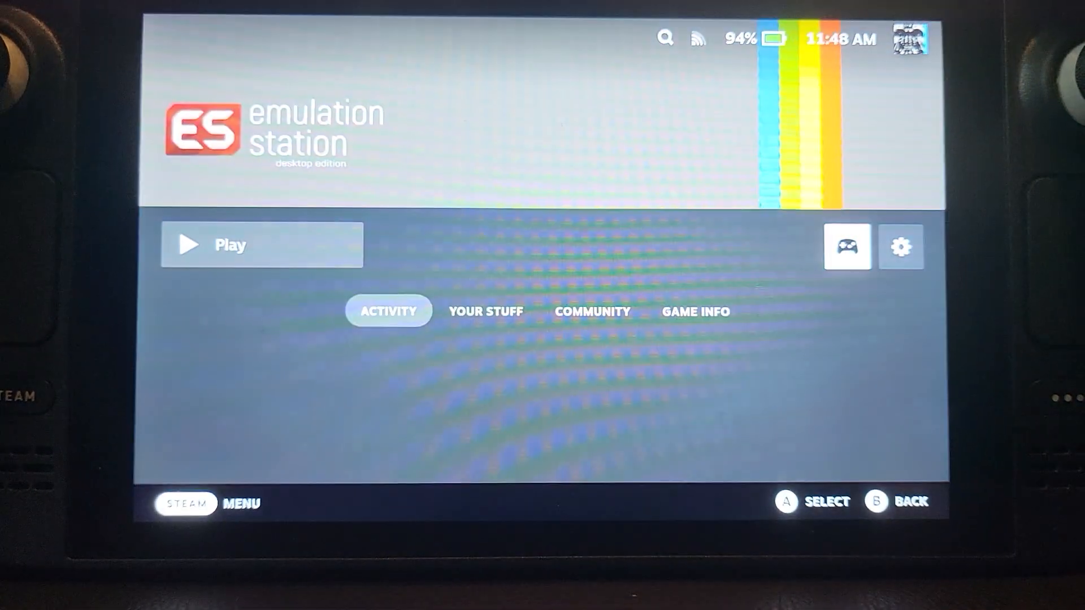
click(261, 244)
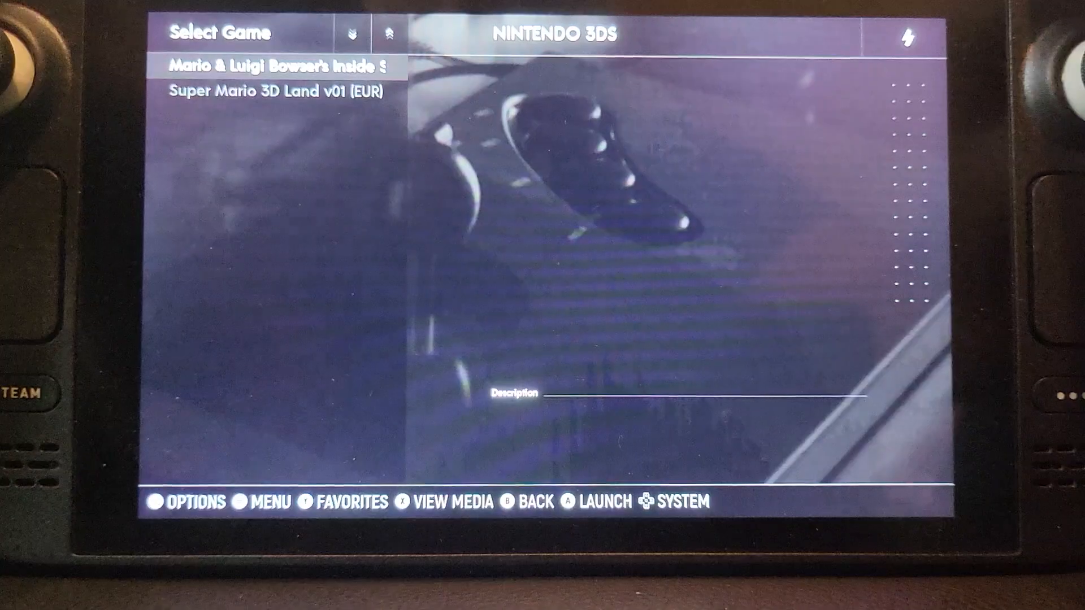
Launch Super Mario 3D Land v01 (EUR) from the Nintendo 3DS game list.
key(down)
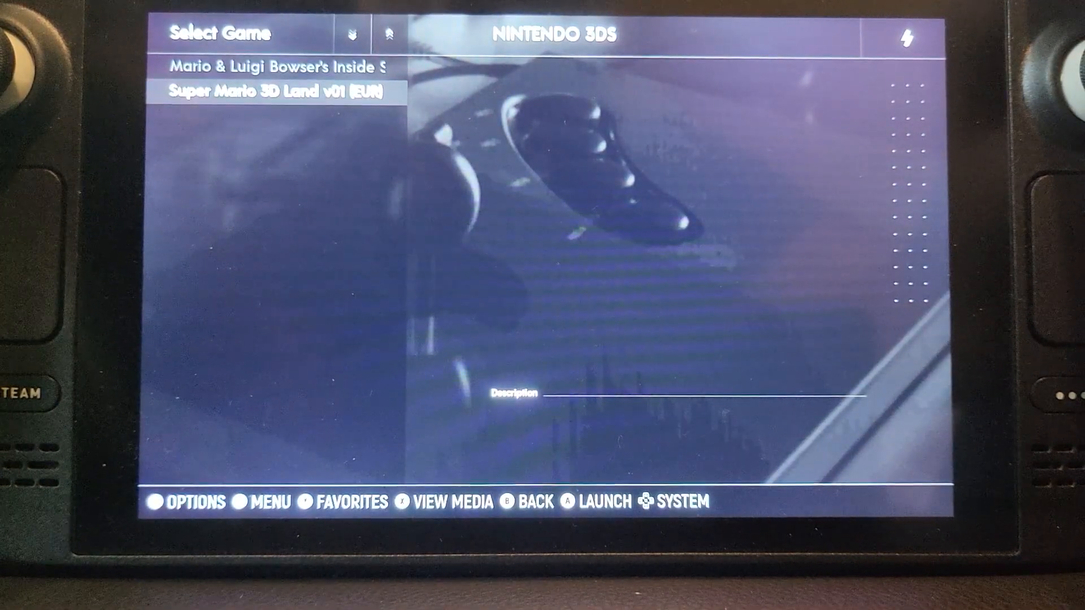
click(600, 501)
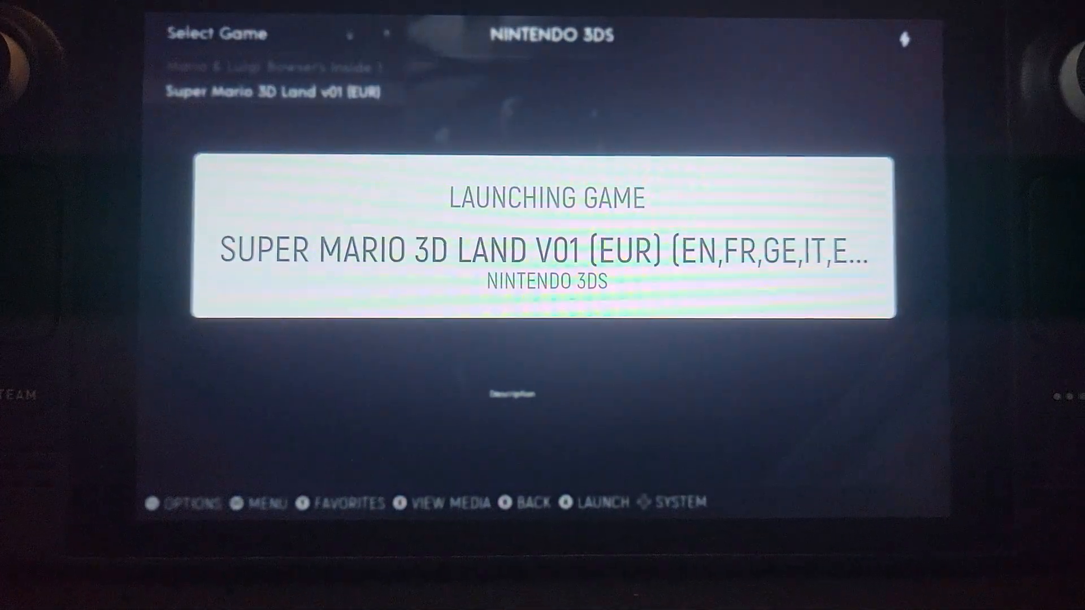
click(603, 501)
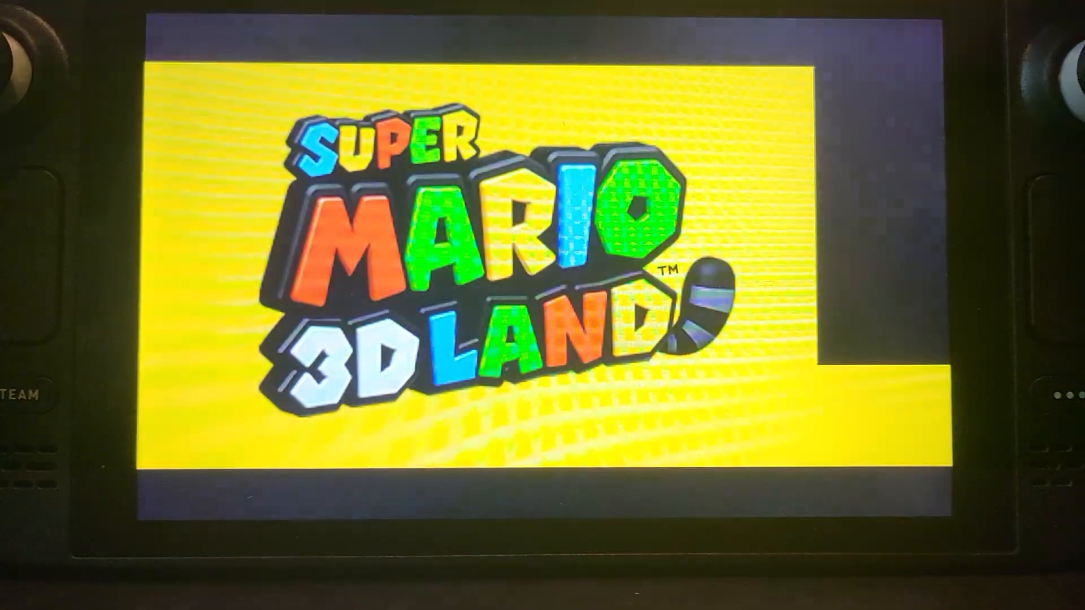